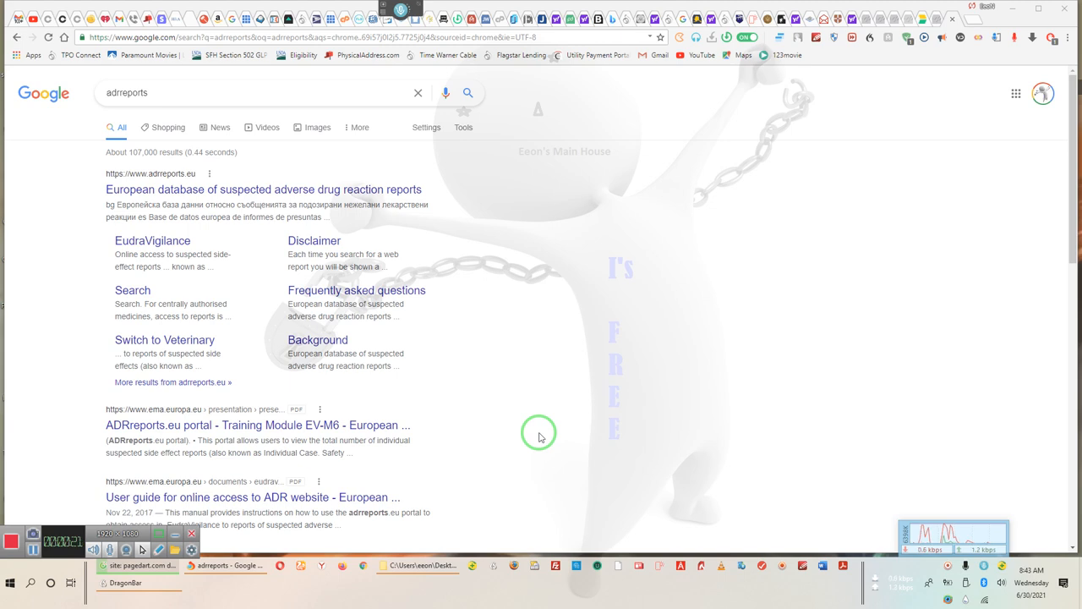
pyautogui.moveTo(544, 425)
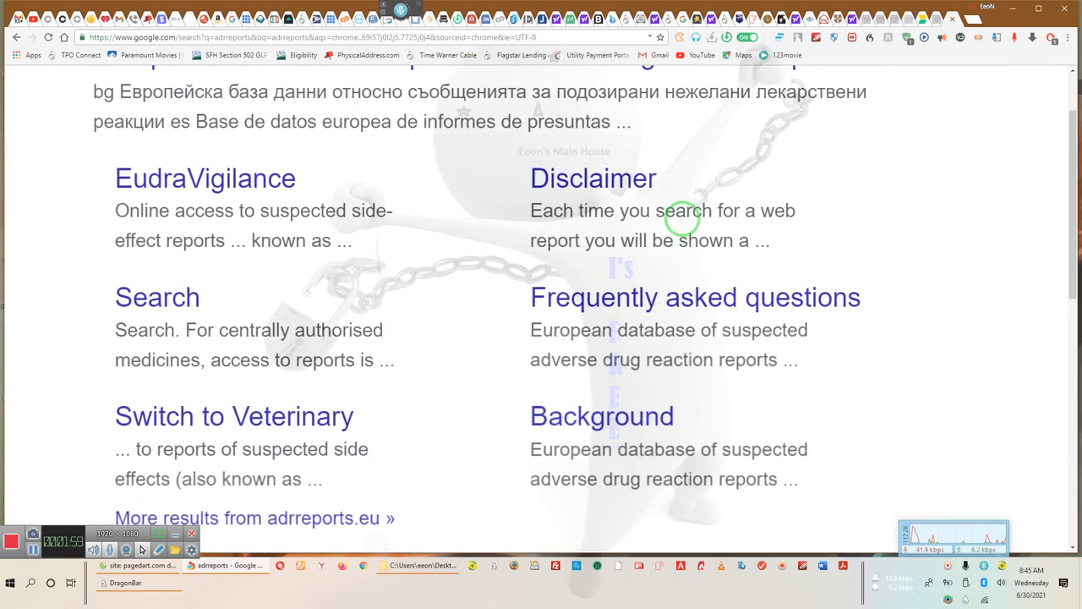
# Step: Enter the adrreports.eu Human section, showing the database title in many languages
pyautogui.scroll(3)
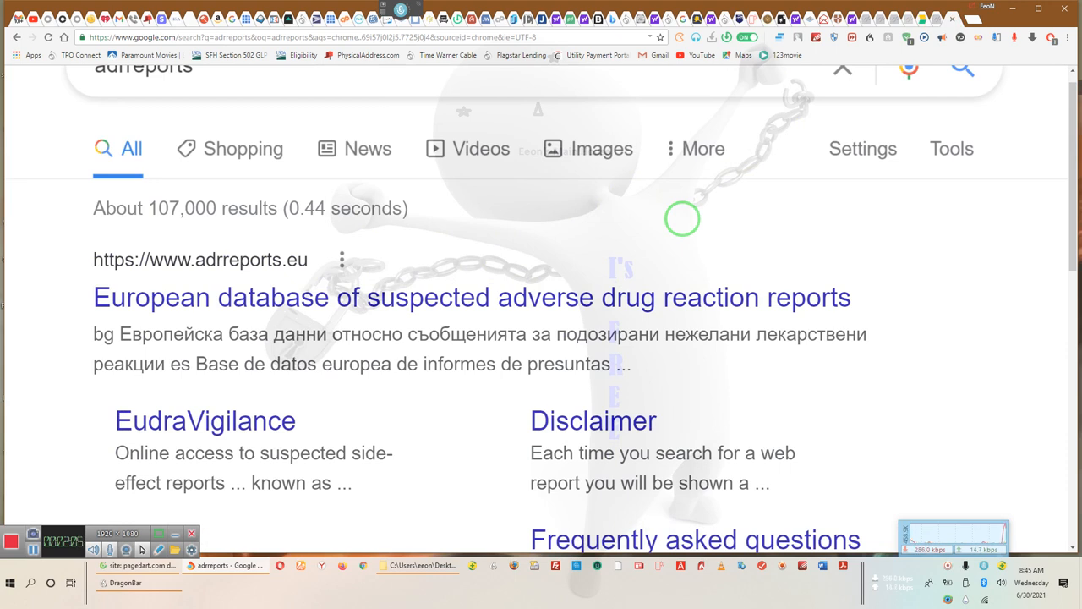
pyautogui.moveTo(681, 224)
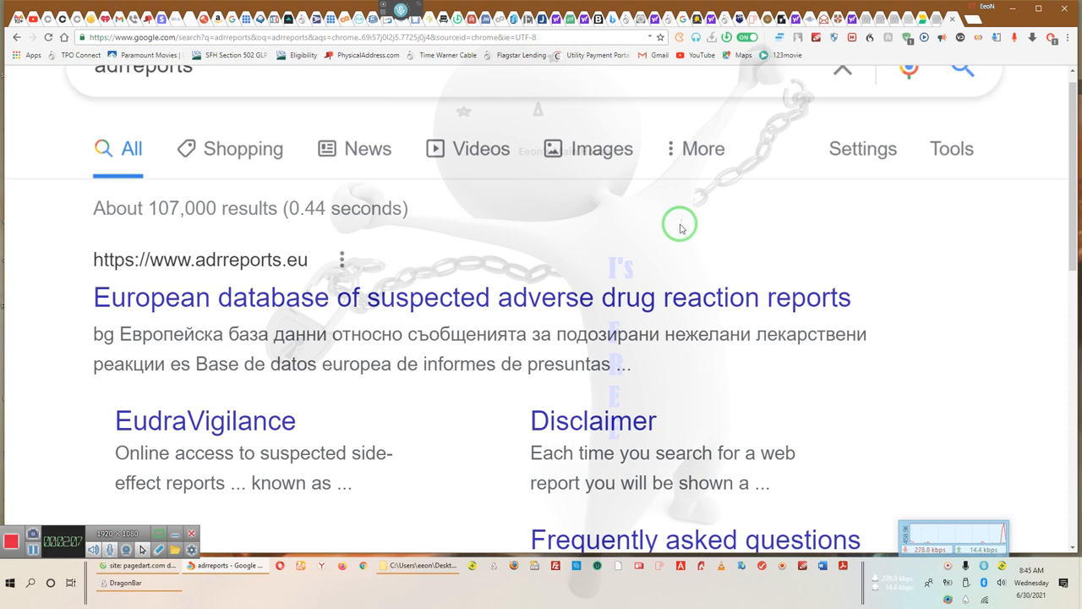
pyautogui.moveTo(448, 300)
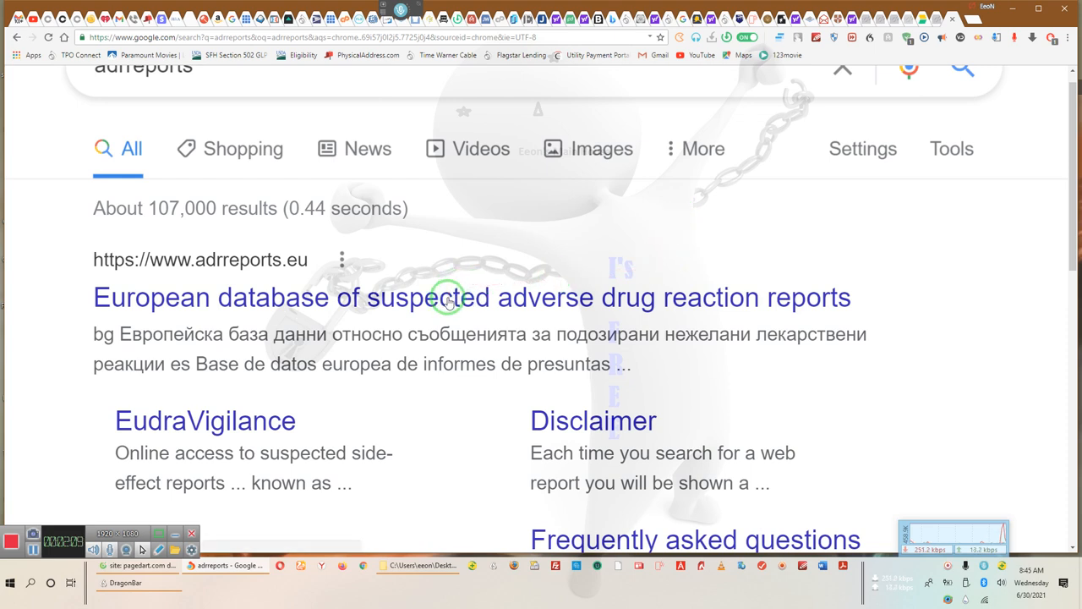
pyautogui.moveTo(336, 298)
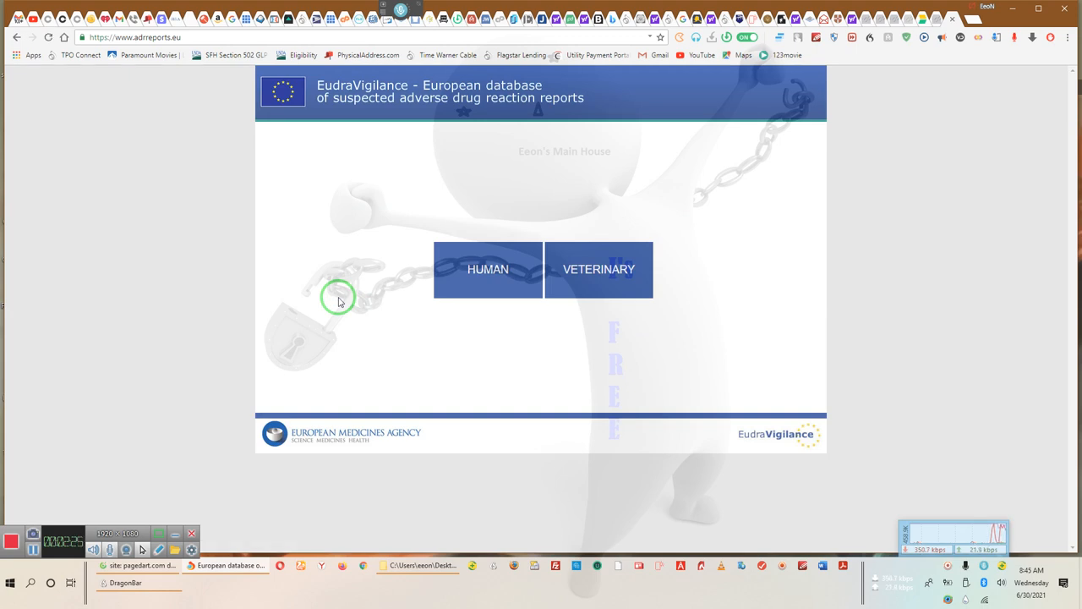
pyautogui.moveTo(382, 295)
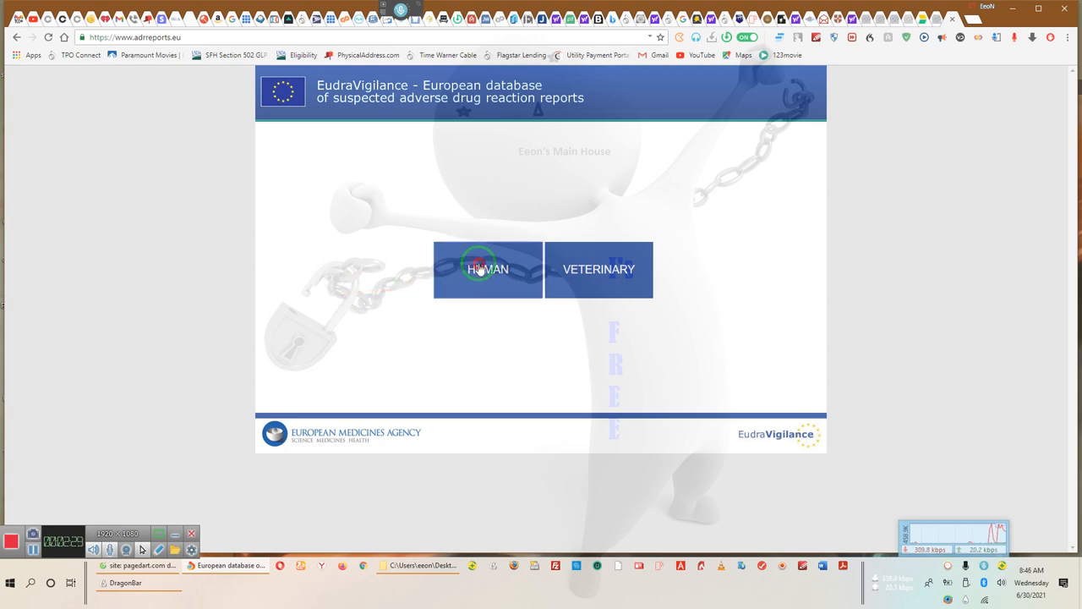
pyautogui.click(488, 269)
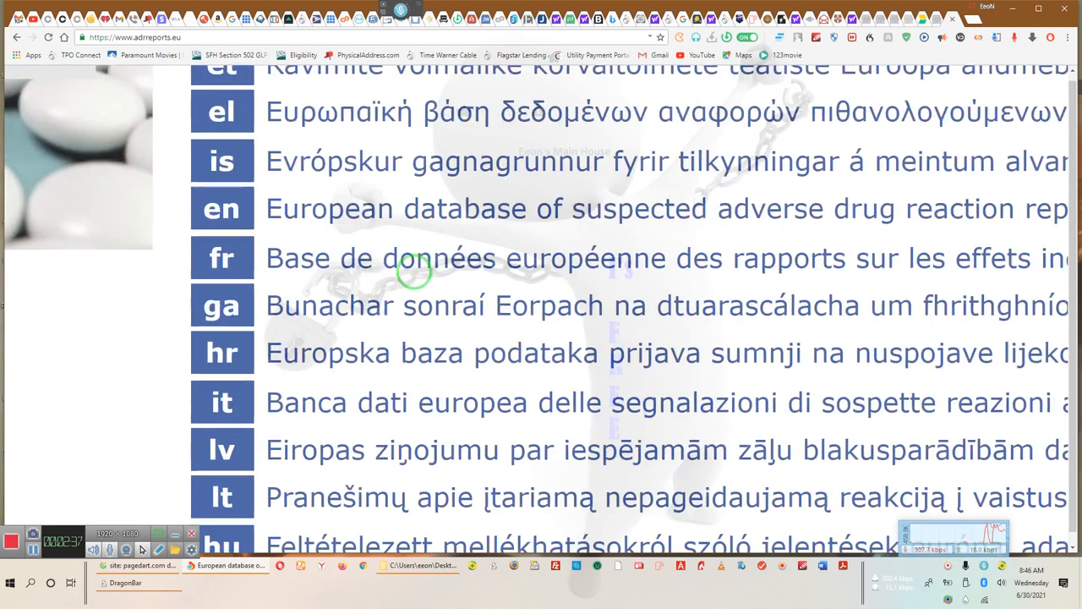
pyautogui.scroll(3)
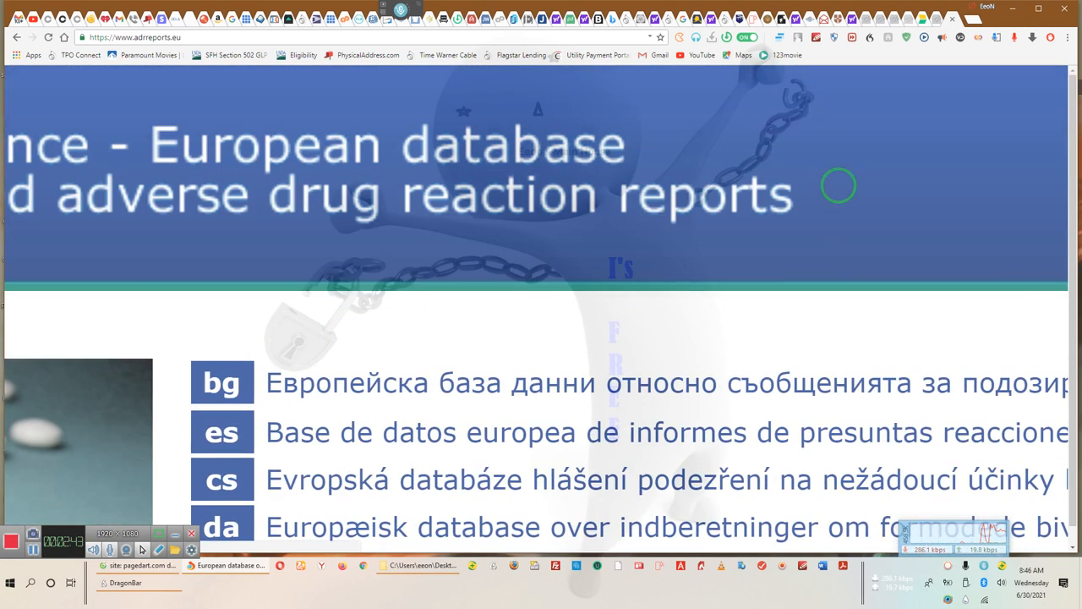
pyautogui.moveTo(924, 188)
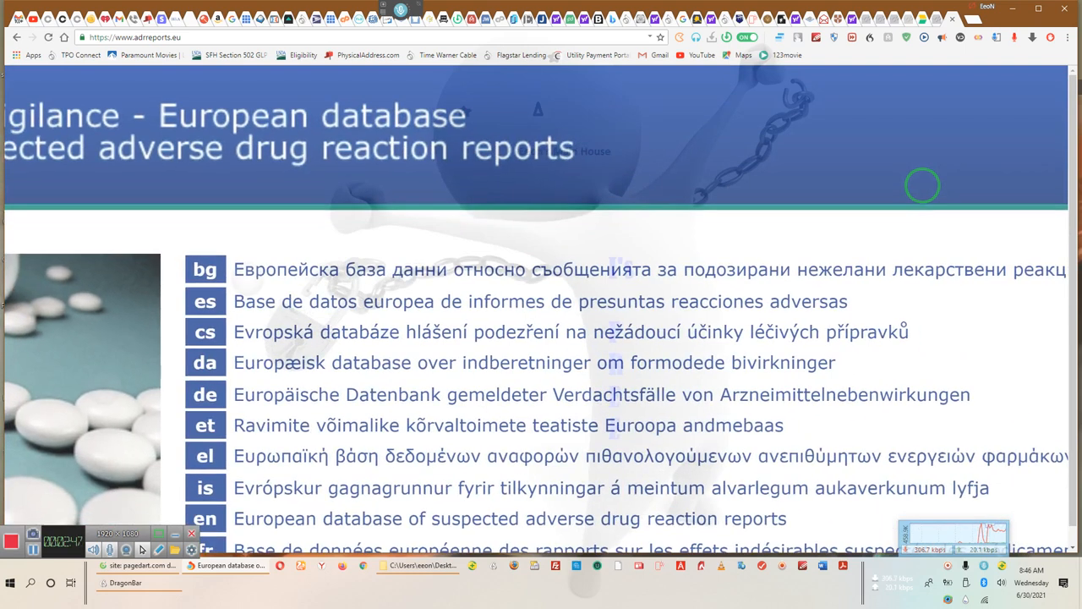
pyautogui.scroll(-3)
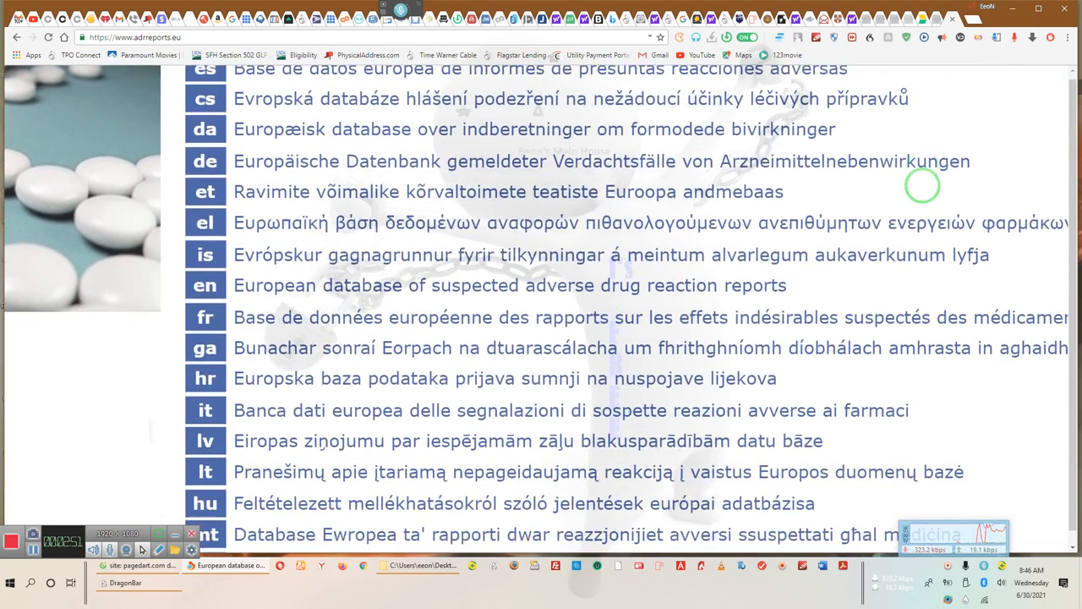
pyautogui.scroll(-3)
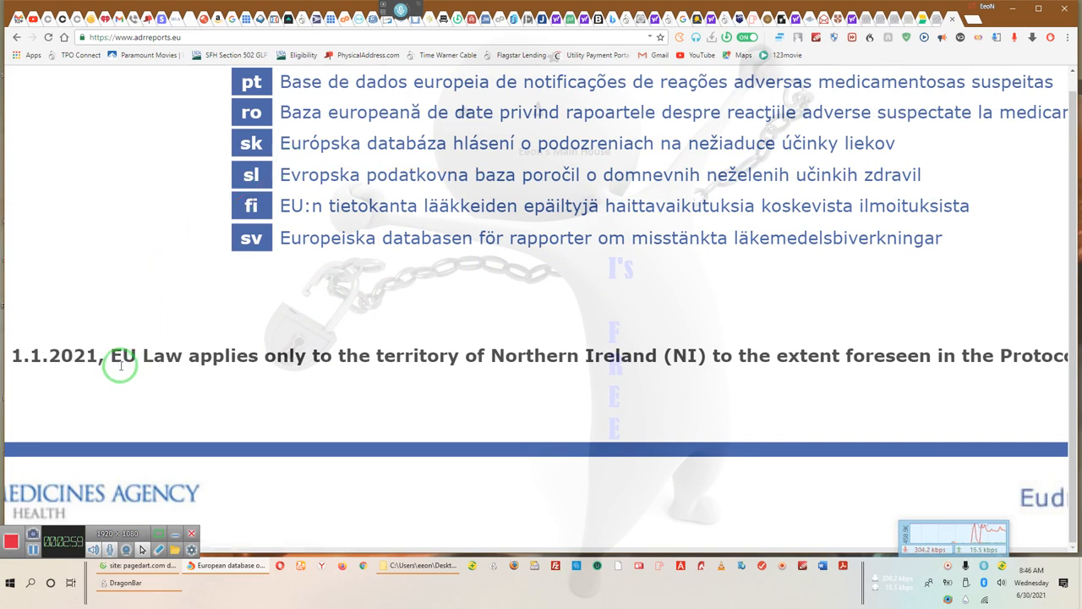
pyautogui.moveTo(138, 359)
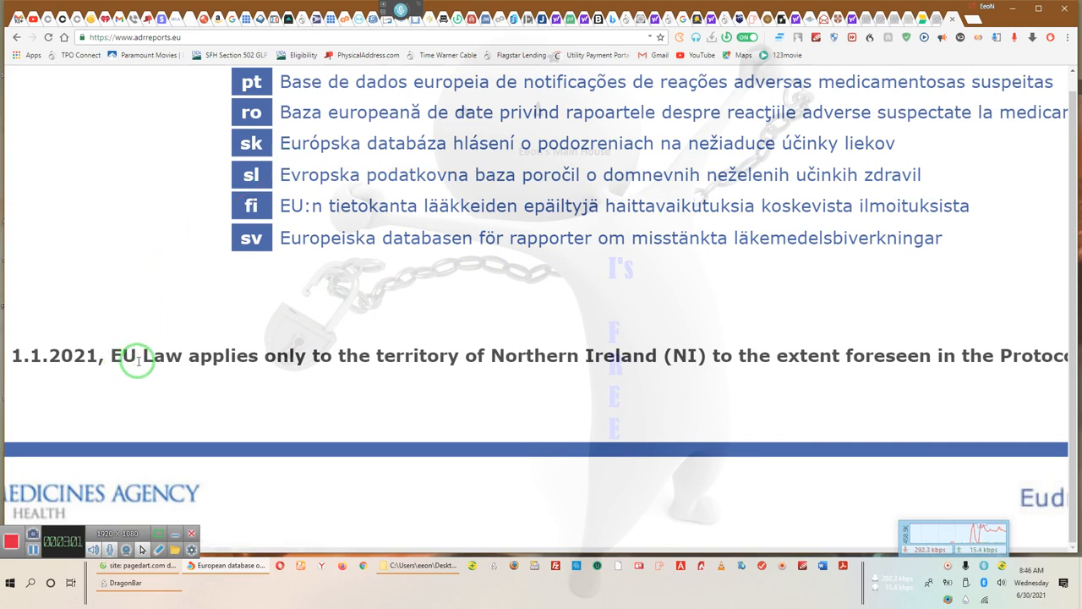
pyautogui.moveTo(496, 363)
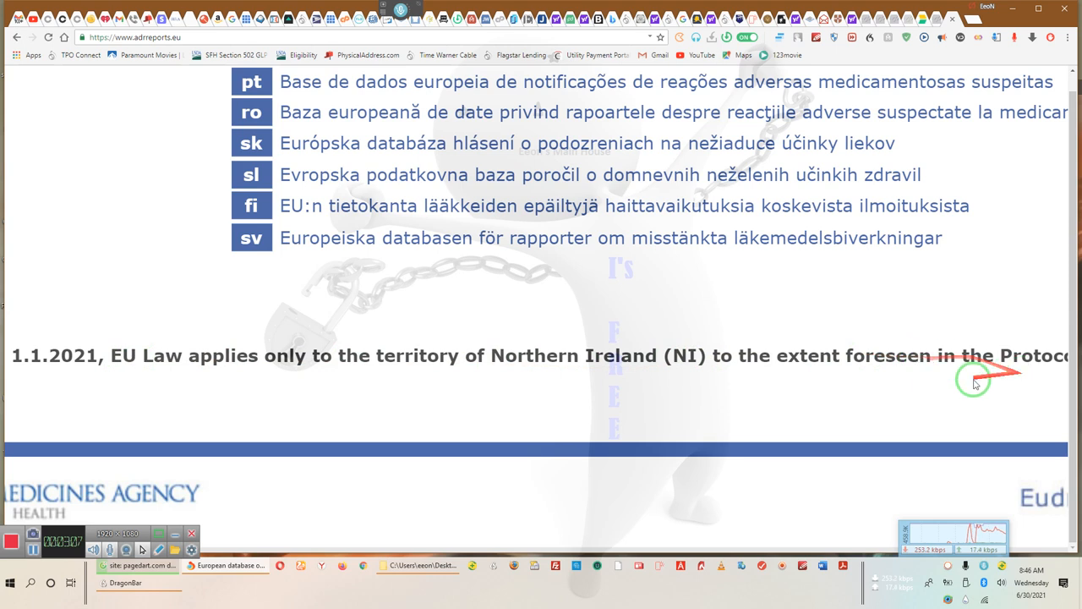
pyautogui.scroll(-3)
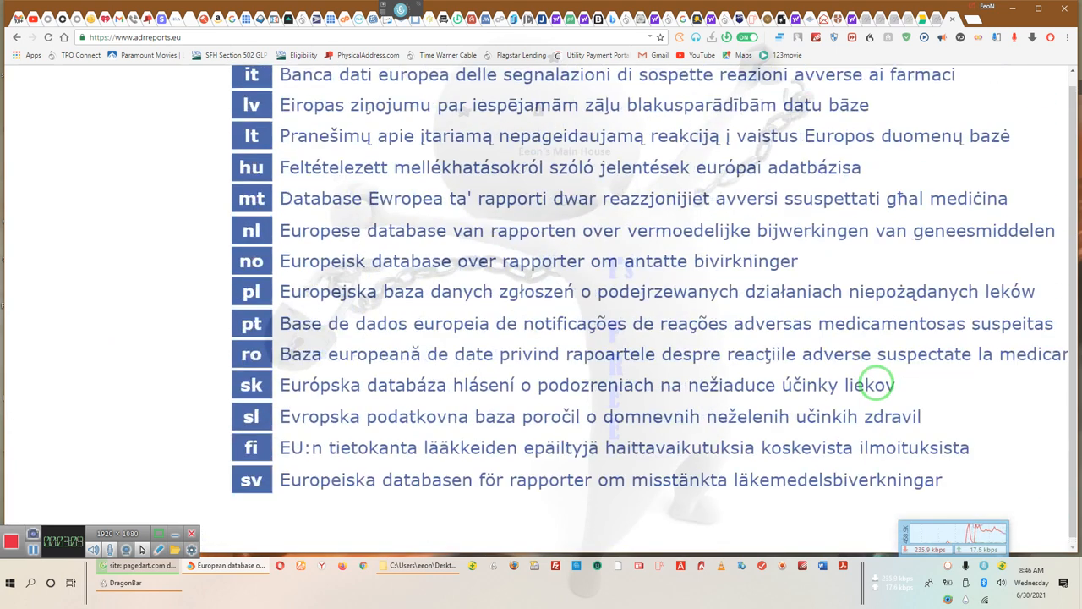
pyautogui.scroll(-3)
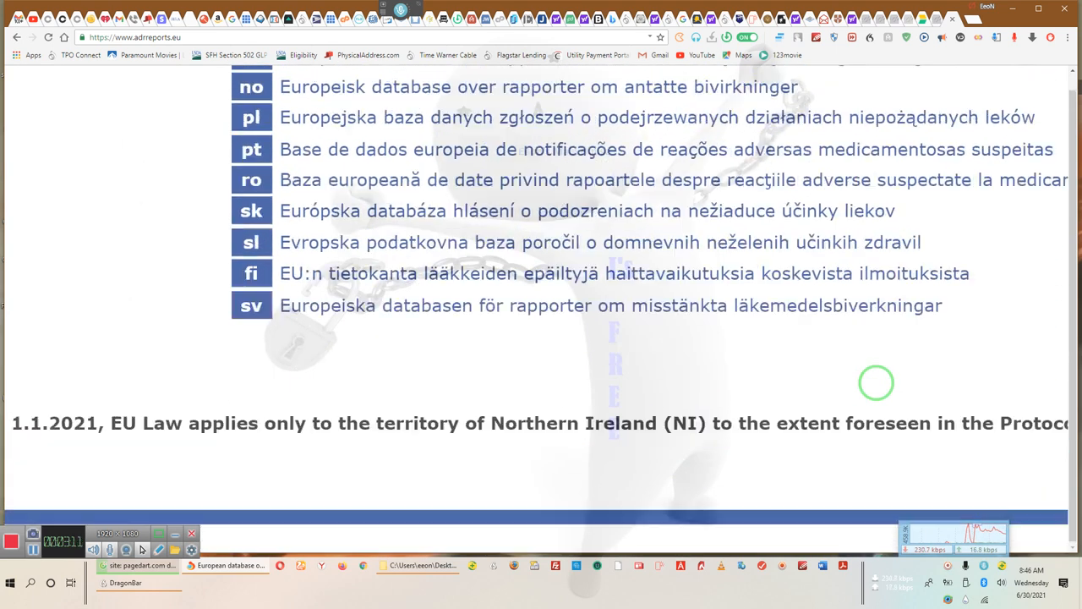
pyautogui.scroll(3)
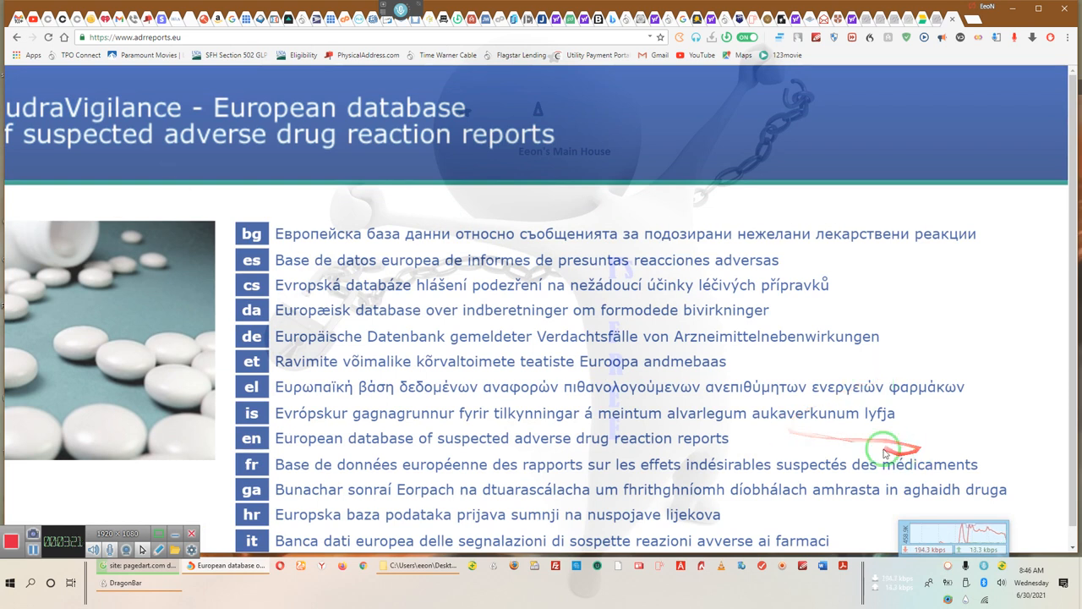
pyautogui.moveTo(778, 144)
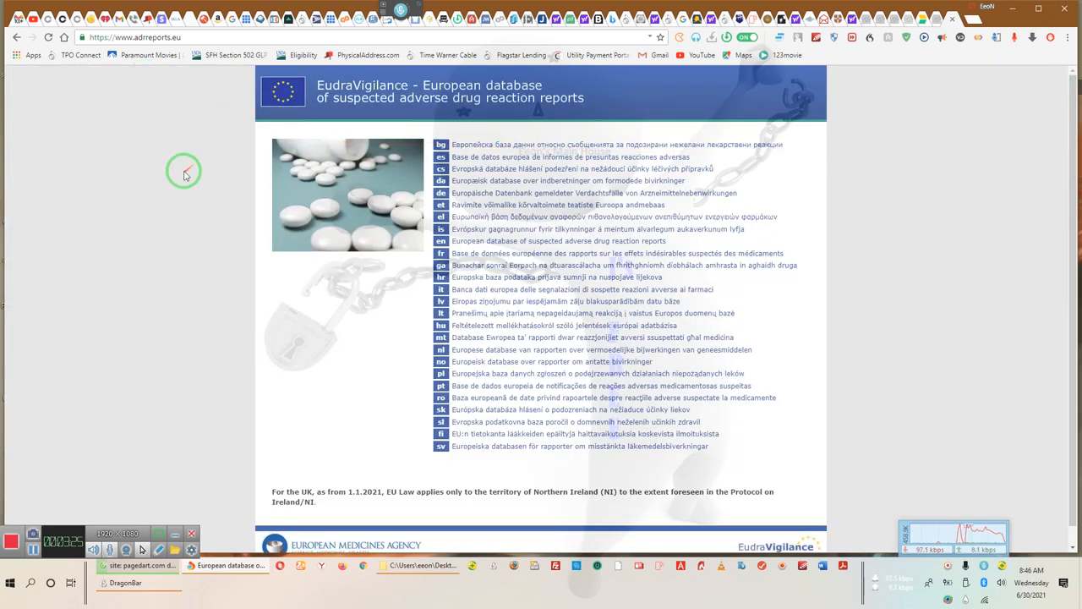
pyautogui.moveTo(345, 158)
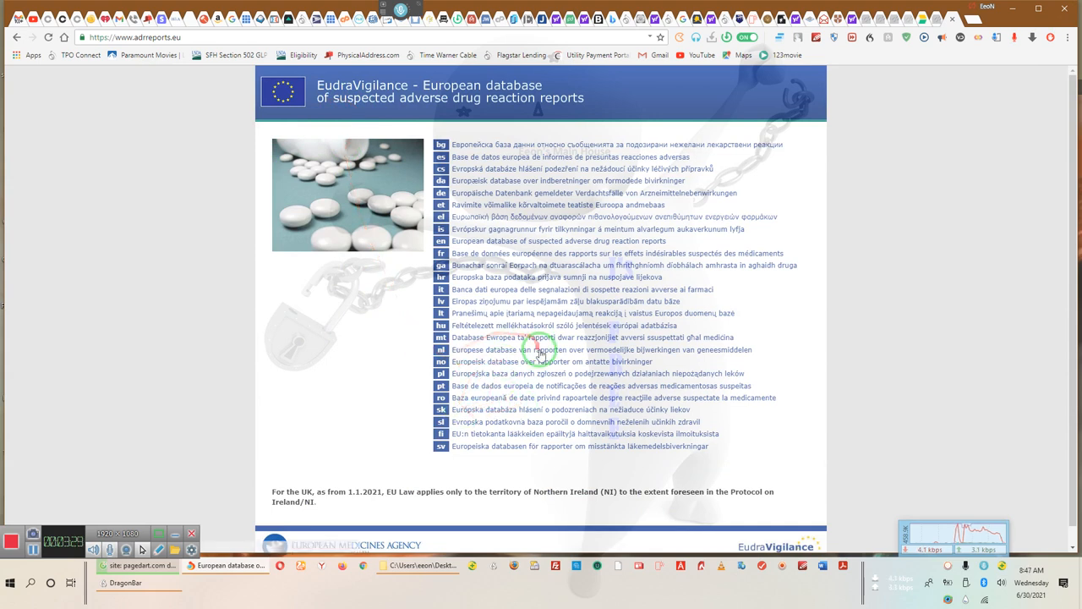
pyautogui.moveTo(822, 74)
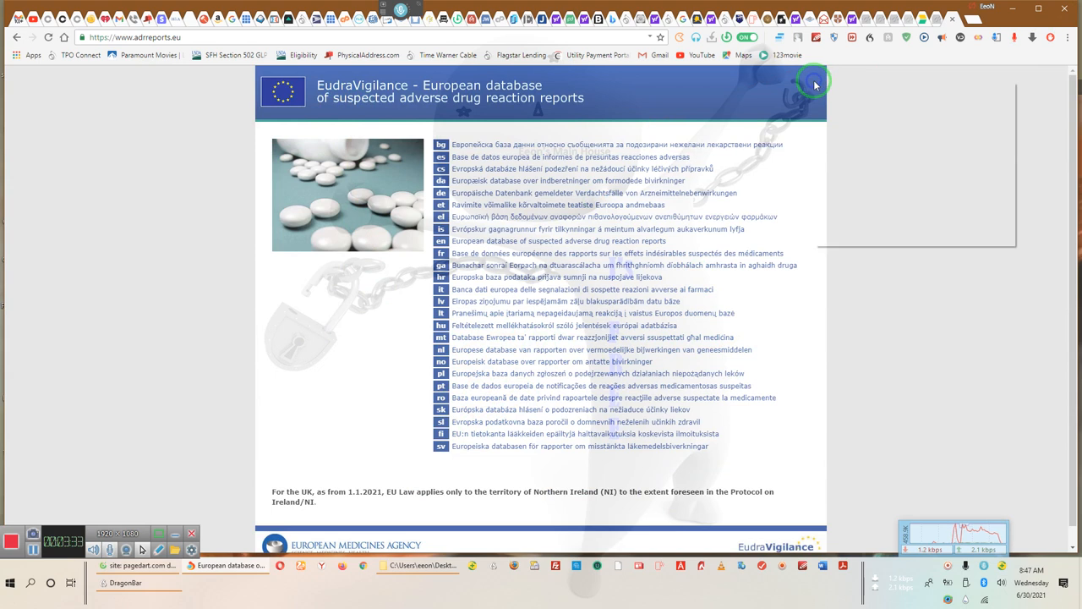
# Step: Return to the Google results for 'adrreports' with the adrreports.eu entry and sitelinks
pyautogui.rightClick(814, 84)
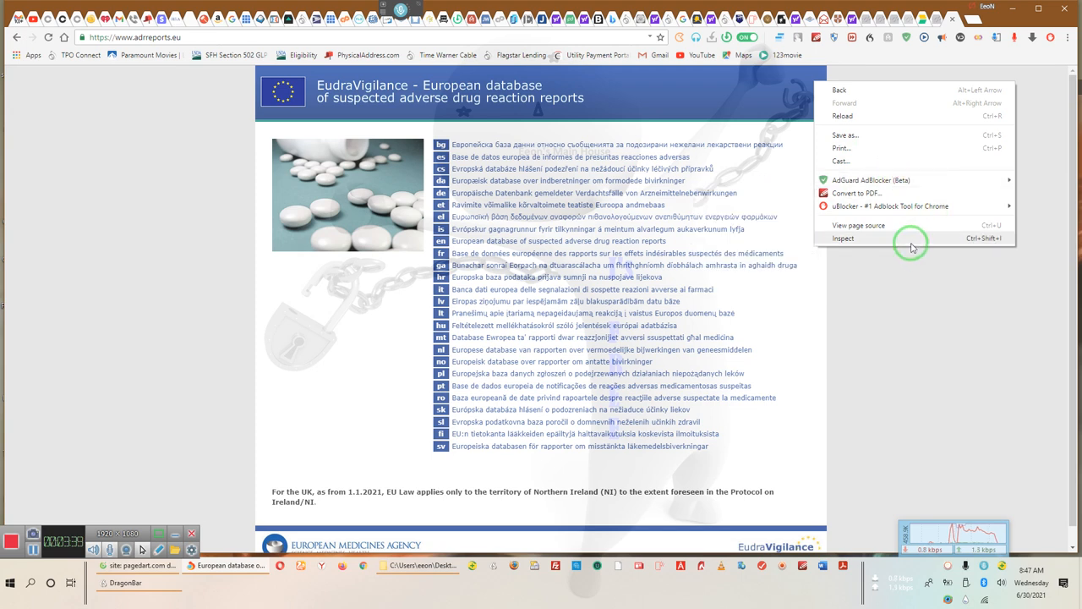
pyautogui.moveTo(901, 225)
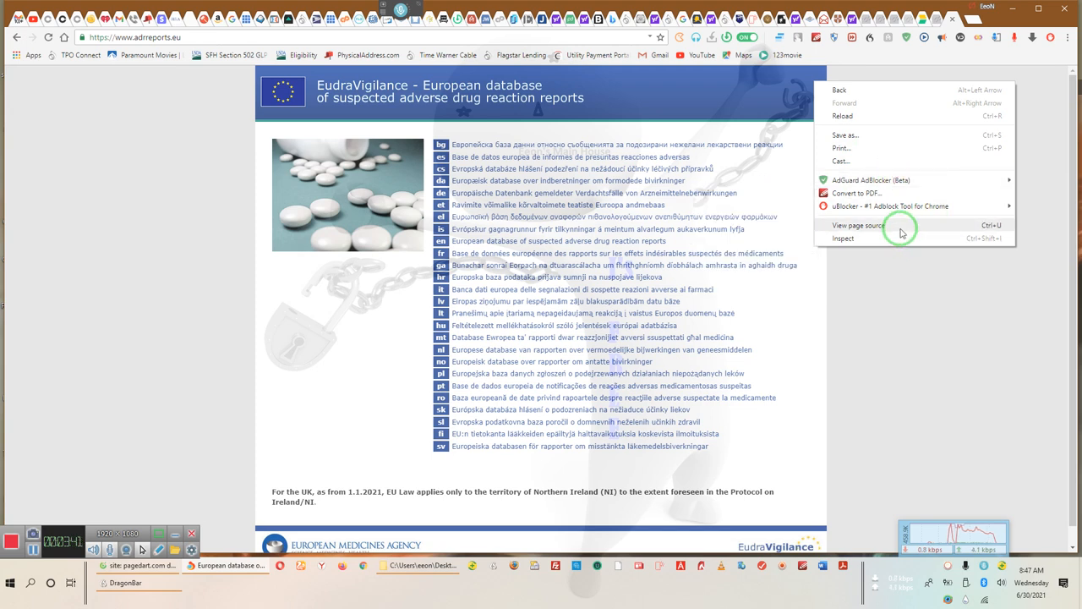
pyautogui.moveTo(854, 161)
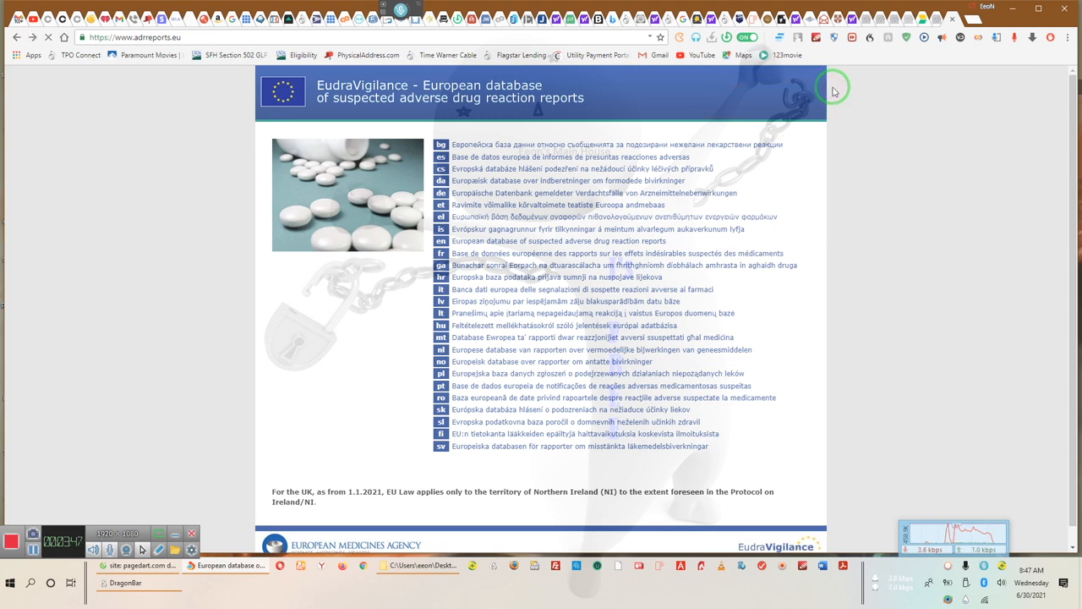
pyautogui.moveTo(672, 127)
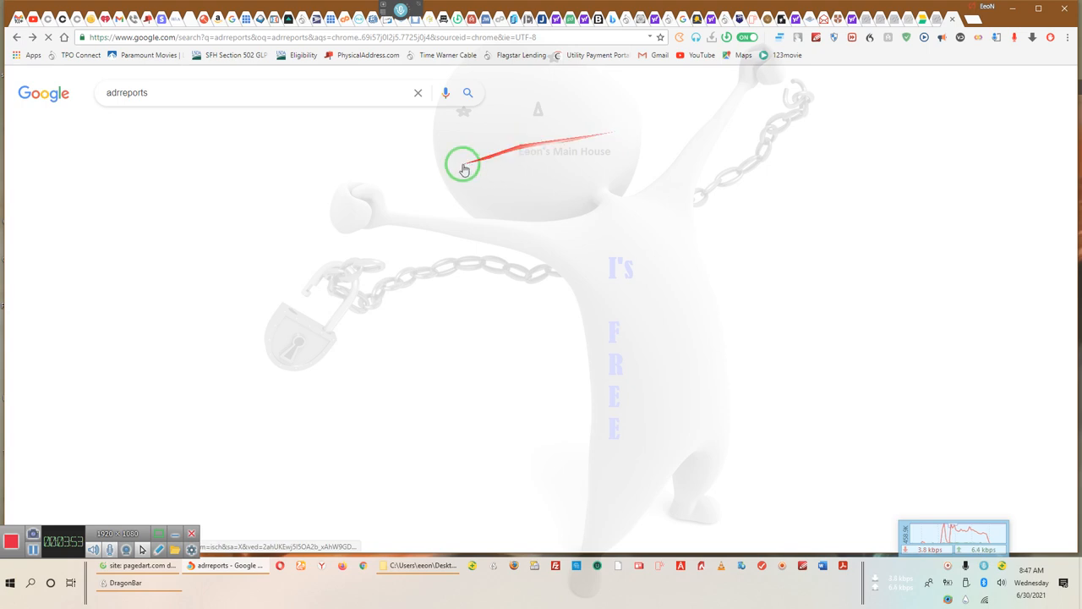
pyautogui.moveTo(372, 207)
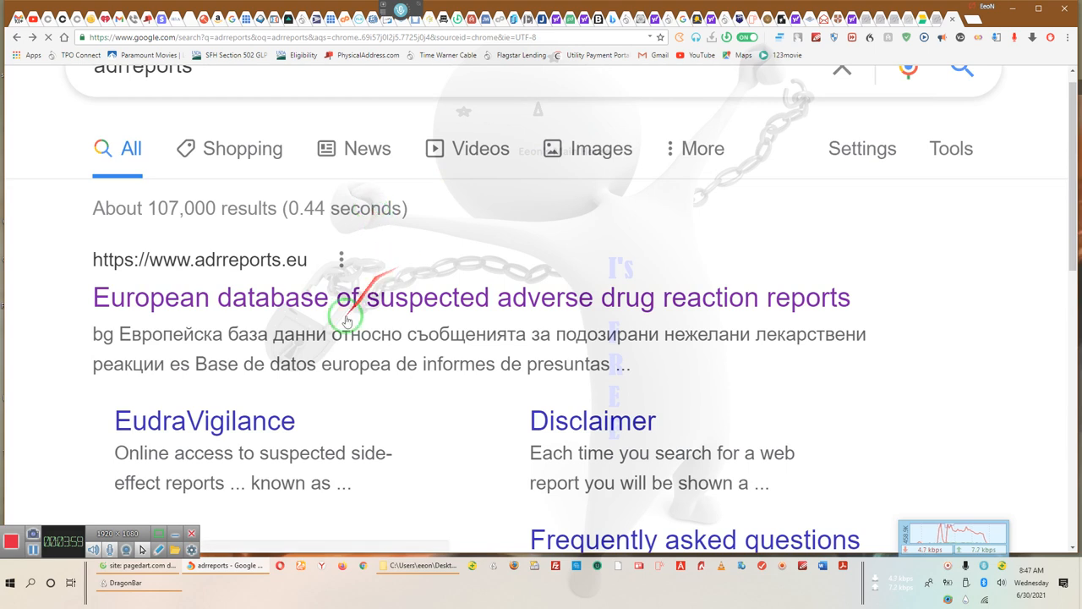
pyautogui.moveTo(391, 425)
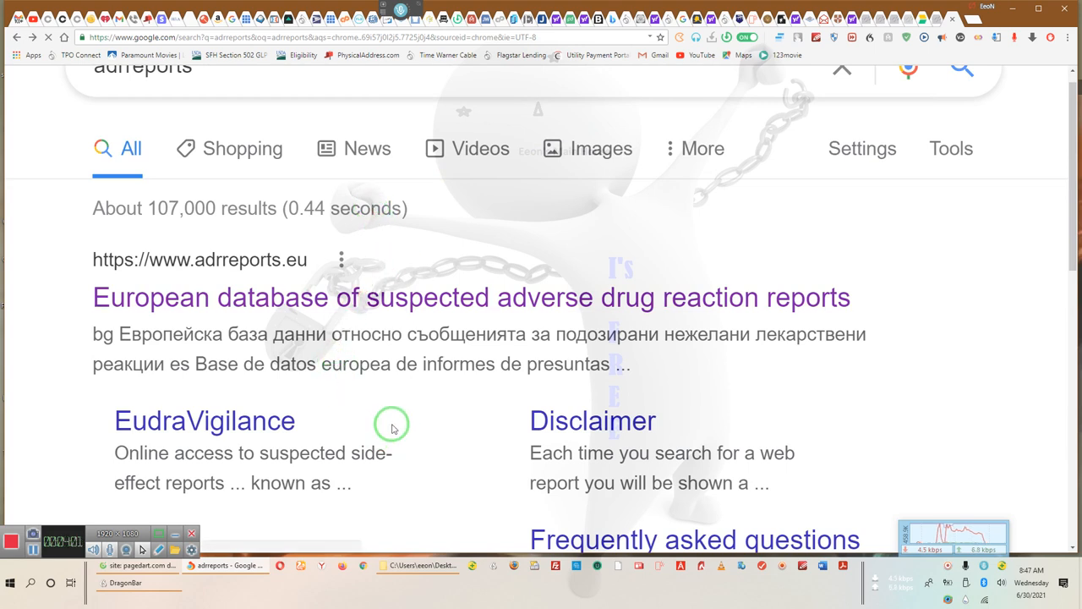
pyautogui.scroll(-3)
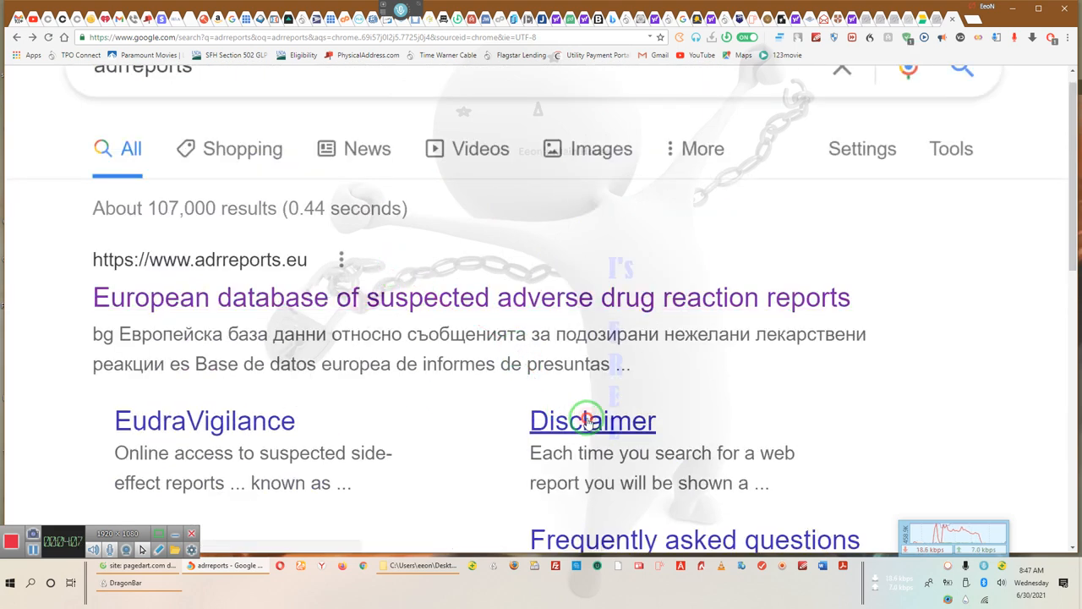
# Step: Open the adrreports.eu Disclaimer page from its Google sitelink
pyautogui.click(593, 421)
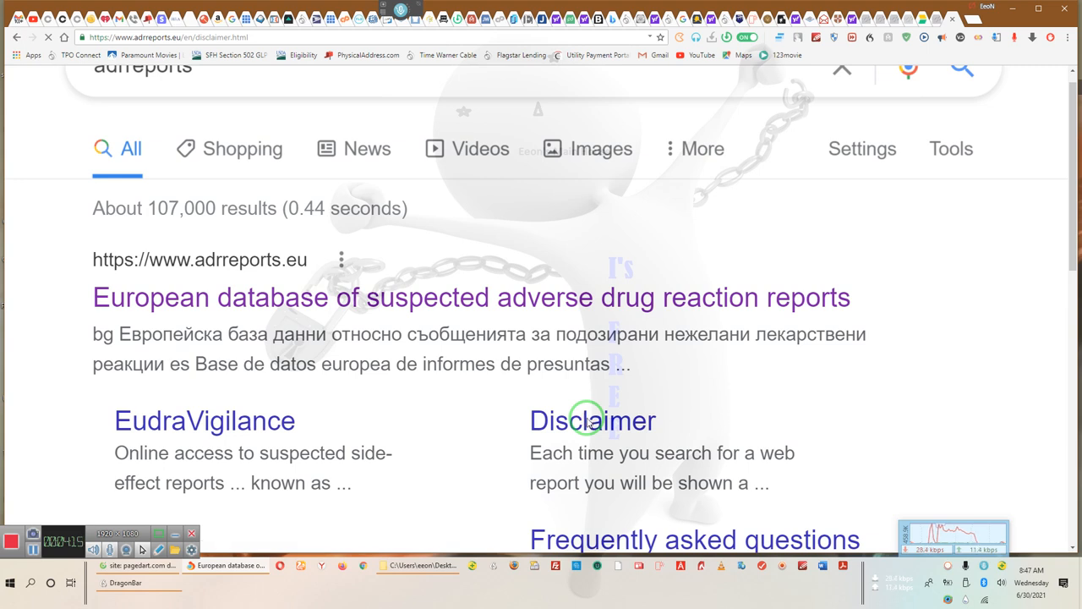
pyautogui.click(593, 420)
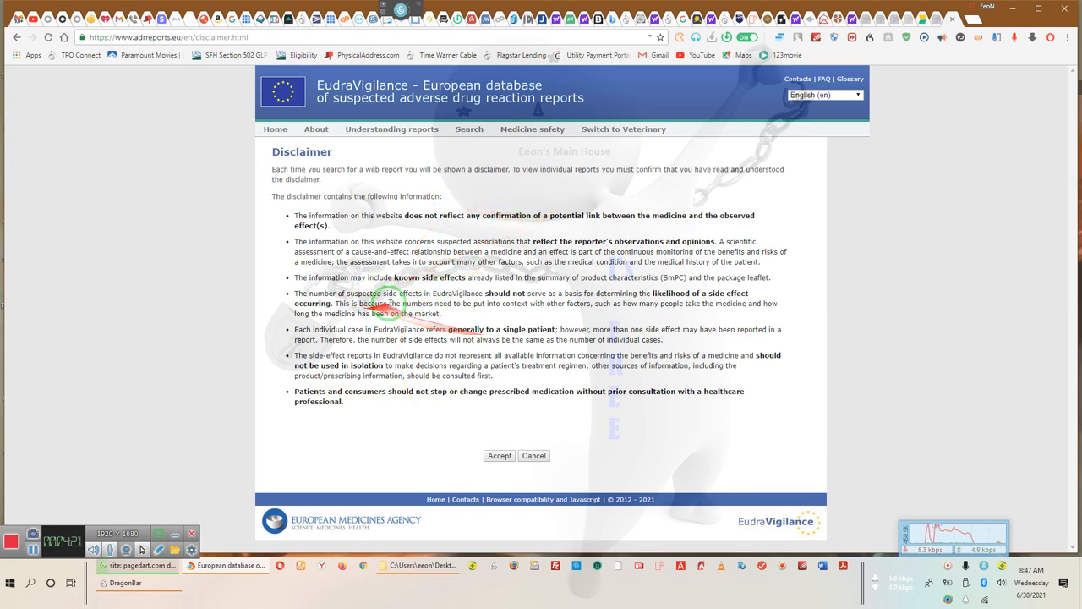
pyautogui.moveTo(489, 251)
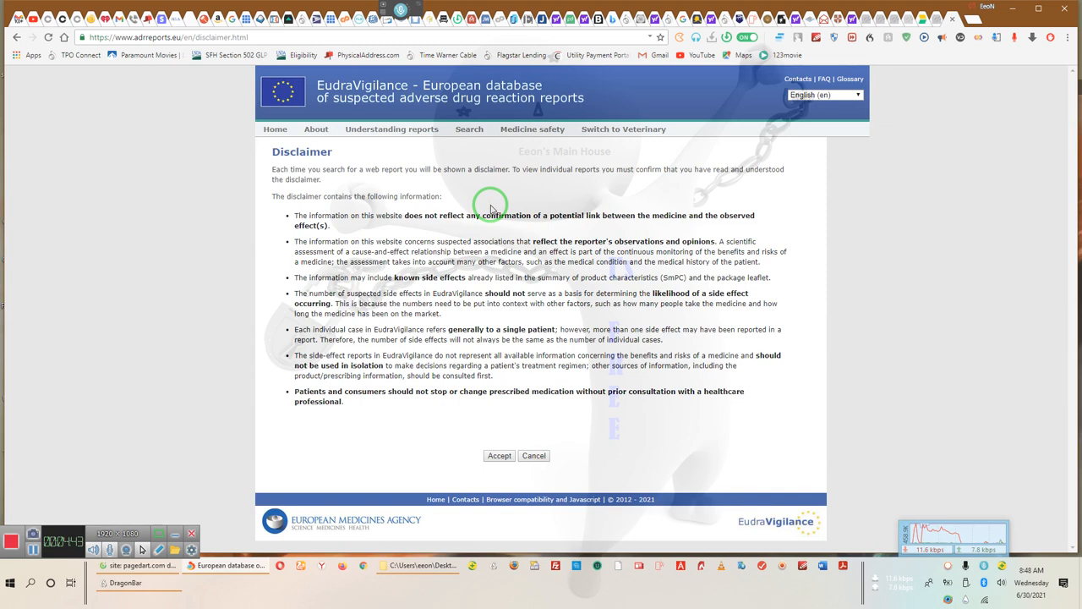
pyautogui.moveTo(471, 342)
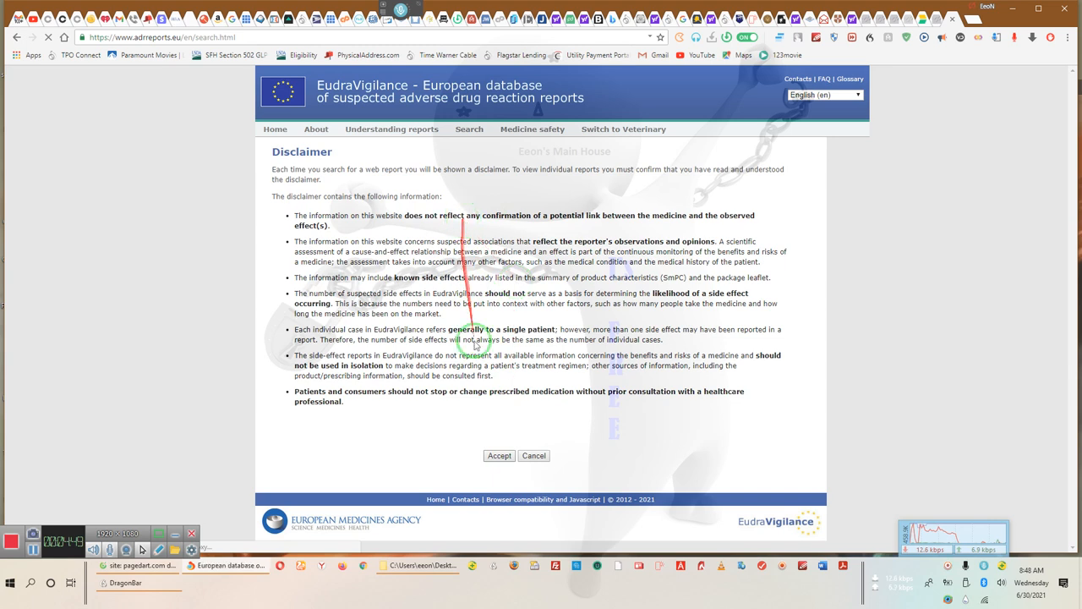
# Step: Accept the disclaimer and browse the medicines listed under letter C
pyautogui.click(499, 454)
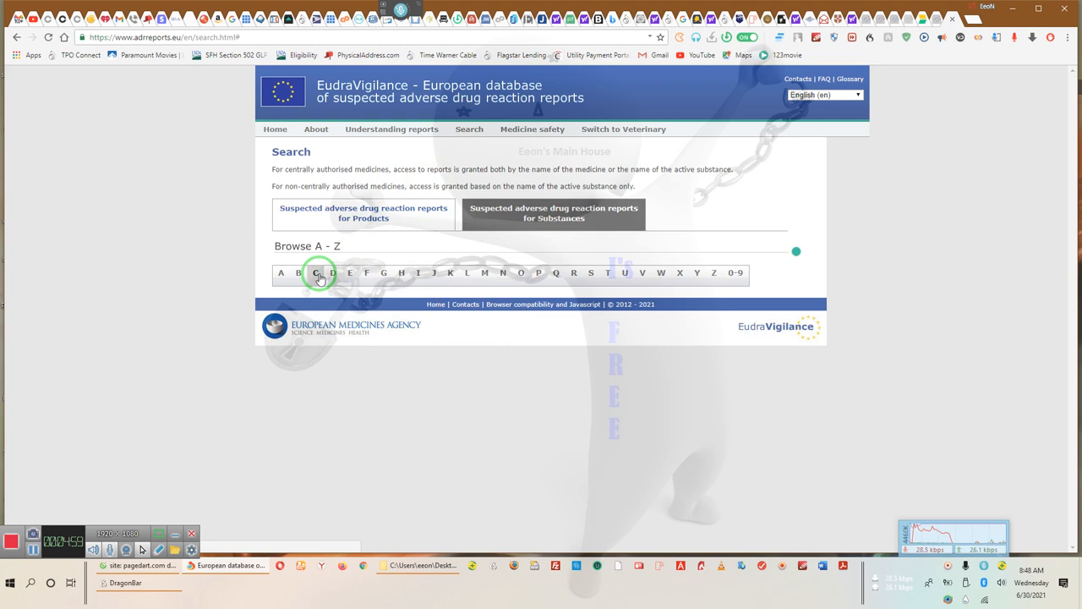
pyautogui.click(316, 272)
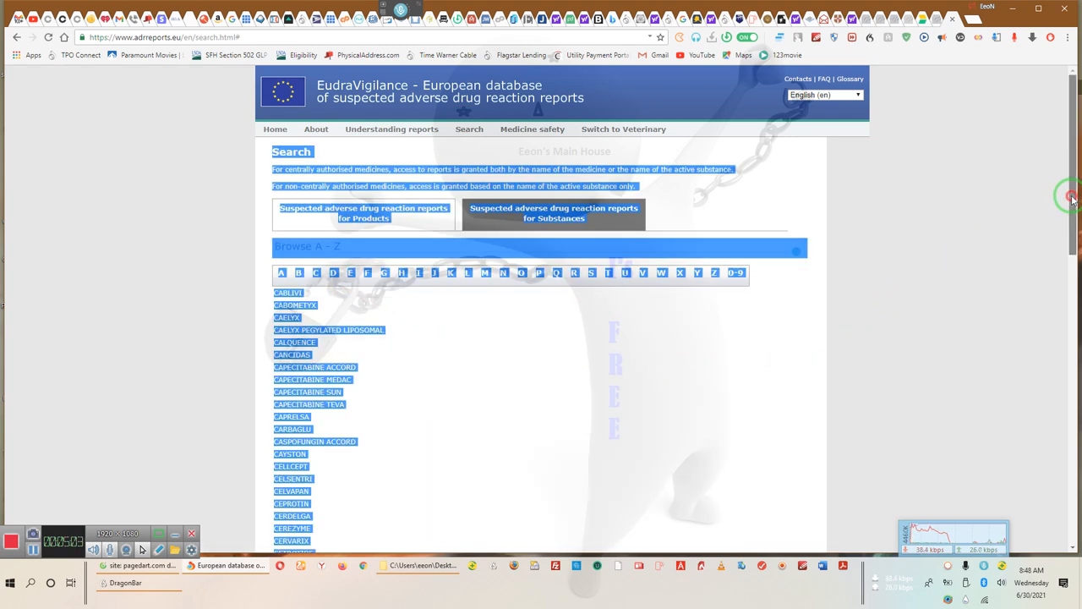
pyautogui.scroll(-3)
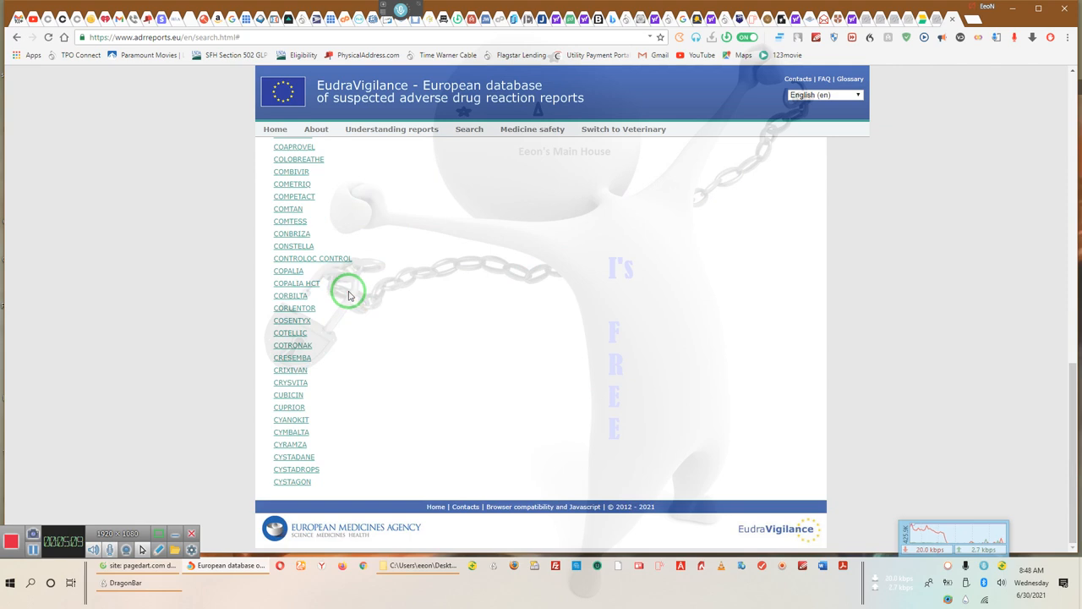
pyautogui.moveTo(285, 351)
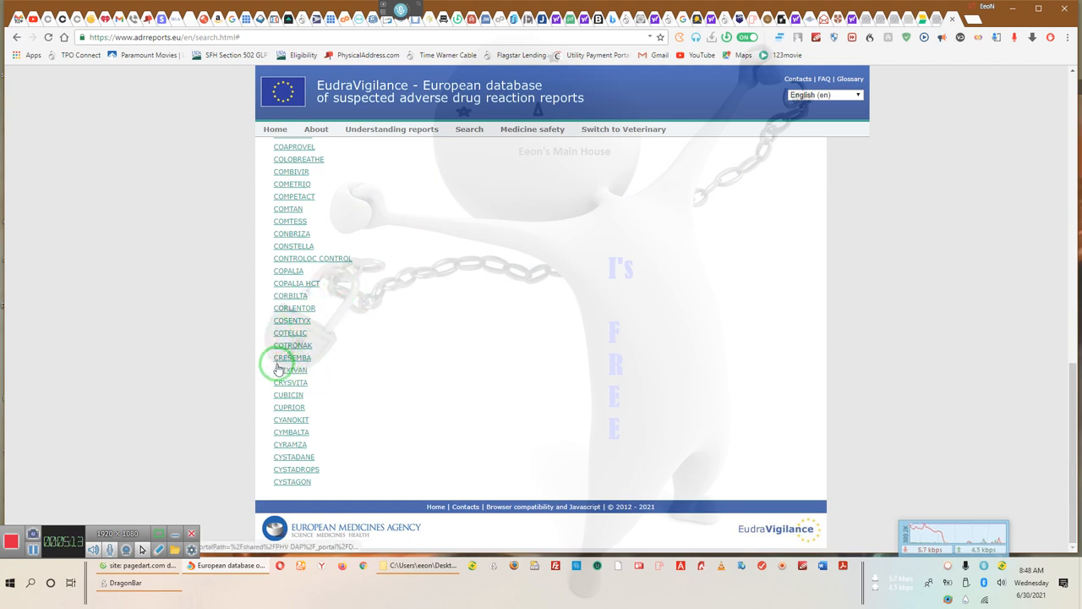
pyautogui.moveTo(313, 350)
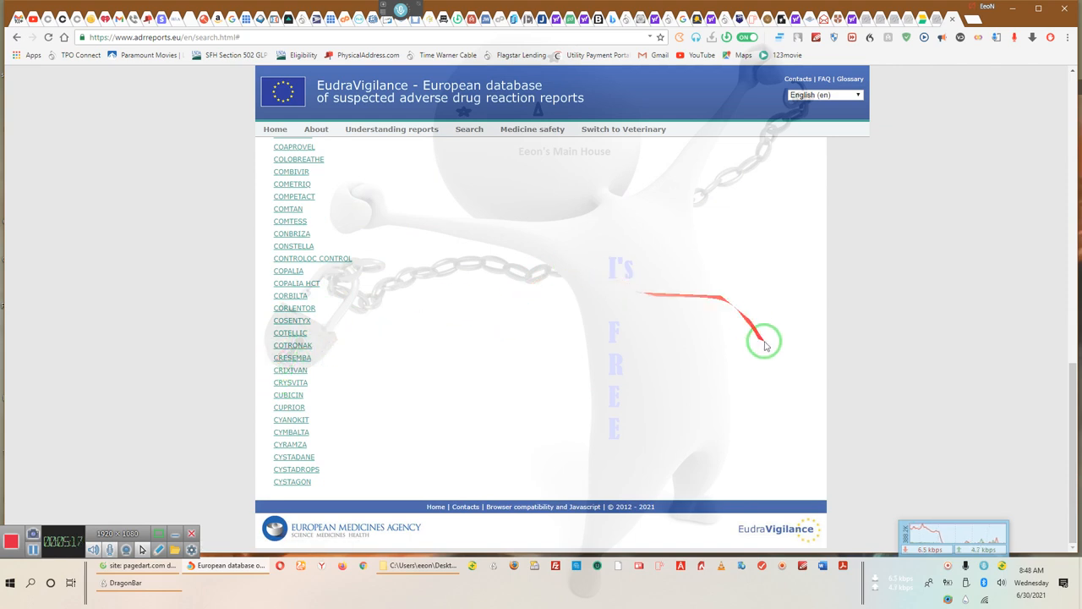
pyautogui.moveTo(1041, 389)
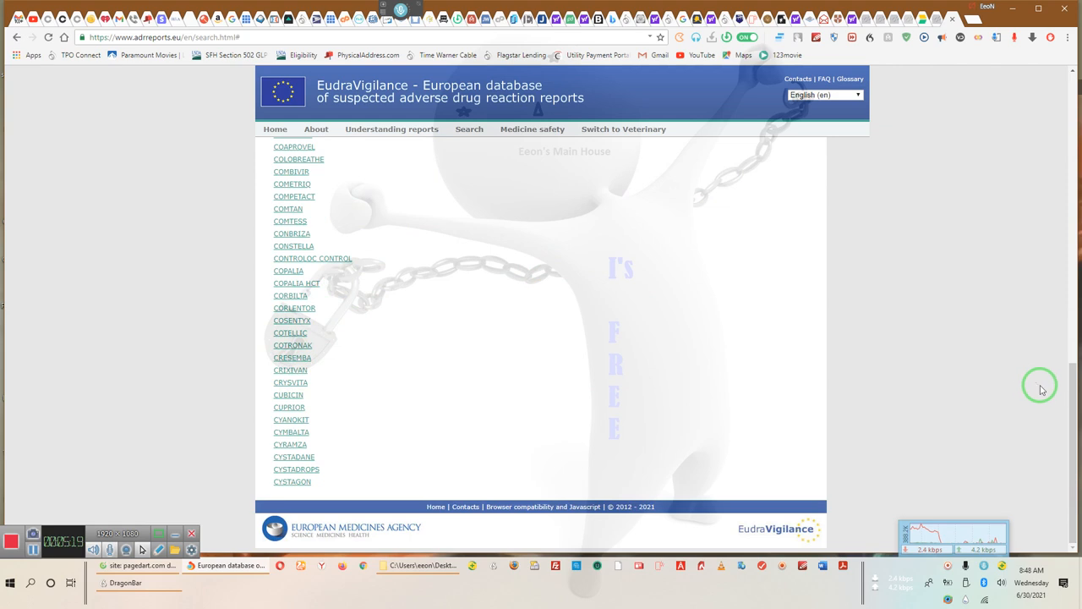
pyautogui.moveTo(1038, 386)
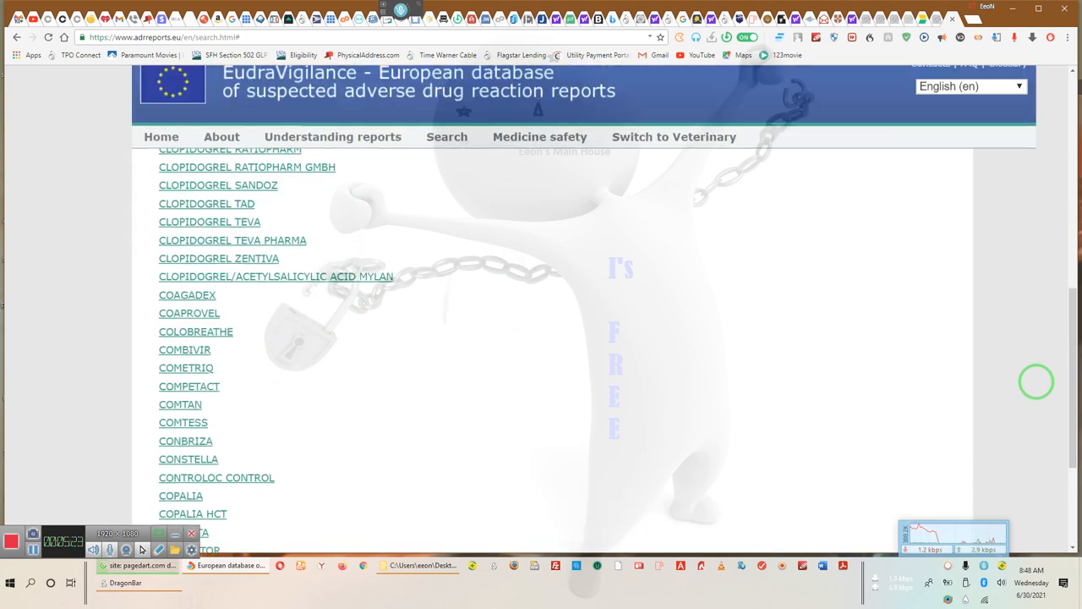
pyautogui.scroll(3)
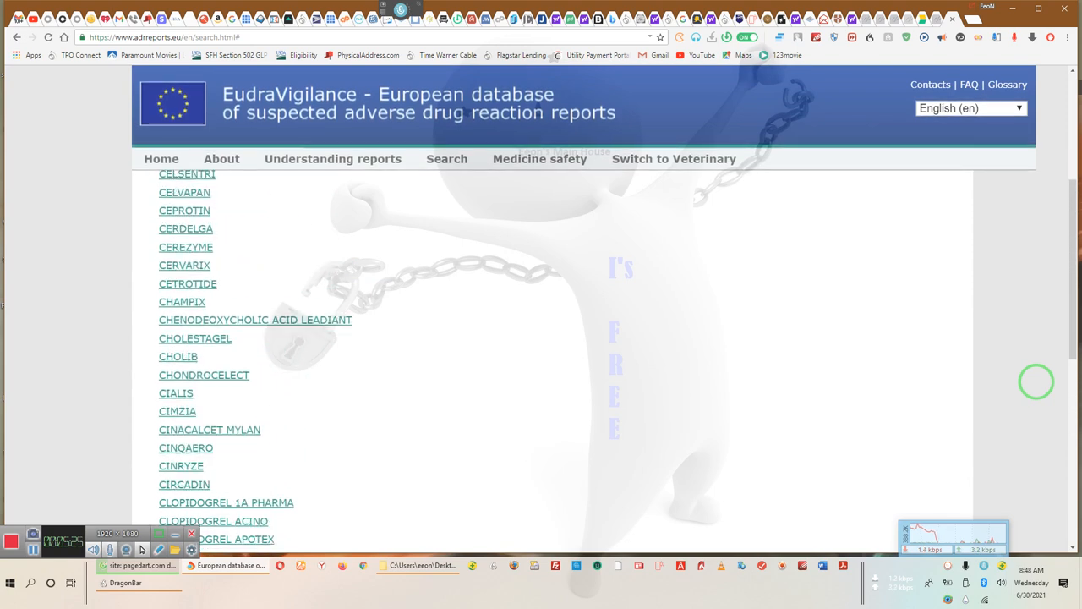
pyautogui.rightClick(600, 338)
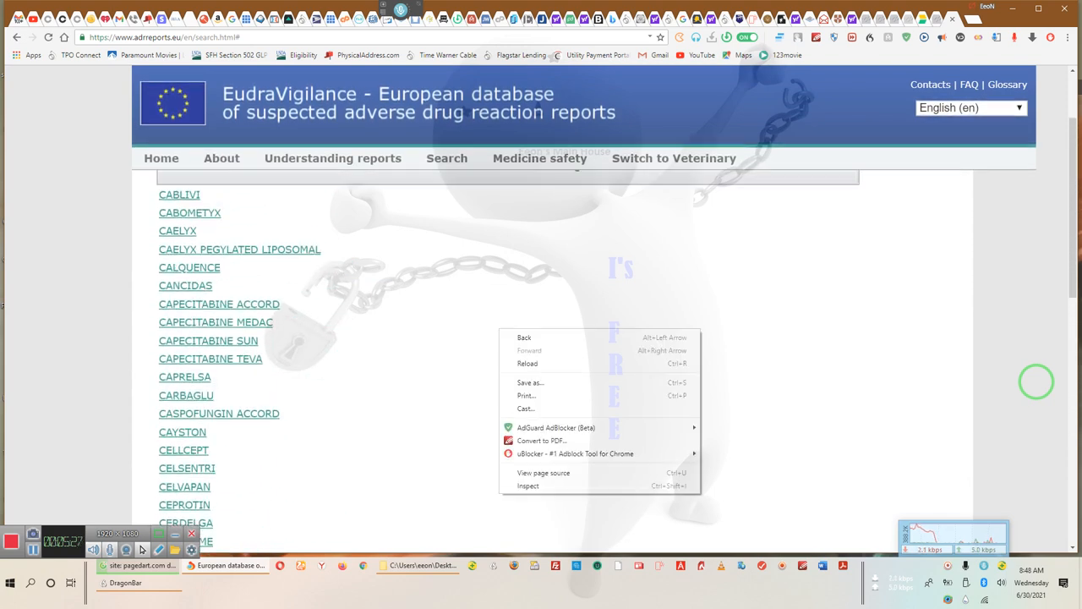
pyautogui.moveTo(864, 330)
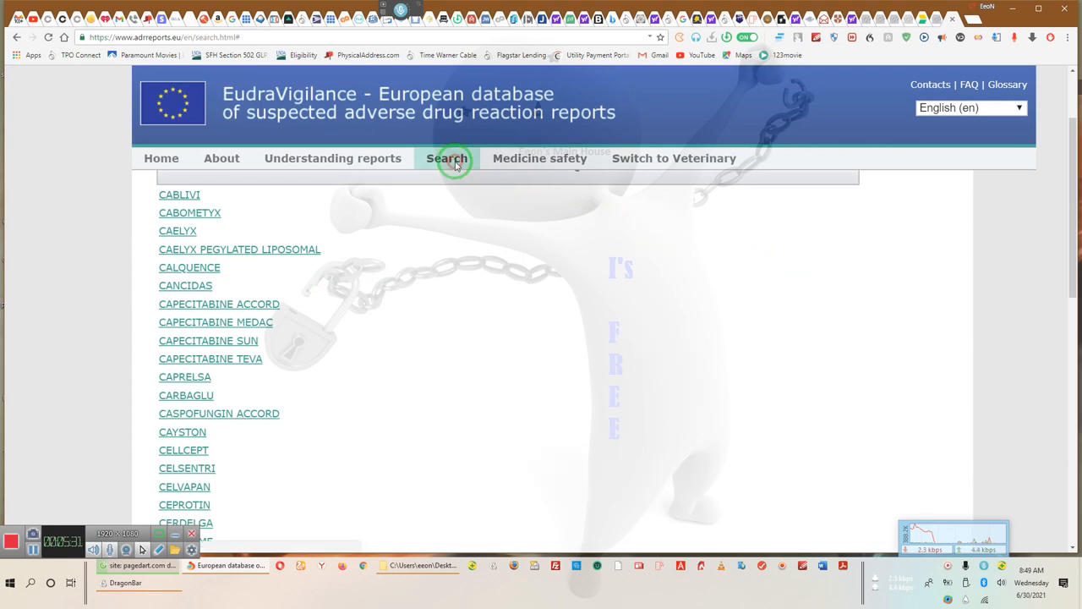
# Step: Reset the Search page to its Products tab and A–Z index, then head Home
pyautogui.click(446, 158)
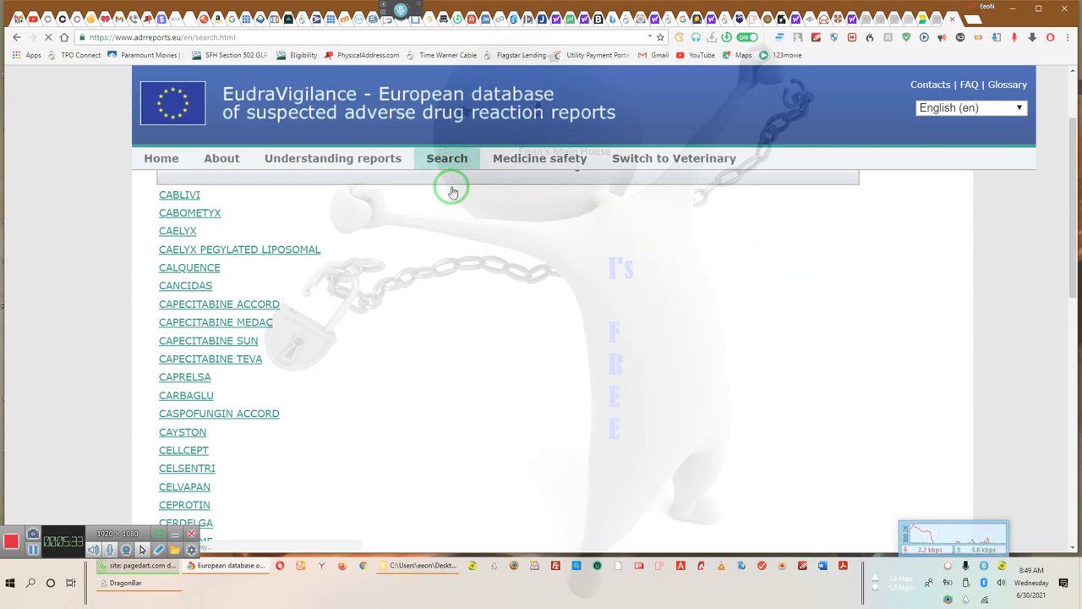
pyautogui.click(446, 158)
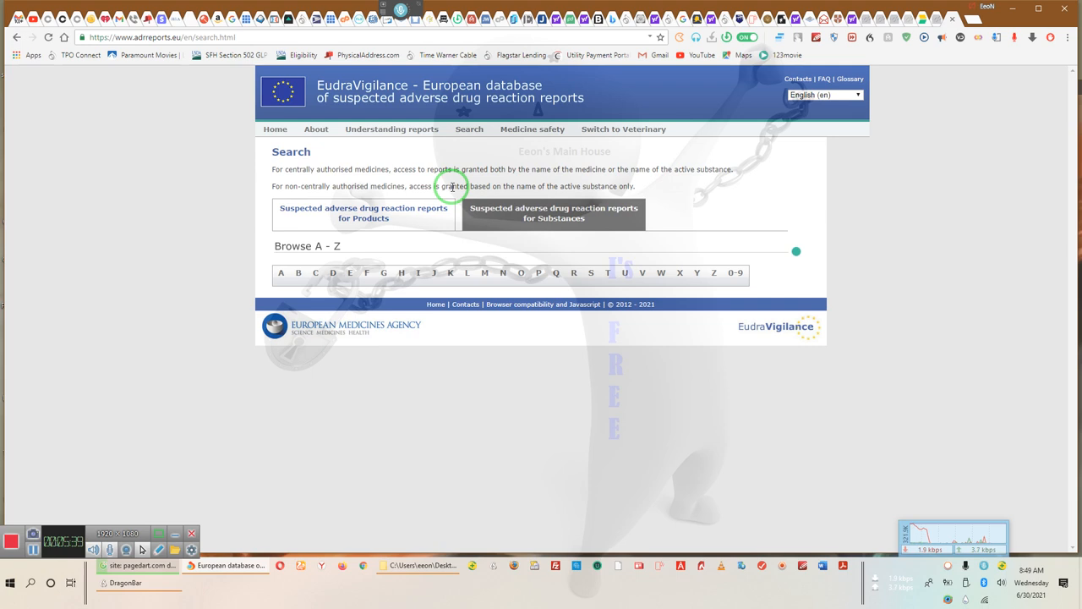
pyautogui.moveTo(501, 167)
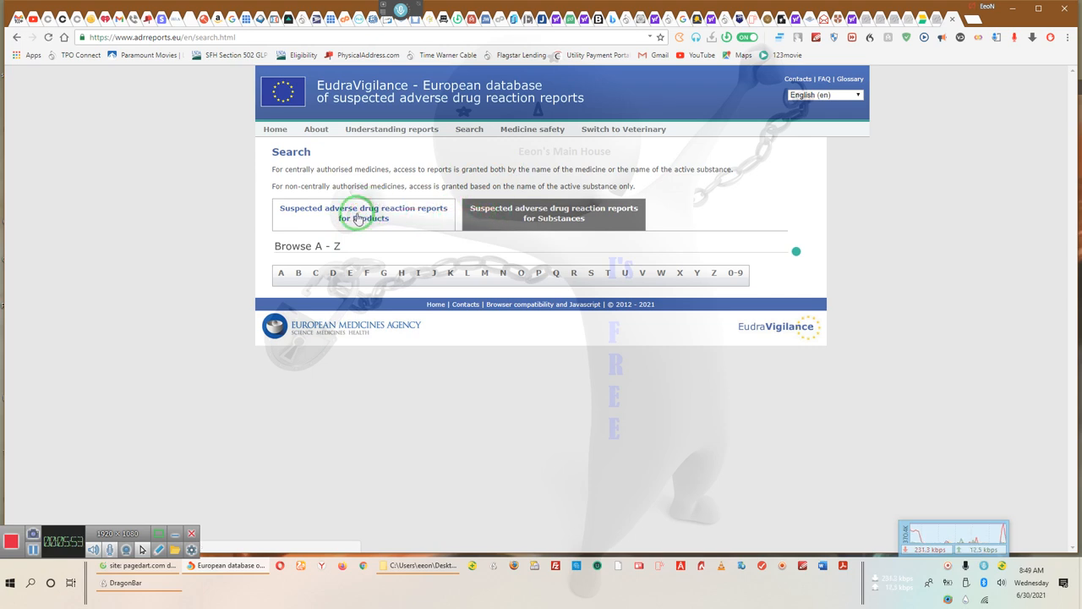
pyautogui.click(363, 213)
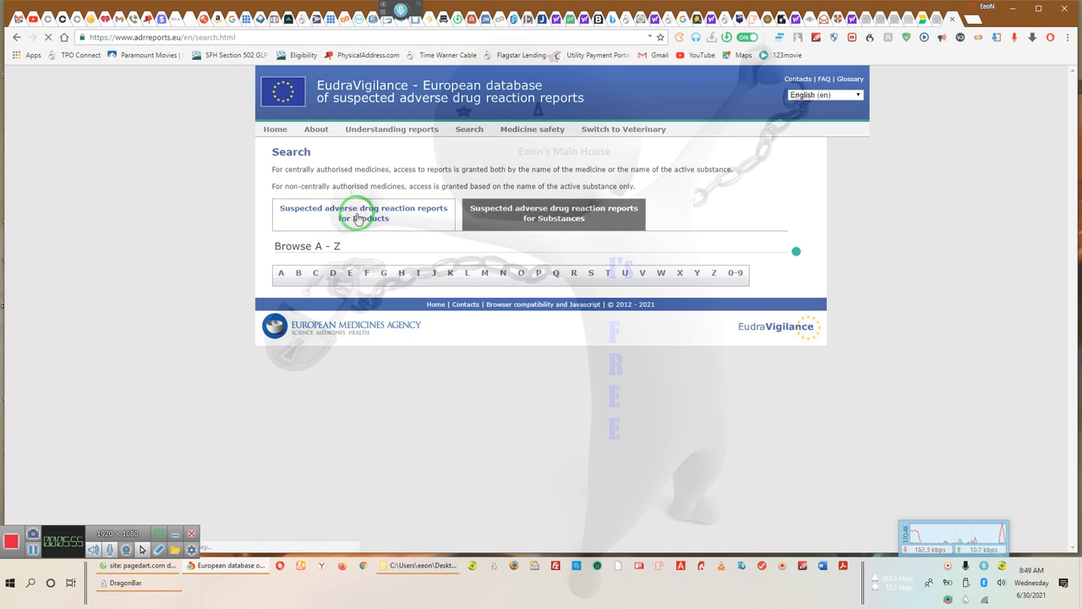
pyautogui.moveTo(303, 205)
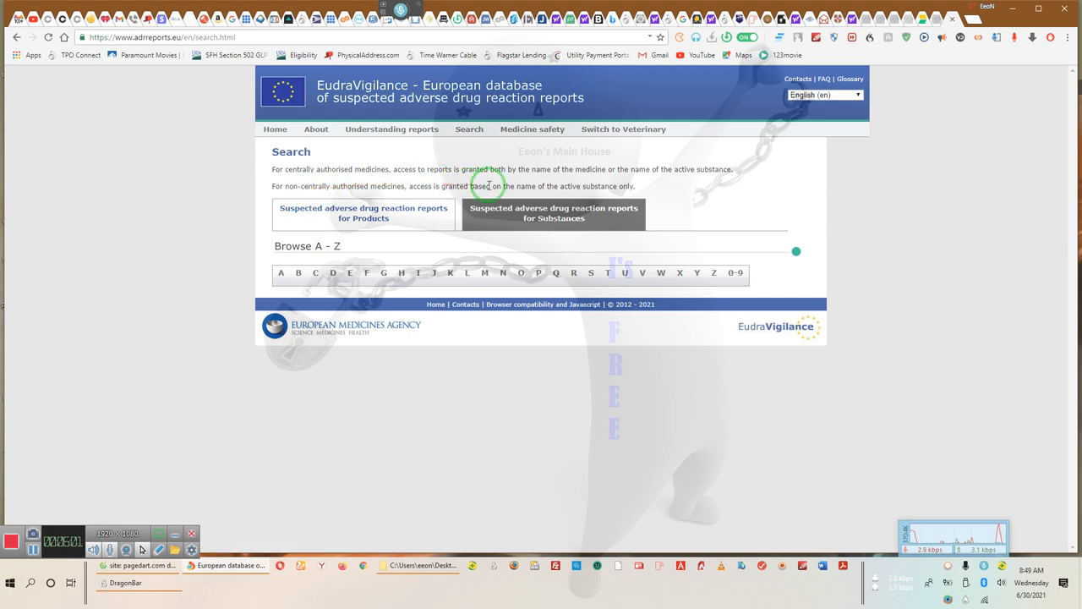
pyautogui.moveTo(522, 156)
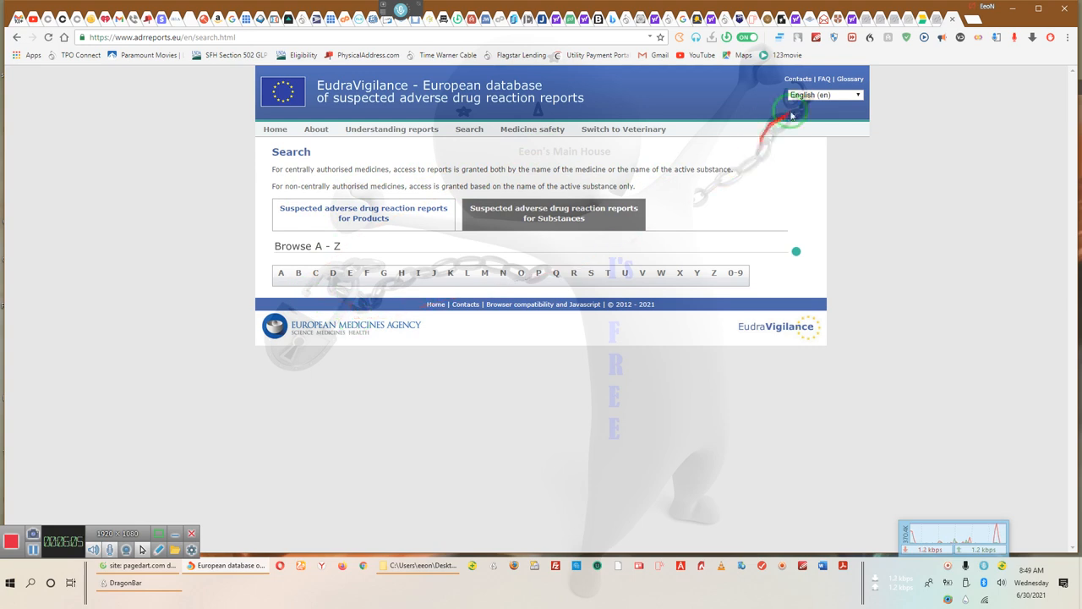
pyautogui.click(533, 128)
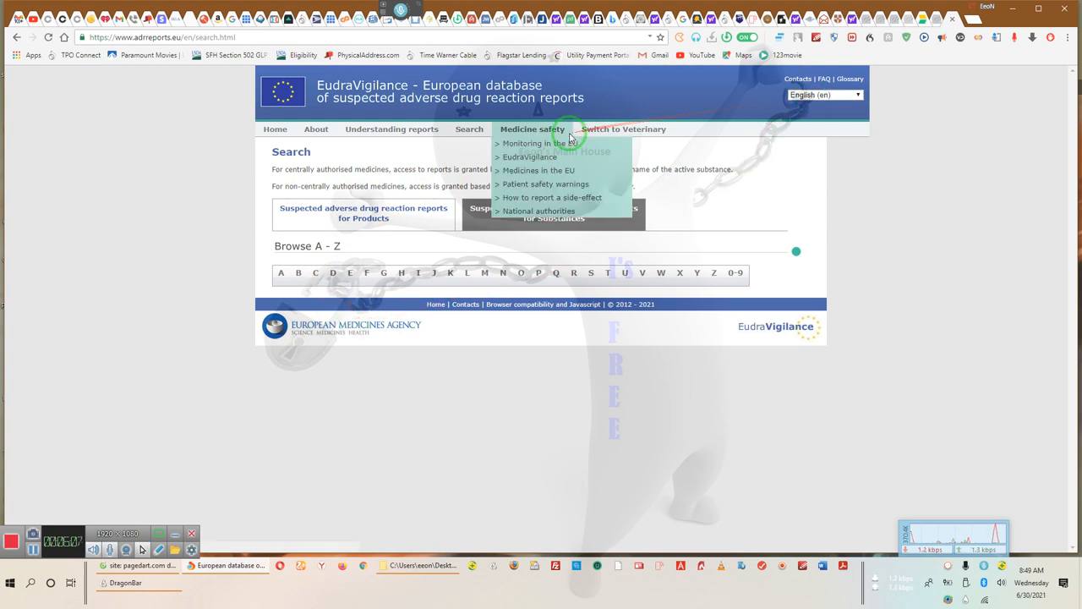
pyautogui.click(274, 129)
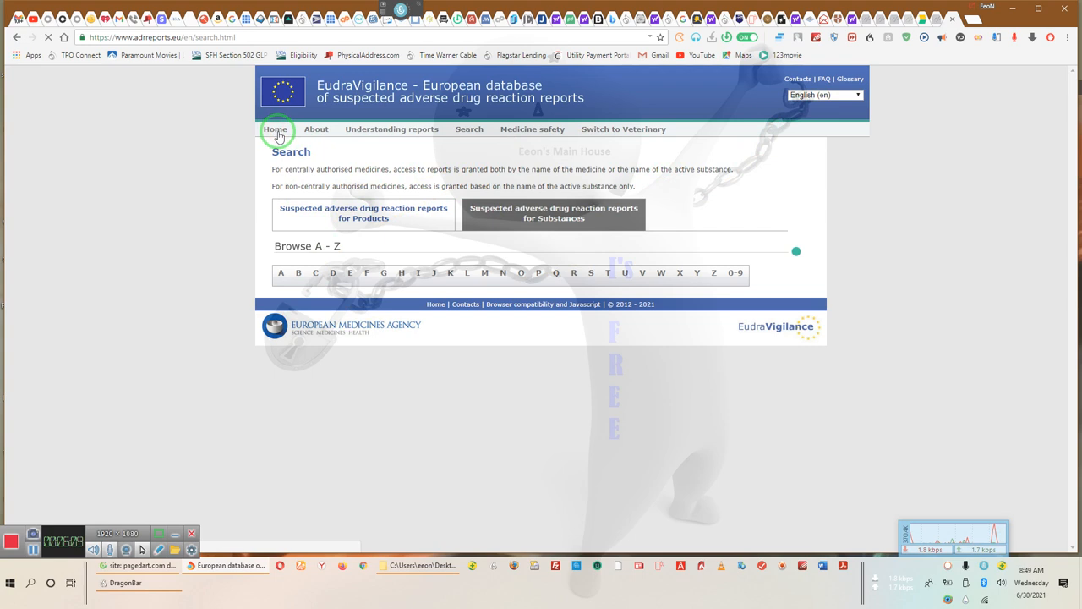
# Step: From the adrreports.eu home page, reopen 'Search for a report'
pyautogui.click(274, 129)
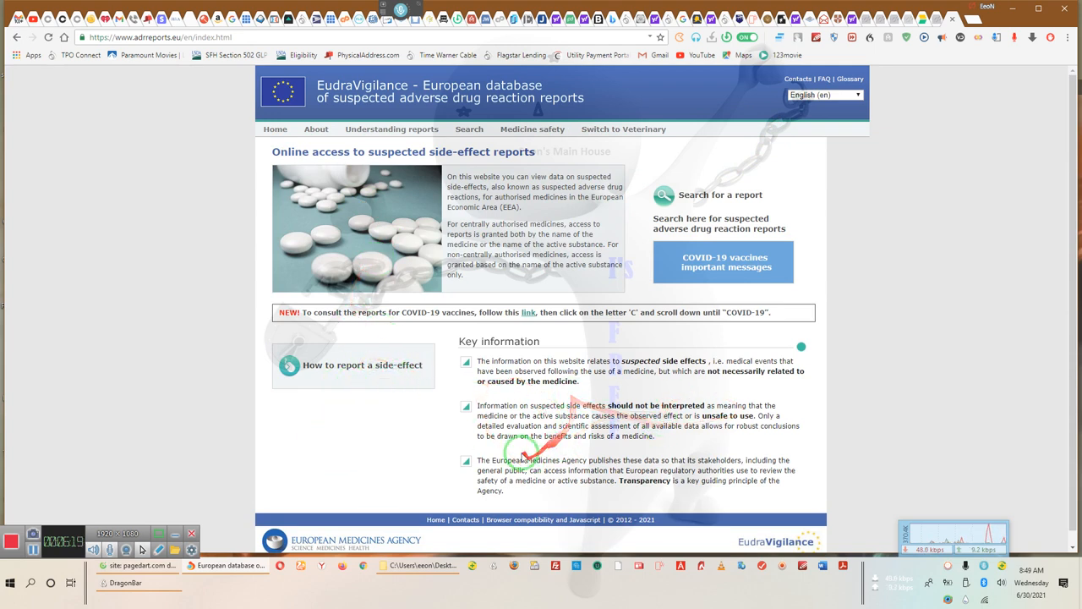
pyautogui.scroll(-3)
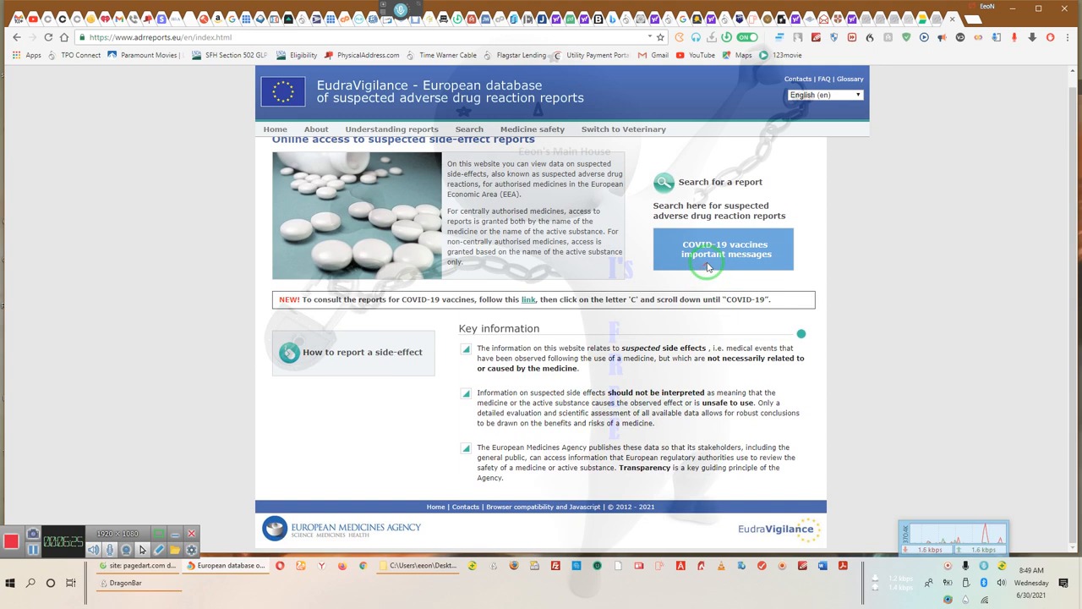
pyautogui.moveTo(688, 185)
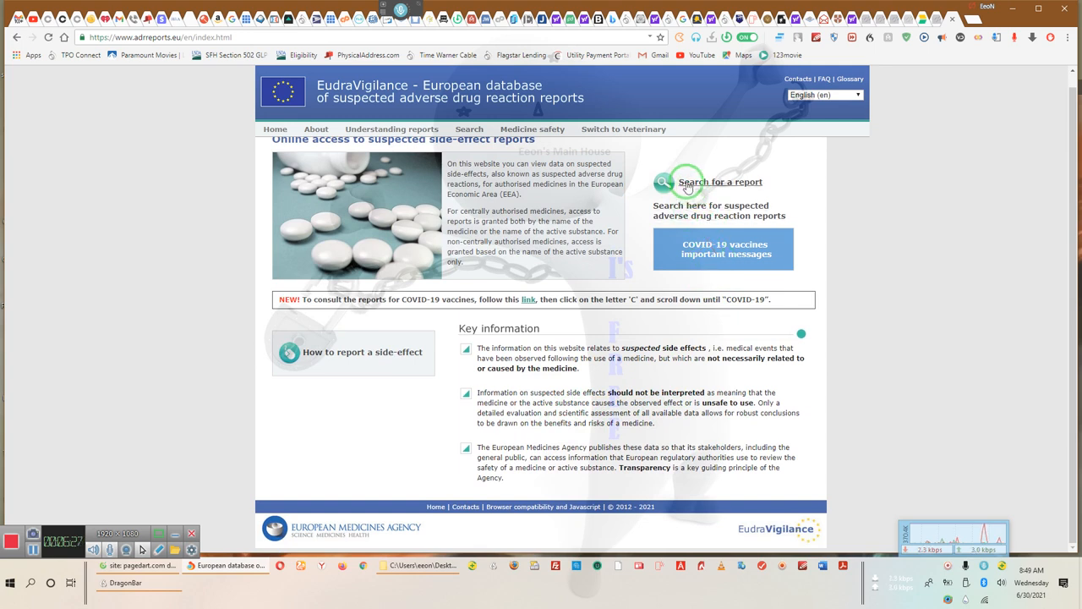
pyautogui.click(719, 182)
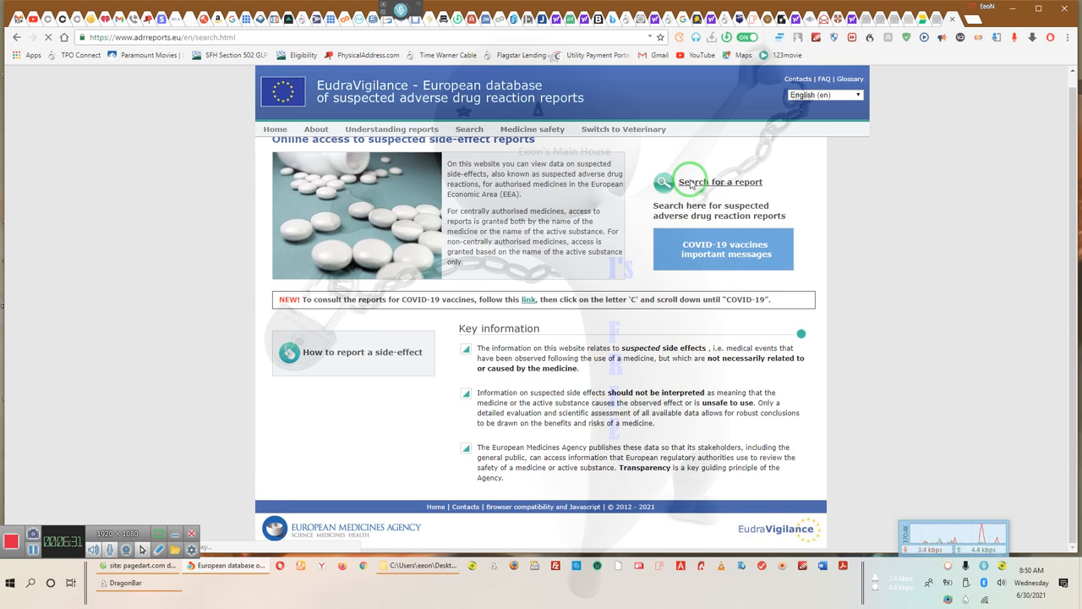
pyautogui.click(720, 182)
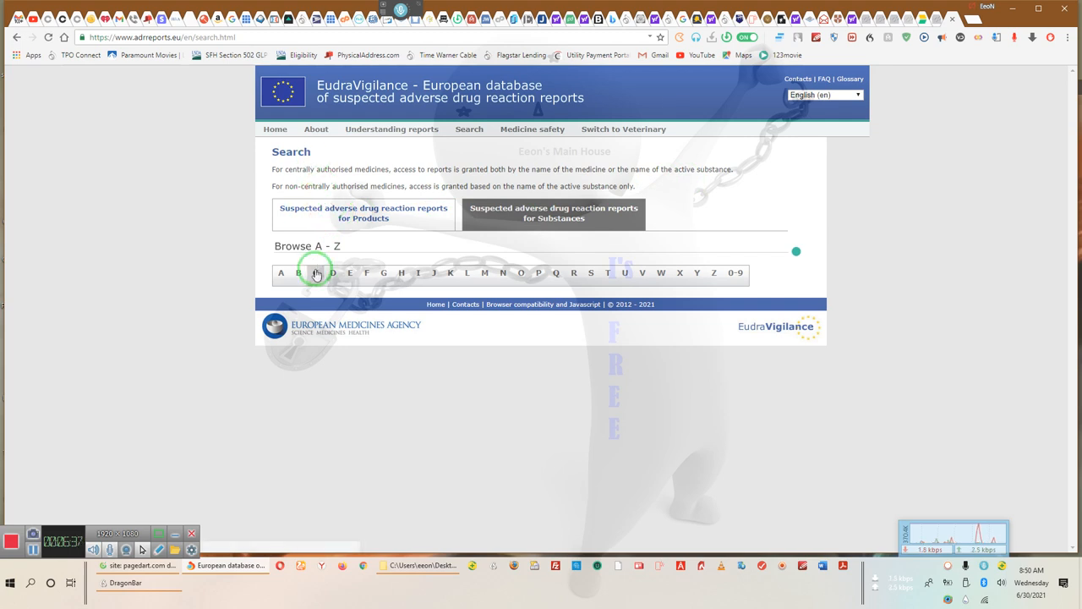
# Step: Scroll the C product list from Cablivi through the Clopidogrel and Cys- names
pyautogui.click(315, 272)
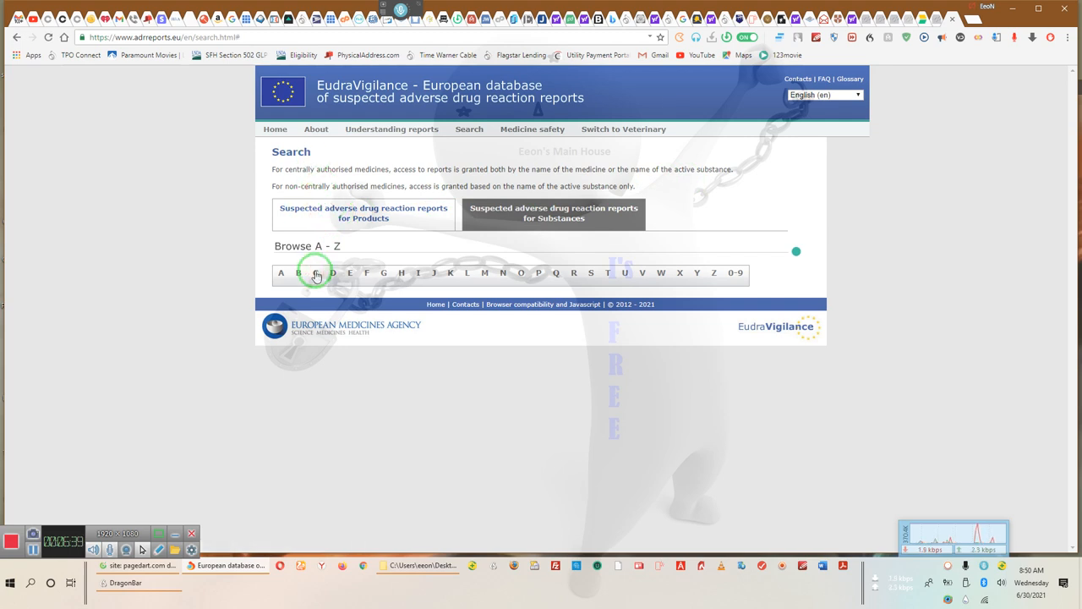
pyautogui.click(315, 272)
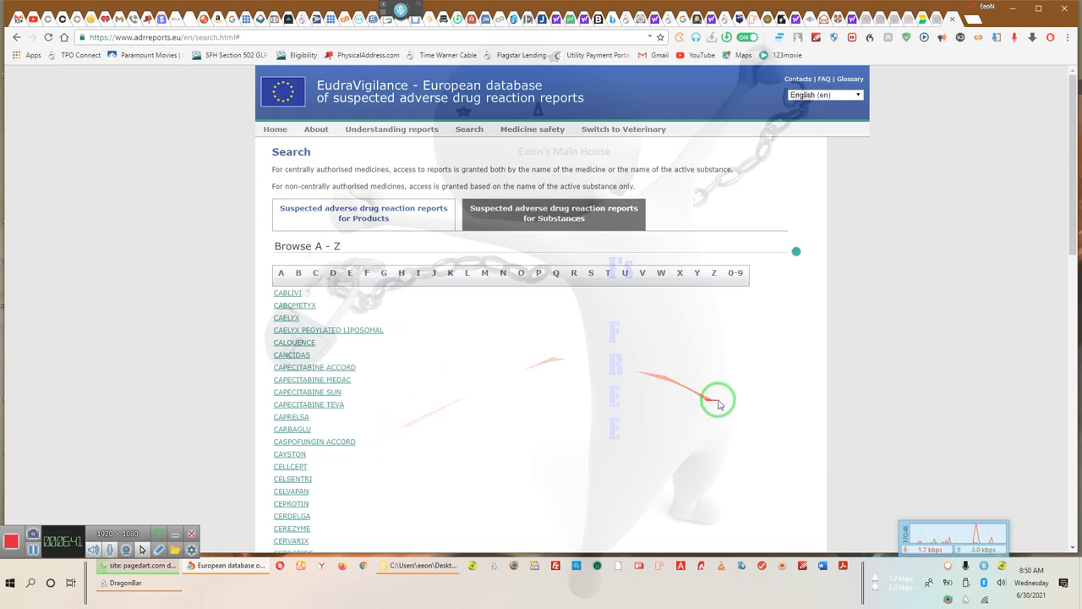
pyautogui.scroll(-3)
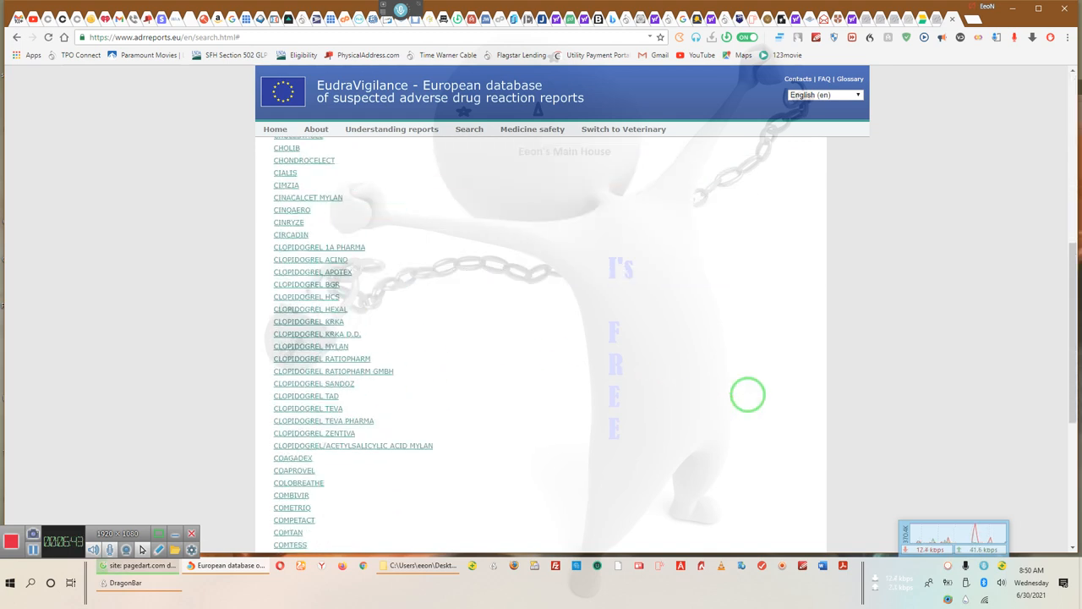
pyautogui.scroll(-3)
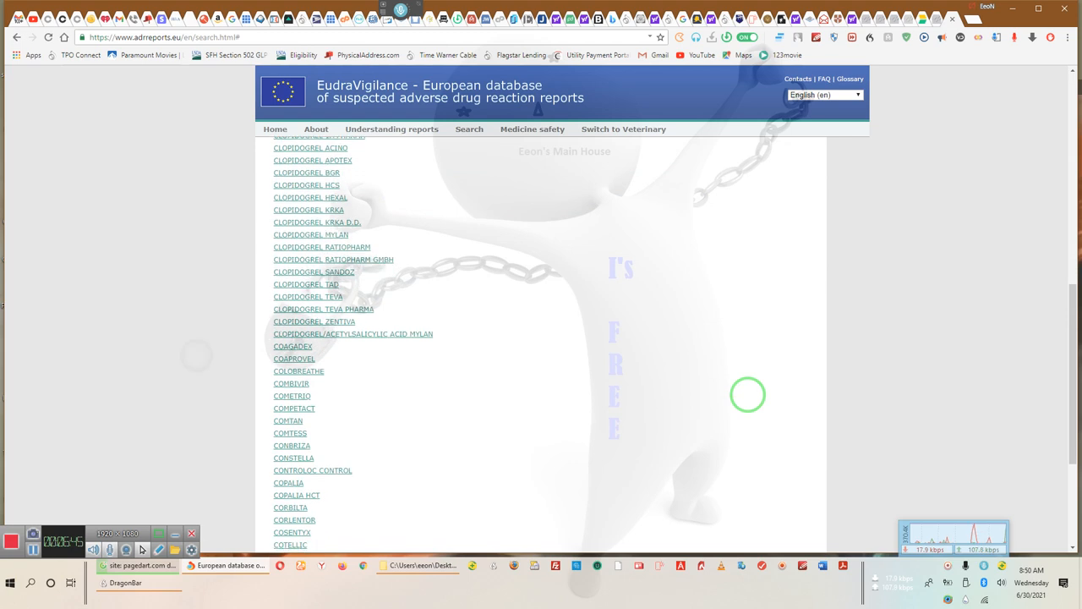
pyautogui.scroll(-3)
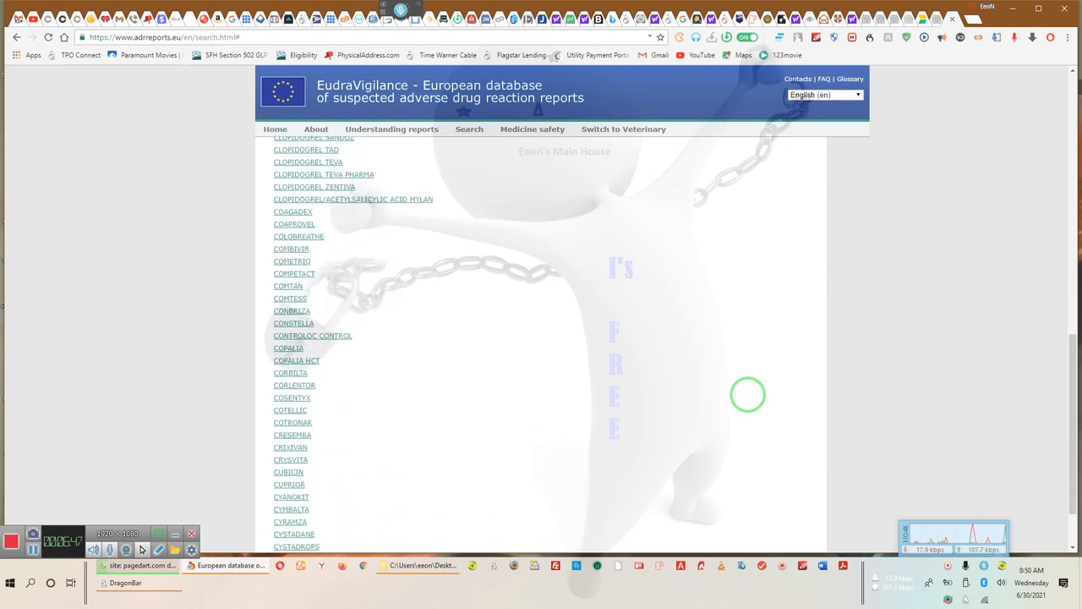
pyautogui.scroll(-3)
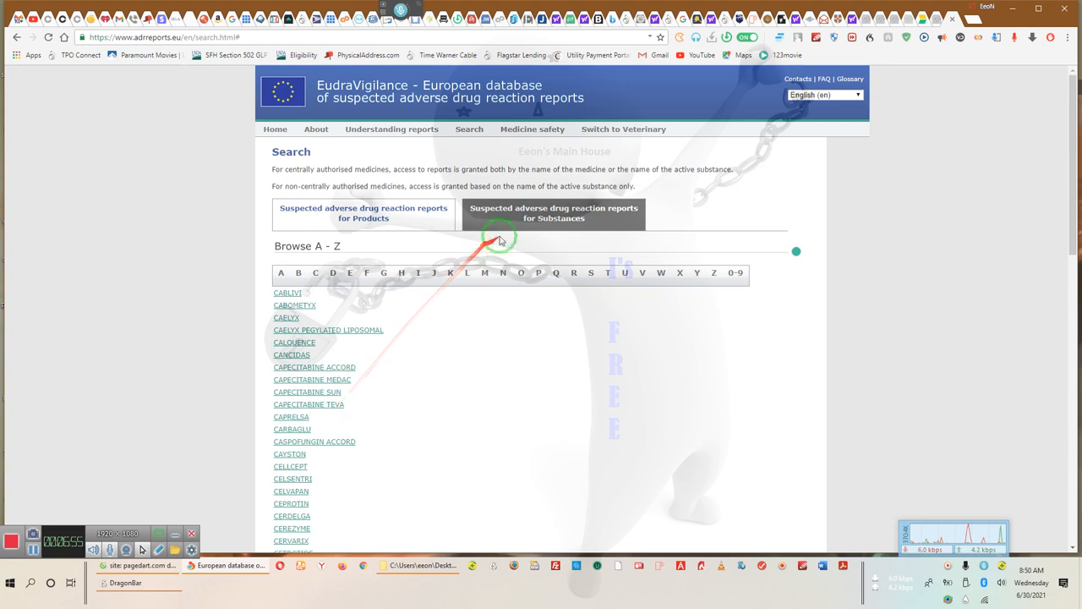
# Step: List substances under C and scroll to COVID-19 MRNA VACCINE MODERNA (CX-024414)
pyautogui.click(554, 213)
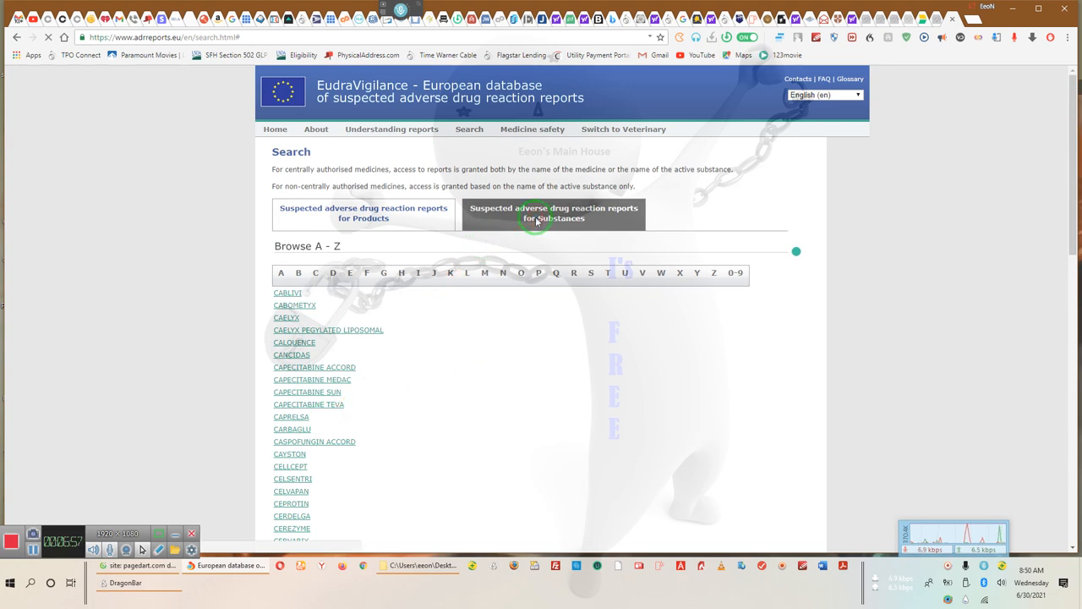
pyautogui.click(554, 212)
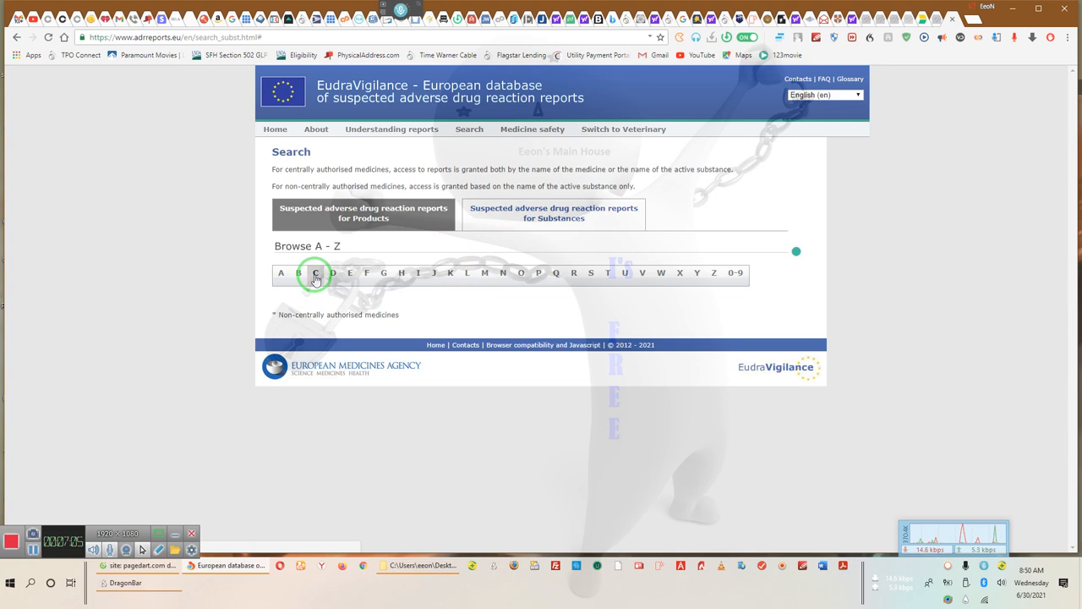
pyautogui.click(314, 273)
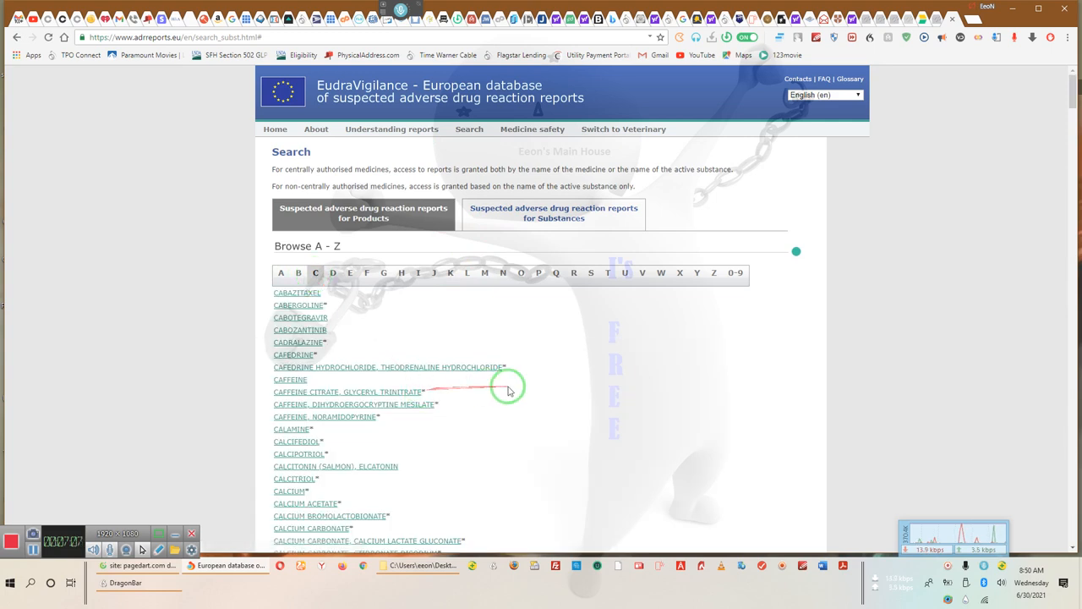
pyautogui.scroll(-3)
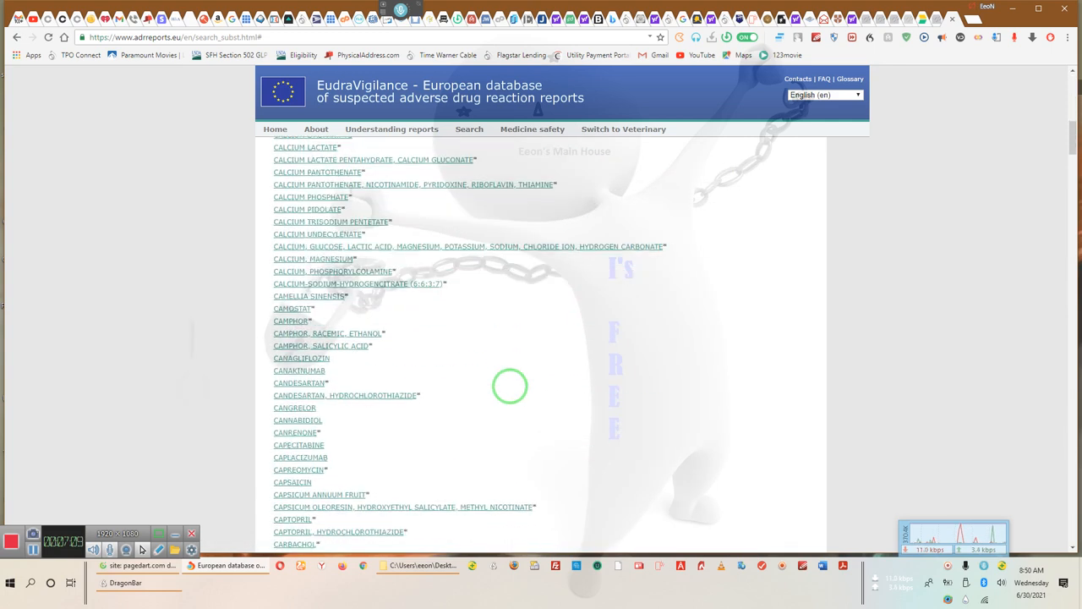
pyautogui.scroll(-3)
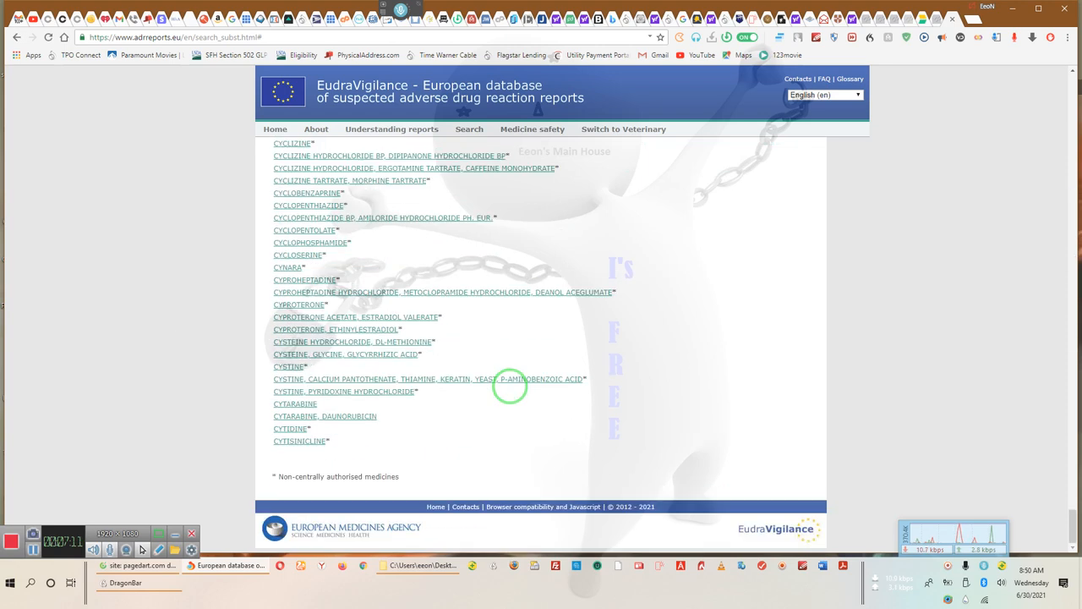
pyautogui.scroll(3)
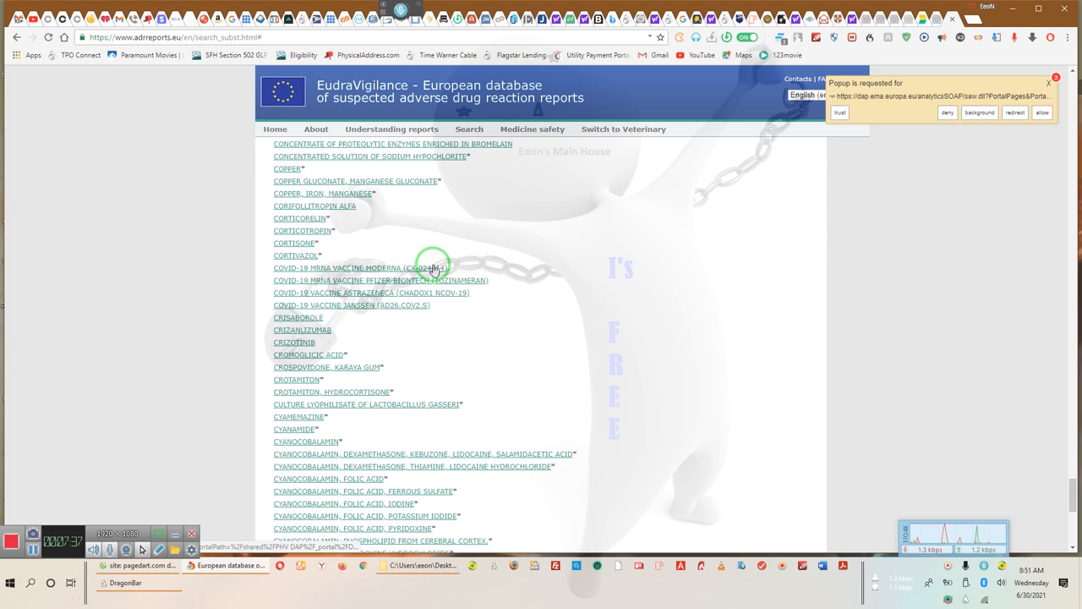
# Step: Open the COVID-19 MRNA VACCINE MODERNA link in a new tab
pyautogui.rightClick(434, 268)
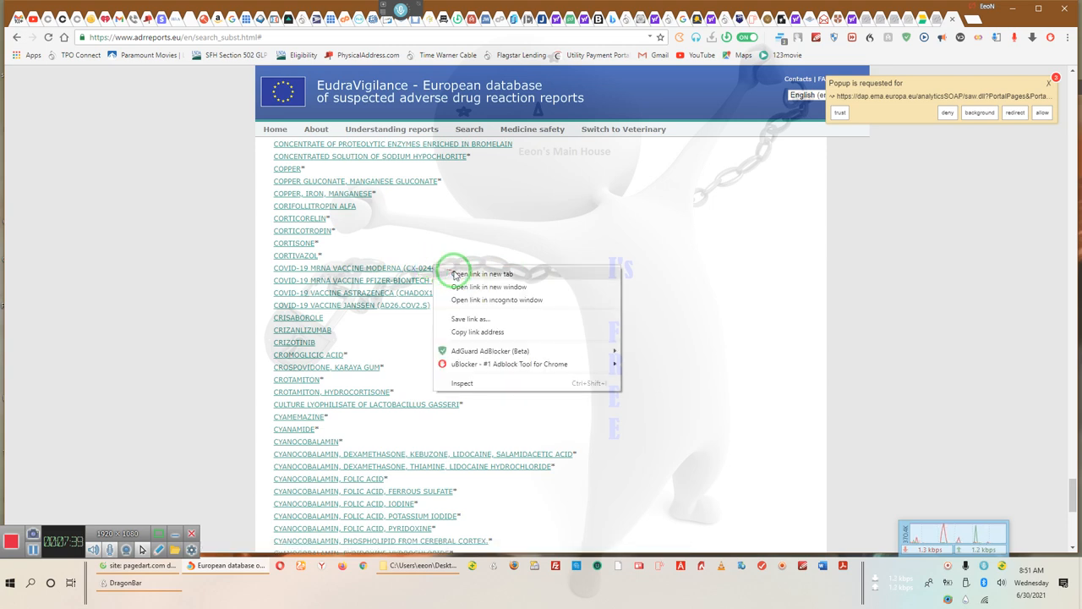
pyautogui.click(495, 274)
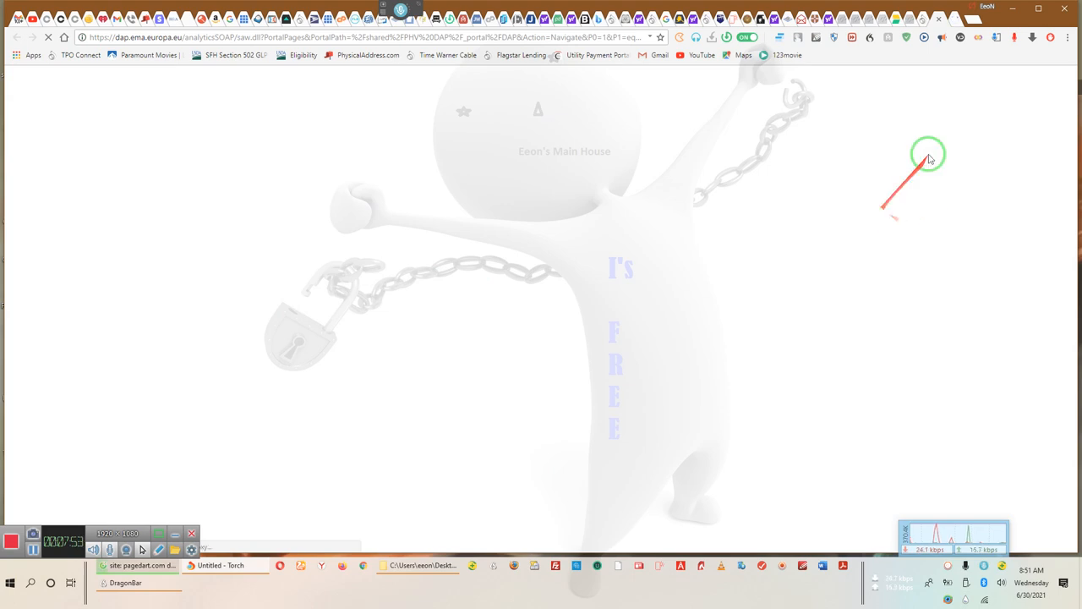
pyautogui.moveTo(861, 193)
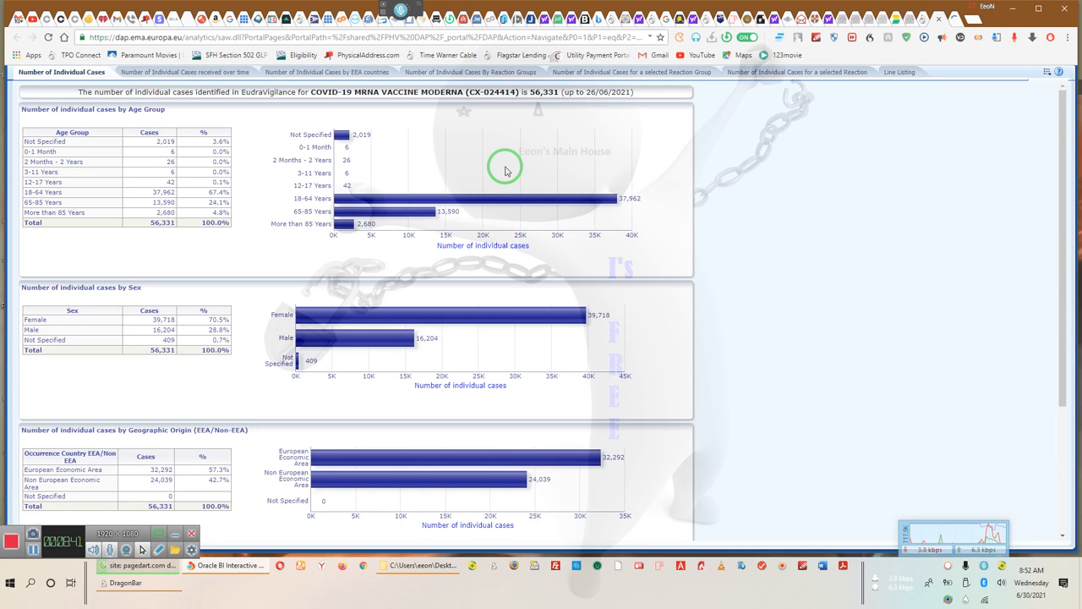
# Step: Scroll the Moderna report to review its 56,331 cases by age group and sex
pyautogui.scroll(-3)
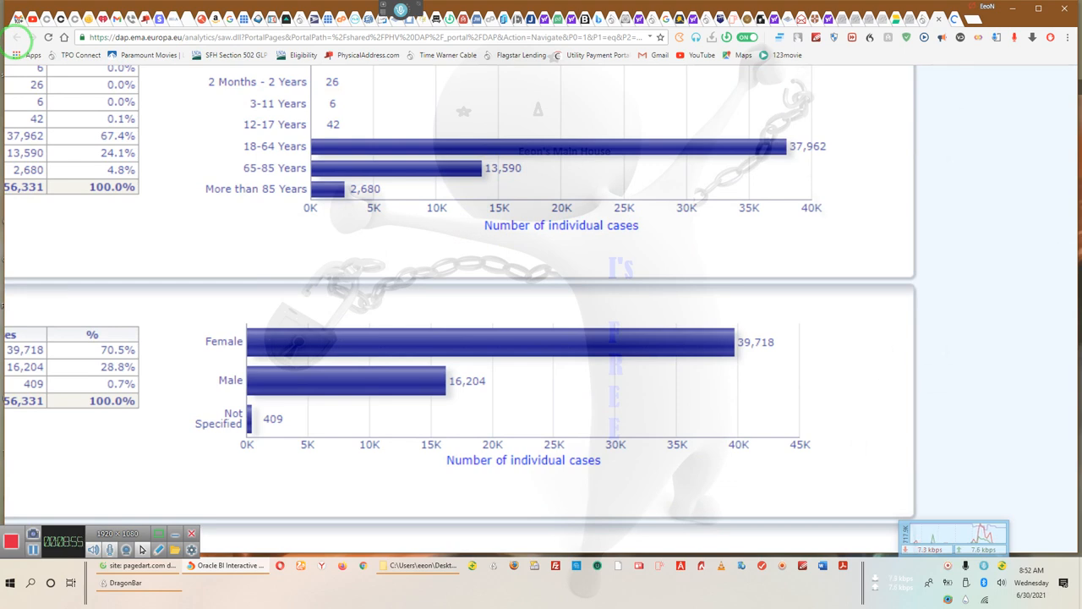
pyautogui.moveTo(1016, 159)
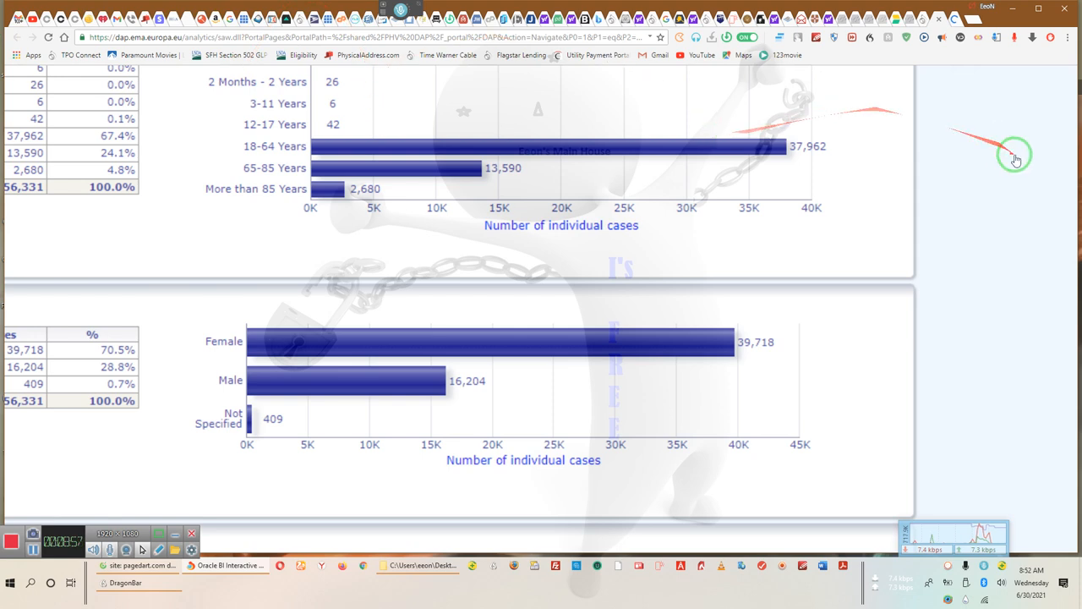
pyautogui.moveTo(1054, 66)
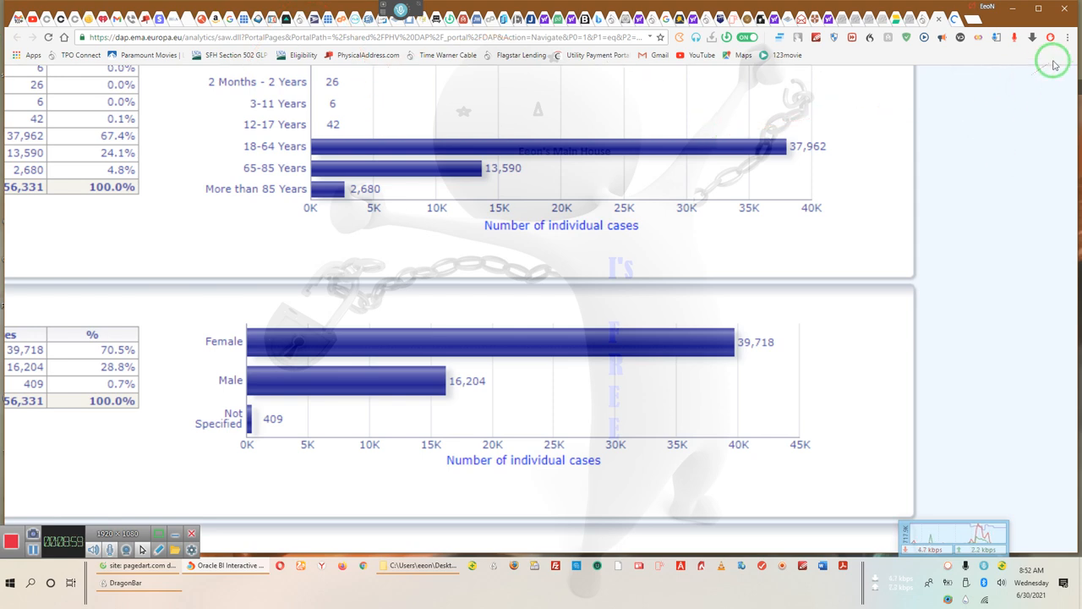
# Step: Zoom in on the Moderna report page repeatedly from the Torch browser menu
pyautogui.click(1067, 38)
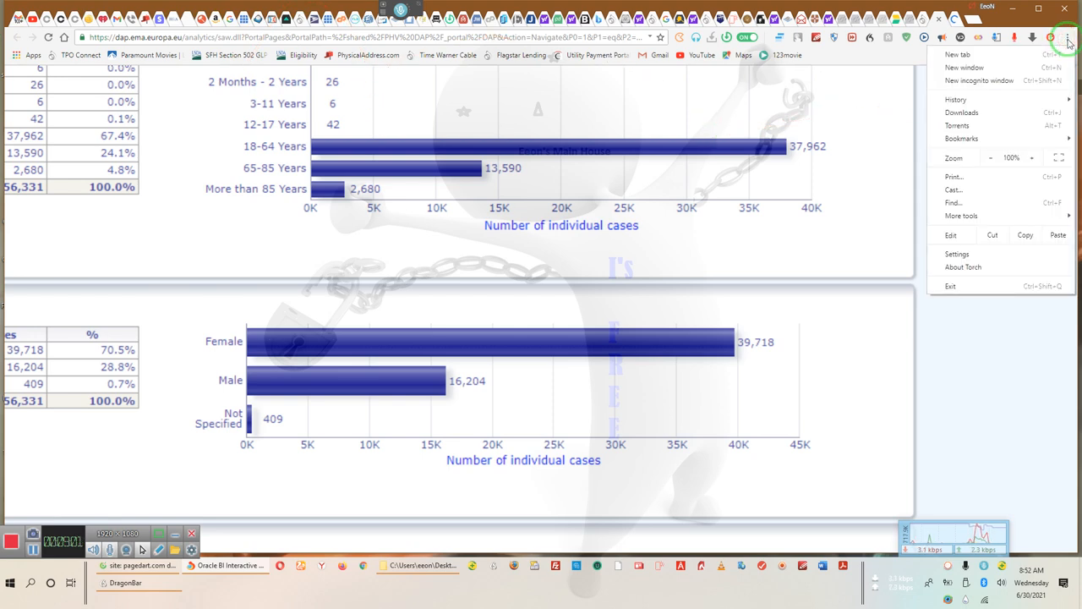
pyautogui.click(1033, 158)
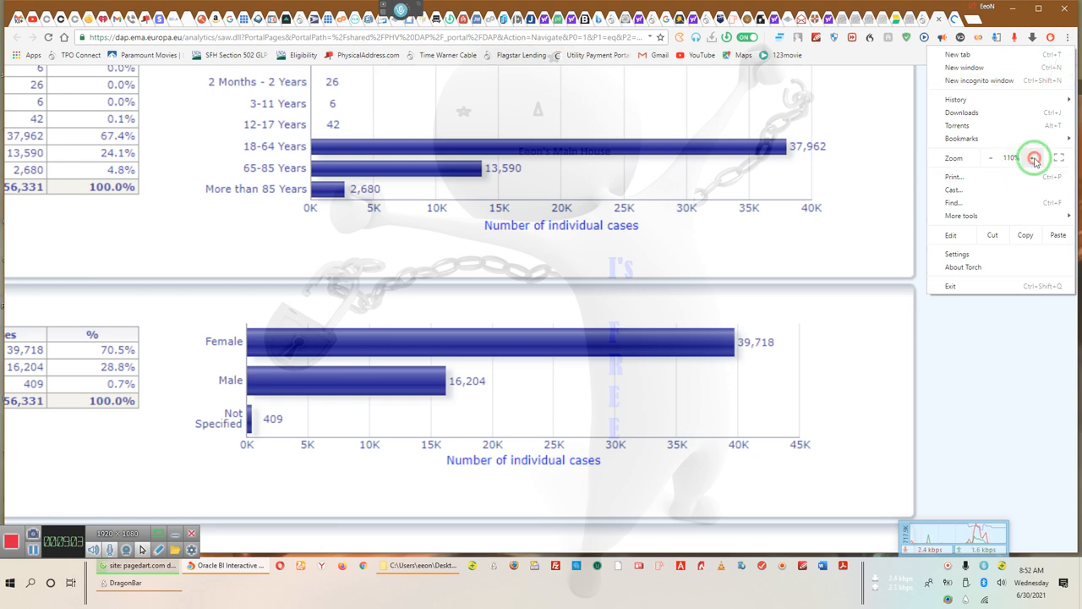
pyautogui.click(1029, 158)
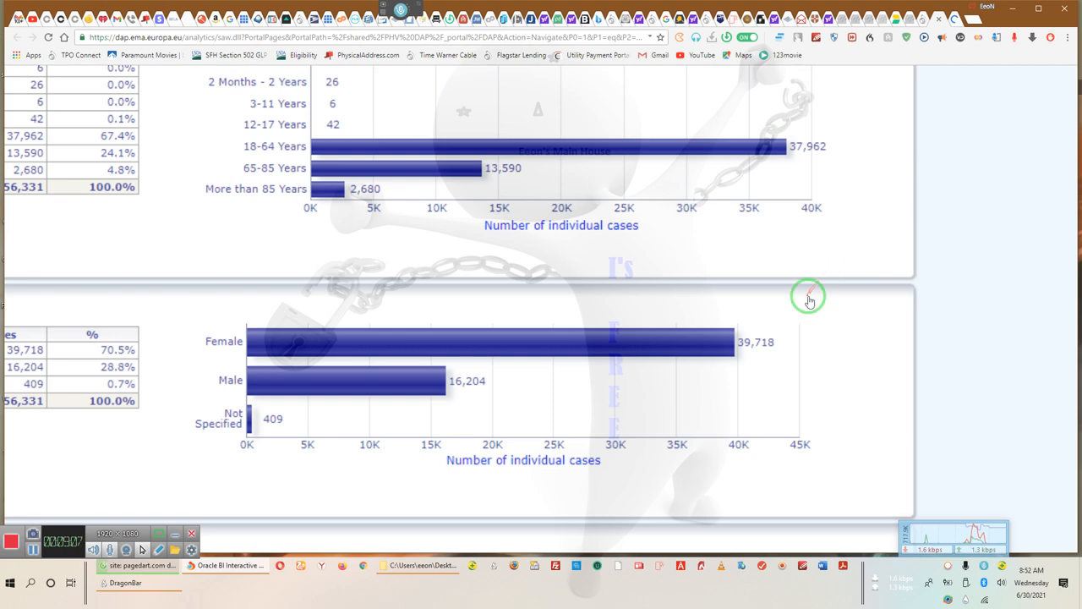
pyautogui.moveTo(474, 216)
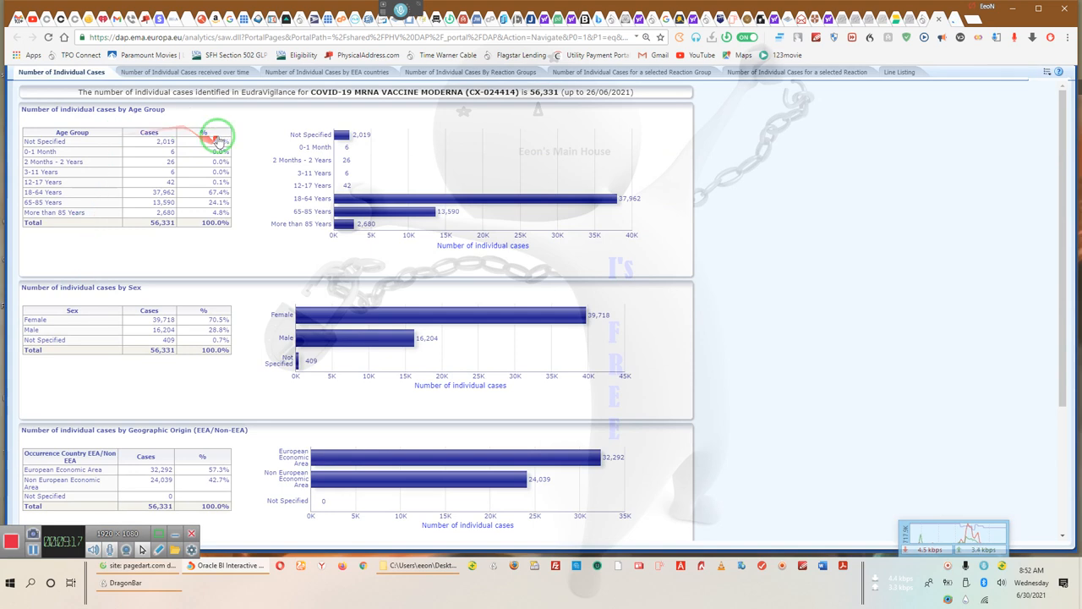
pyautogui.moveTo(1013, 79)
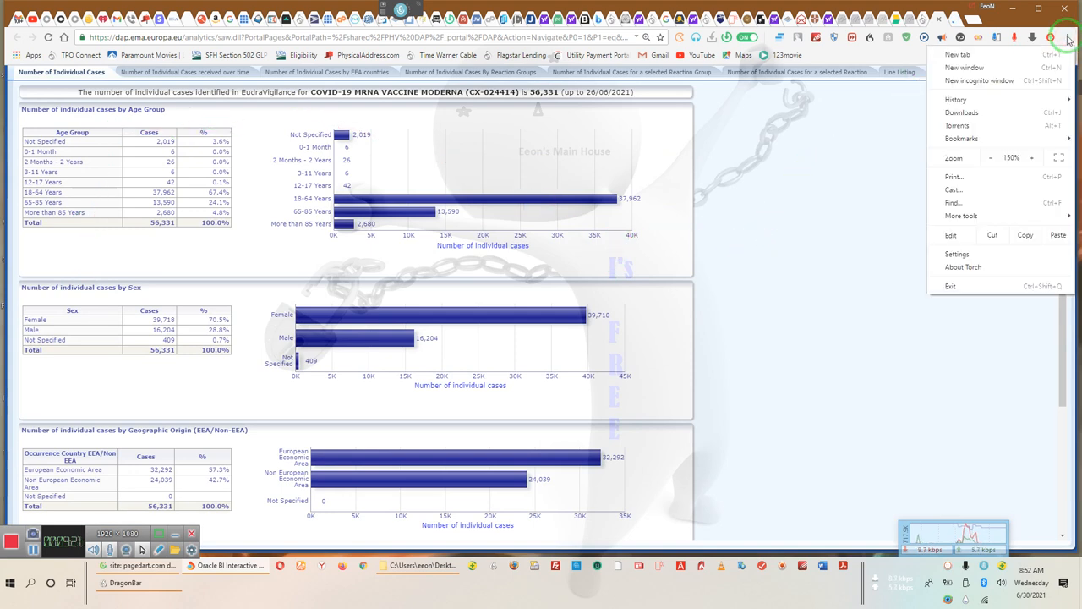
pyautogui.click(1031, 158)
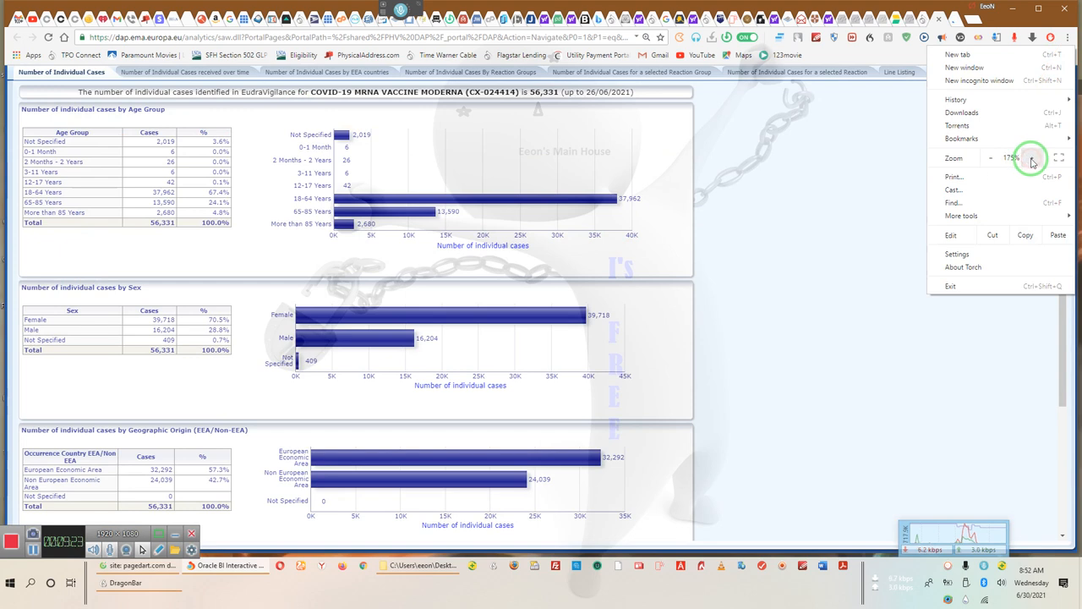
pyautogui.click(1031, 158)
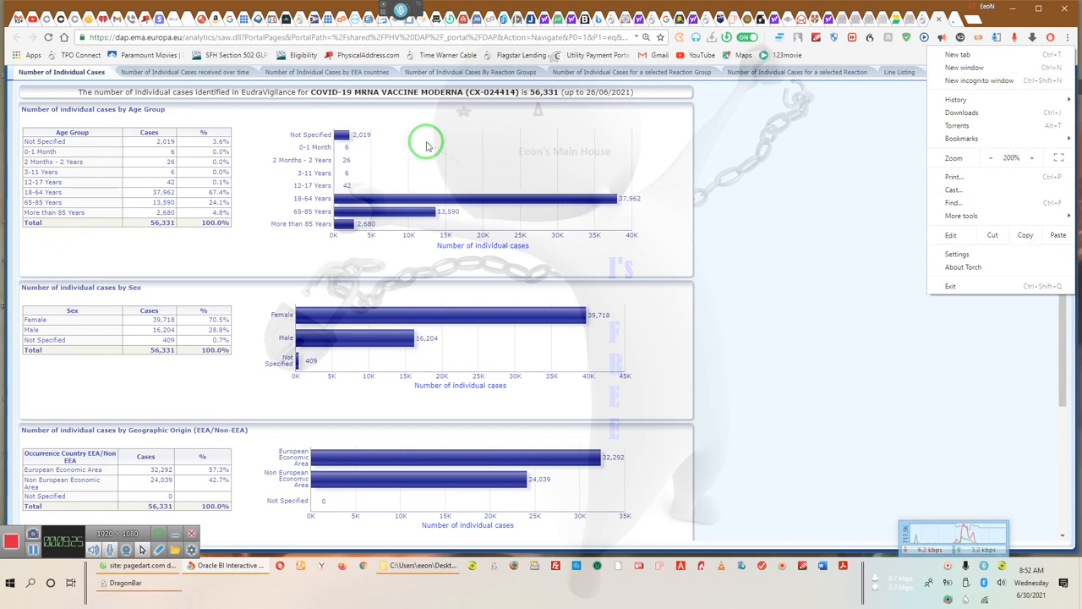
pyautogui.moveTo(181, 110)
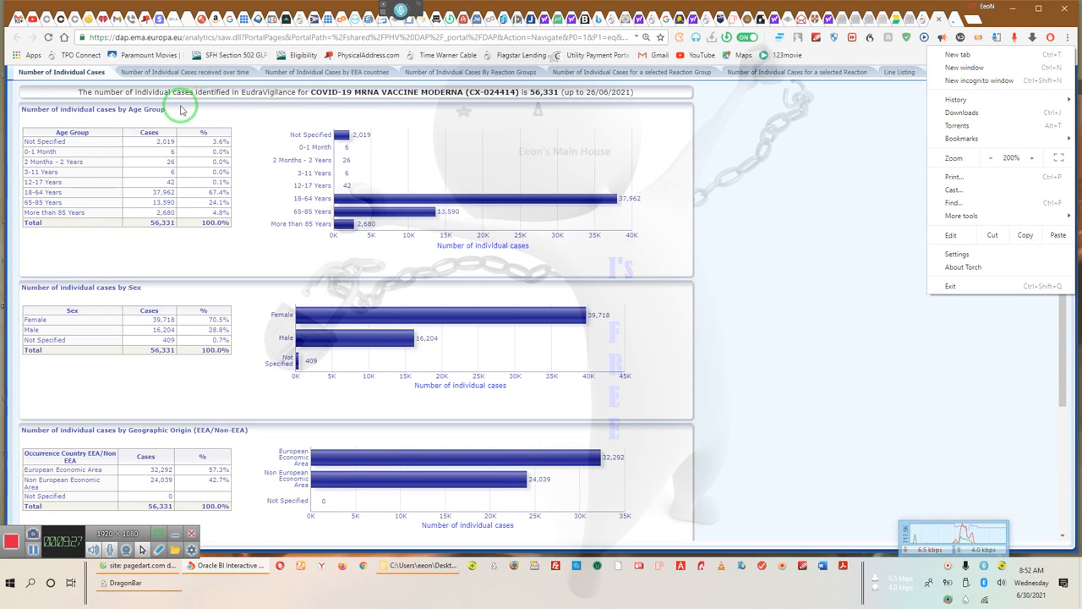
pyautogui.moveTo(173, 89)
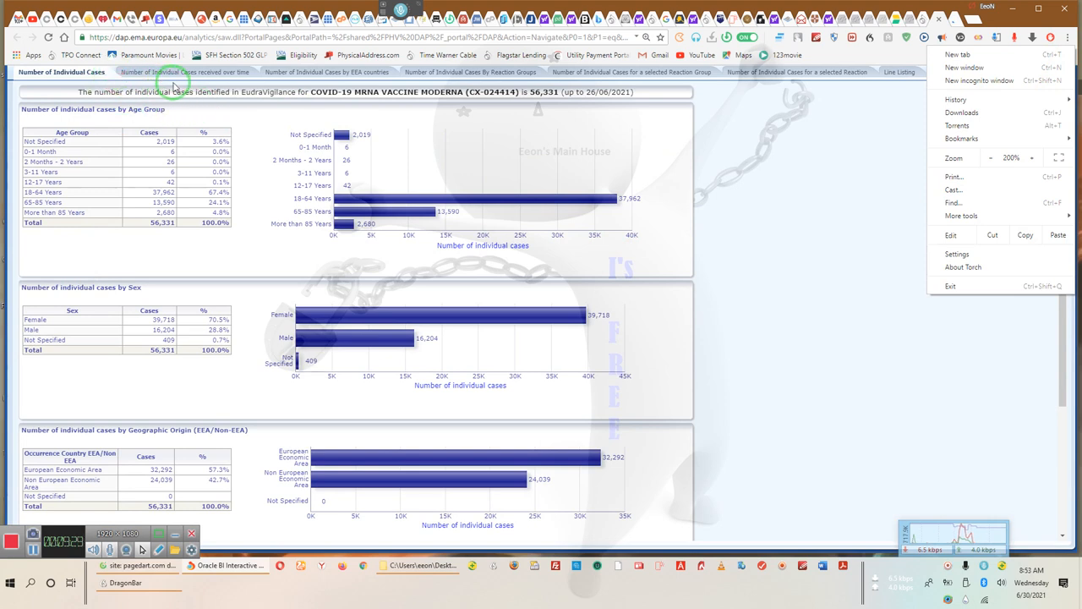
pyautogui.moveTo(238, 78)
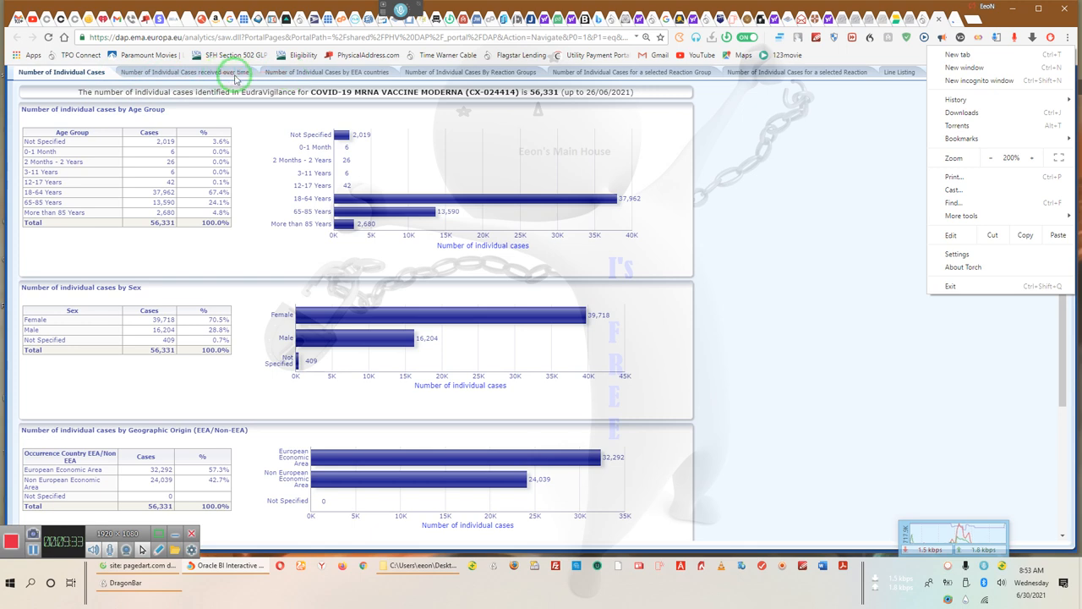
pyautogui.moveTo(353, 78)
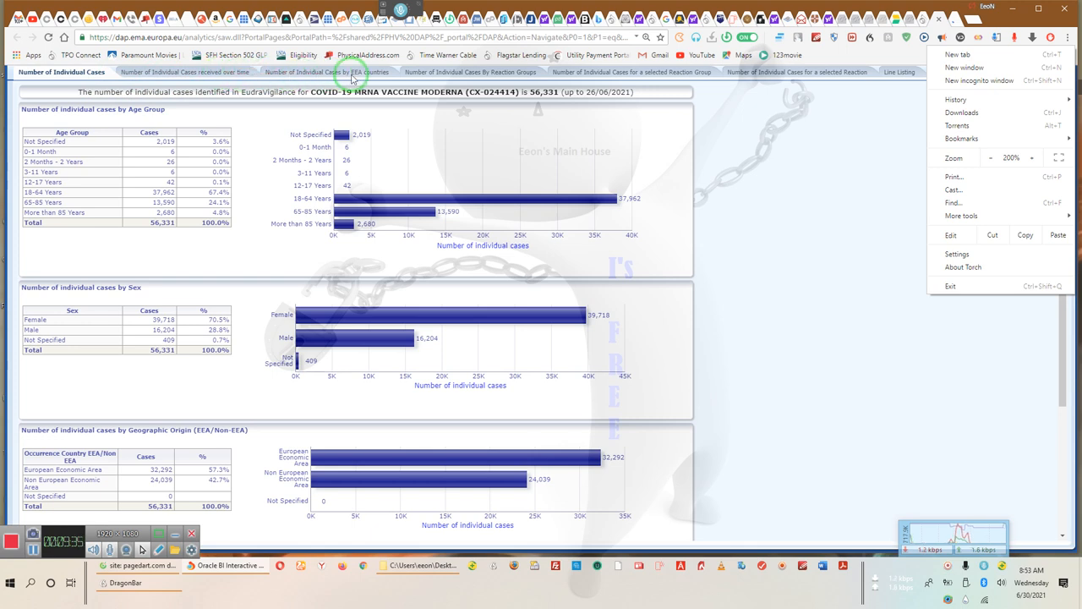
pyautogui.moveTo(370, 76)
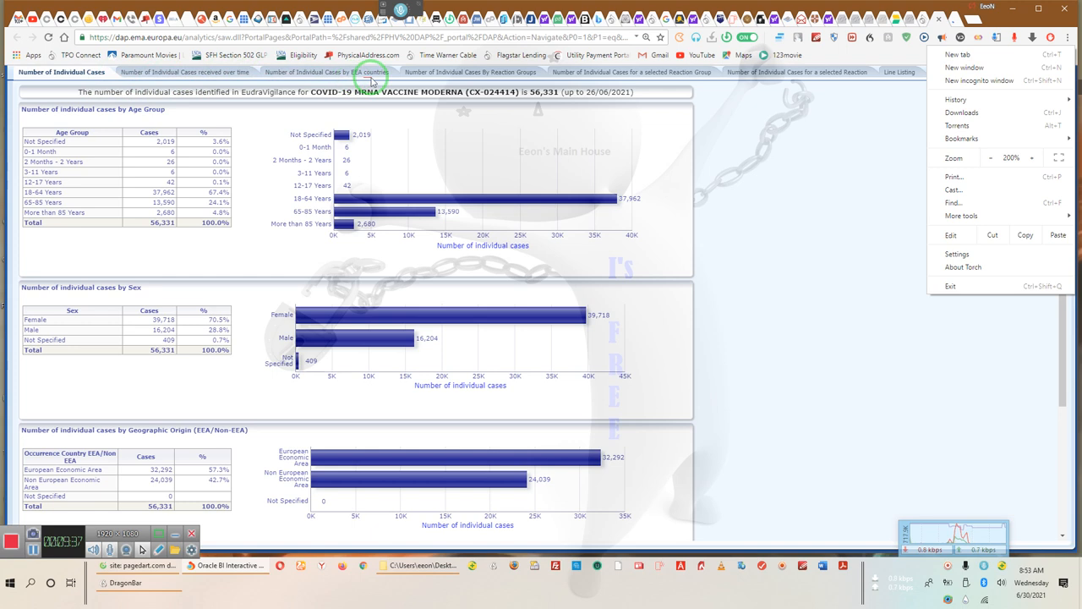
pyautogui.moveTo(415, 80)
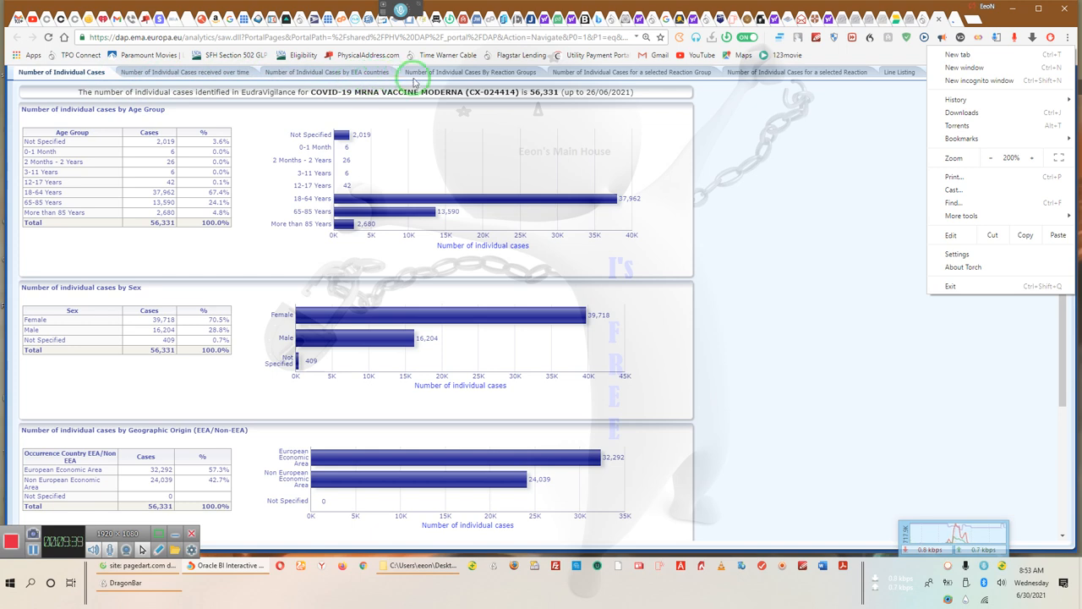
pyautogui.moveTo(497, 78)
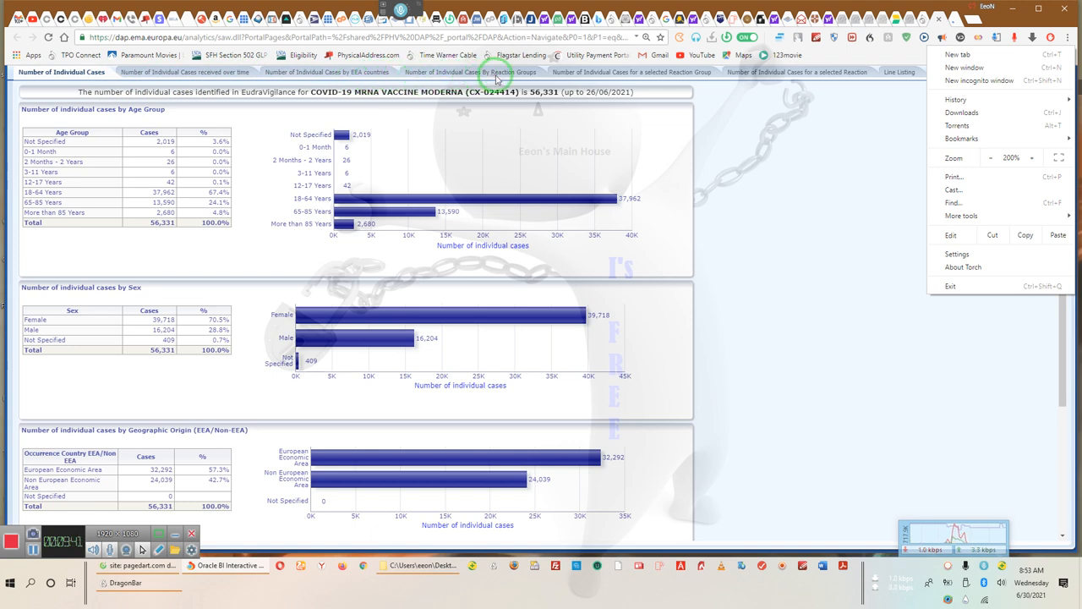
pyautogui.moveTo(532, 76)
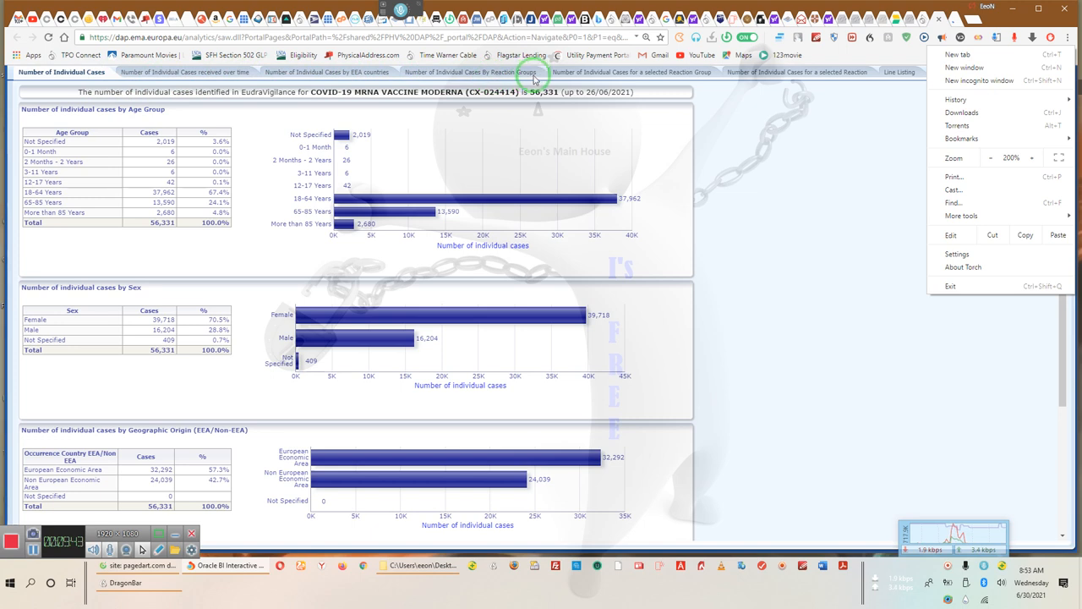
pyautogui.moveTo(648, 79)
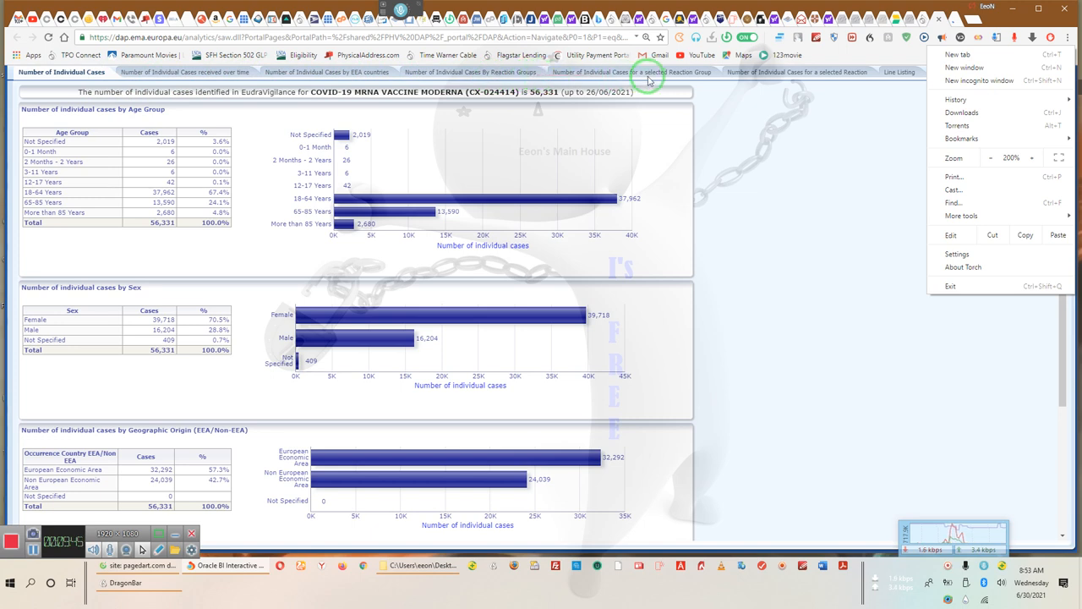
pyautogui.moveTo(791, 85)
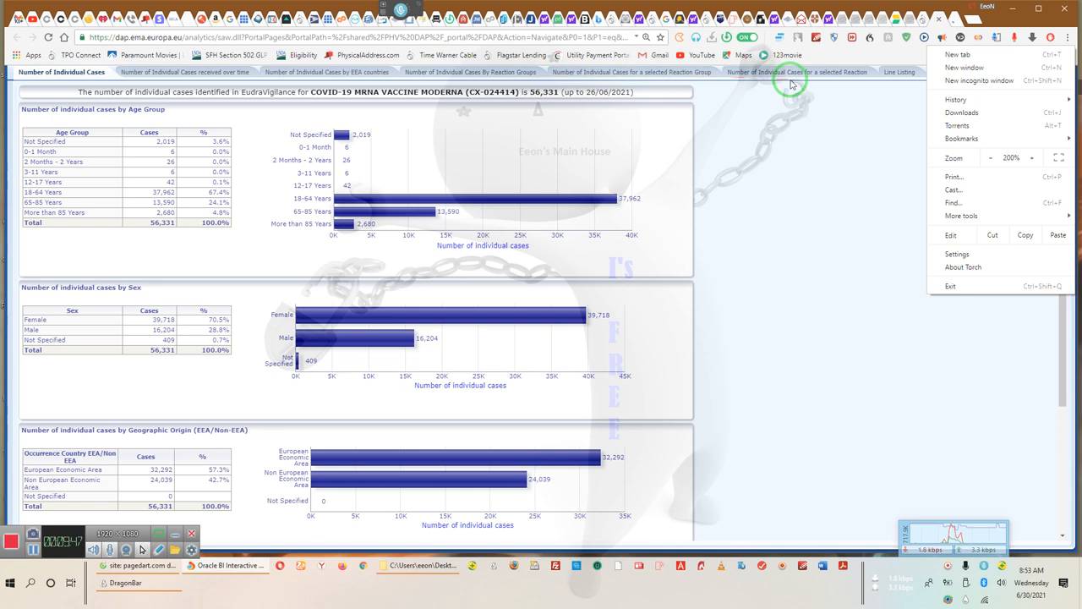
pyautogui.moveTo(858, 76)
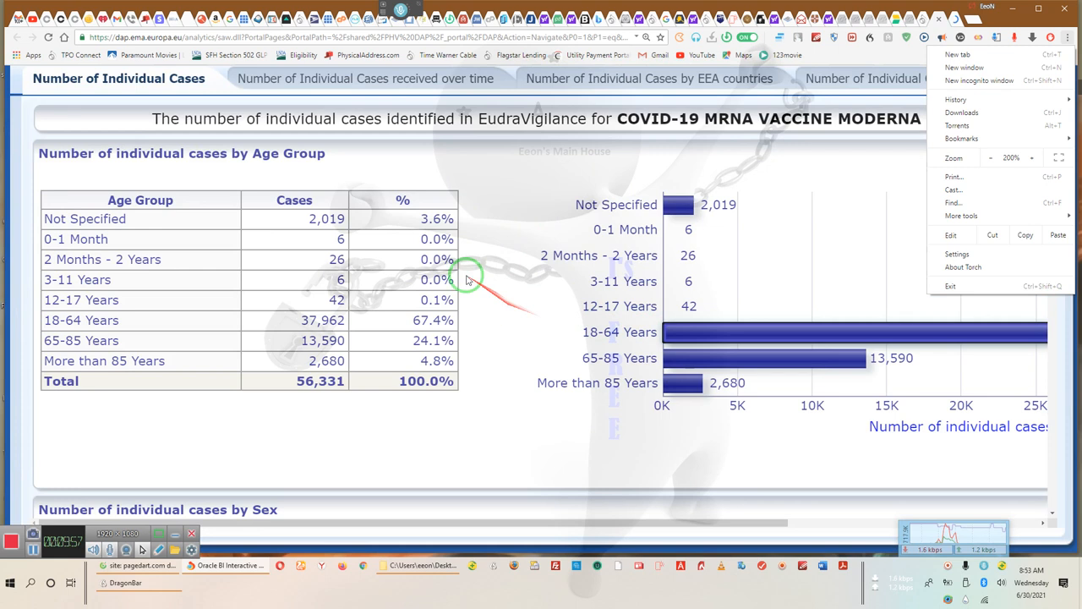
pyautogui.moveTo(391, 189)
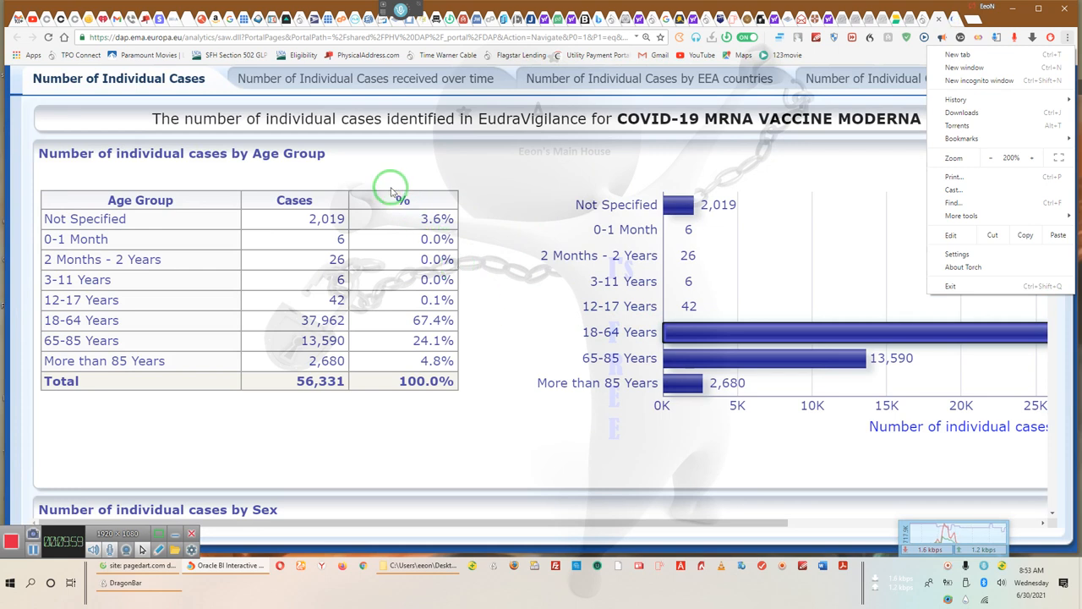
pyautogui.moveTo(277, 159)
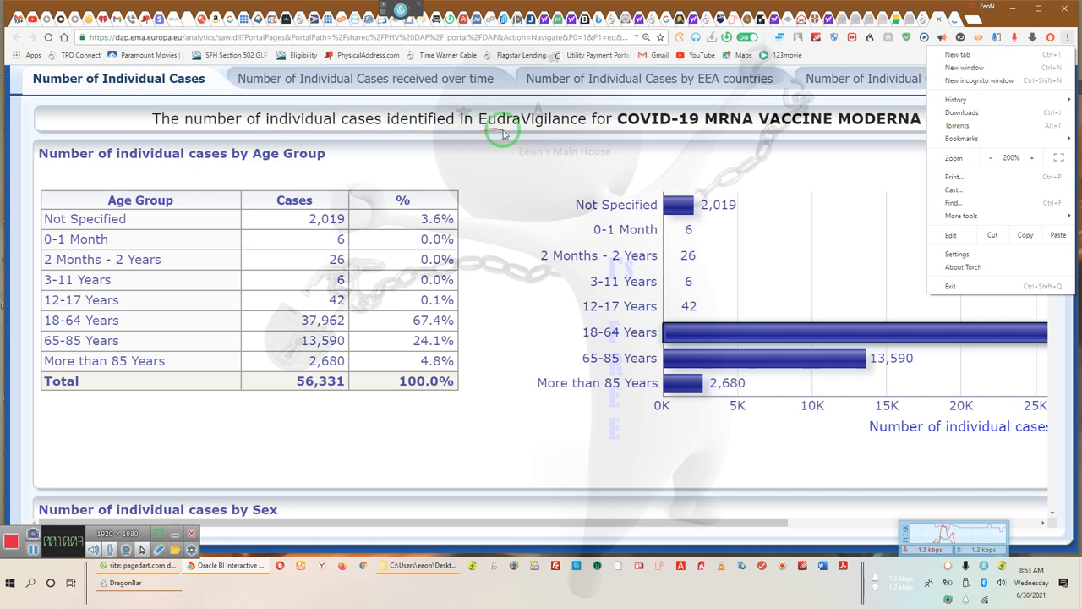
pyautogui.moveTo(562, 132)
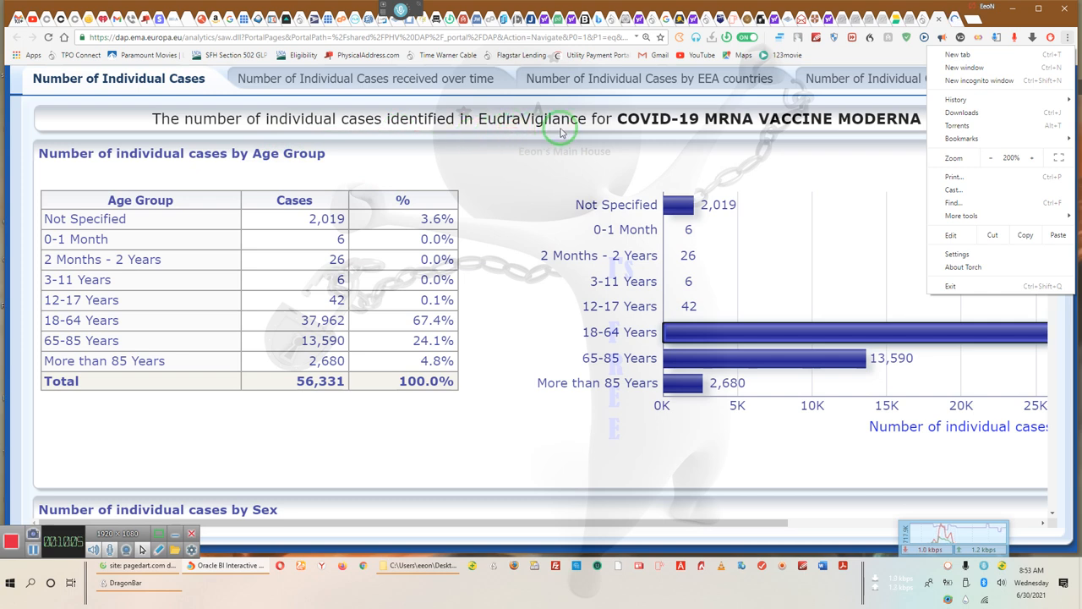
pyautogui.moveTo(658, 135)
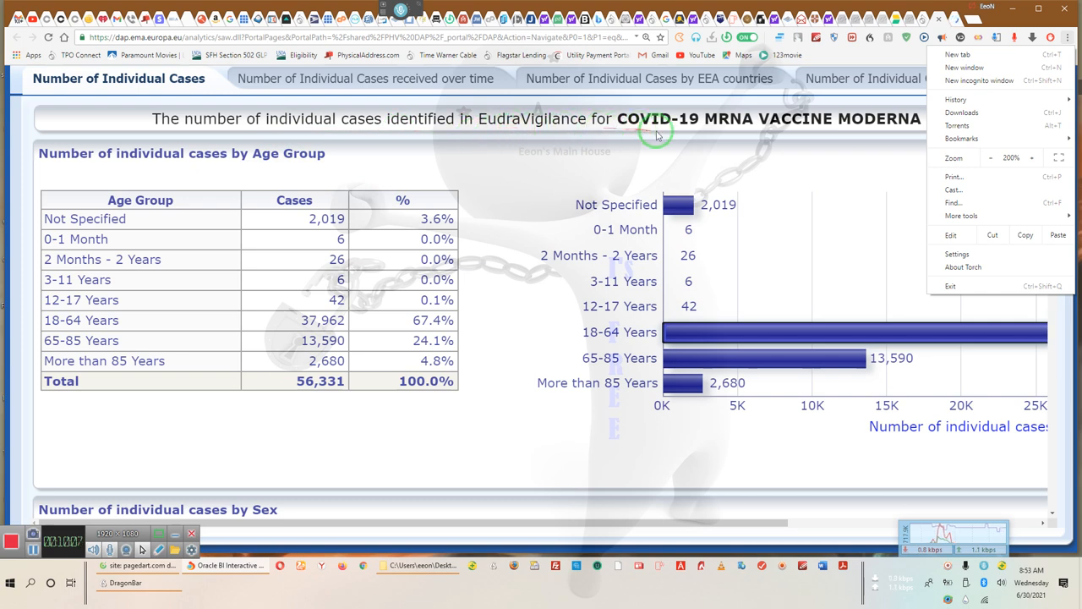
pyautogui.moveTo(803, 134)
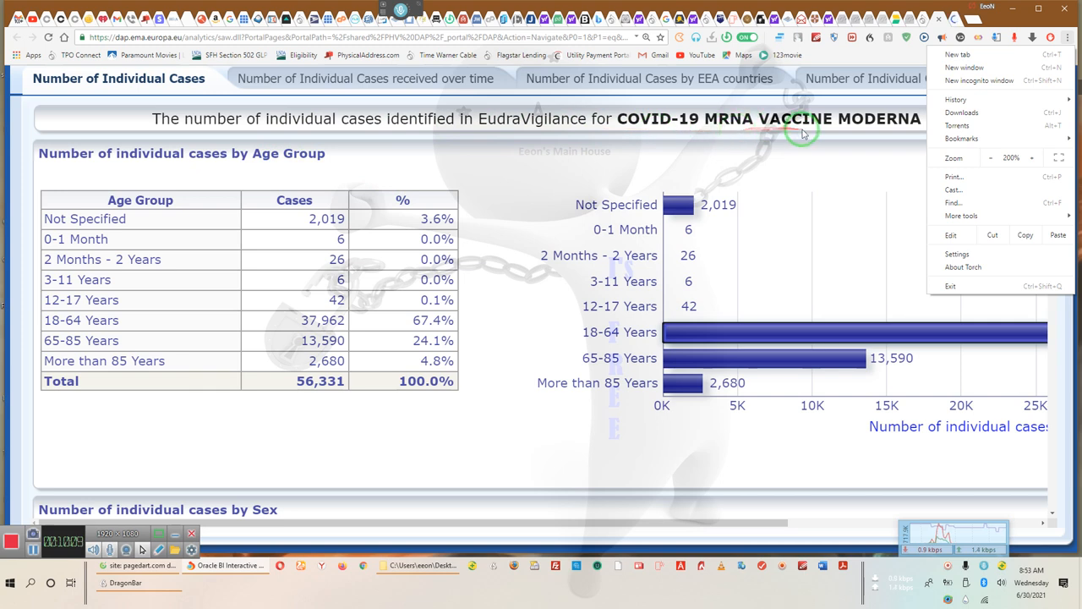
pyautogui.moveTo(896, 132)
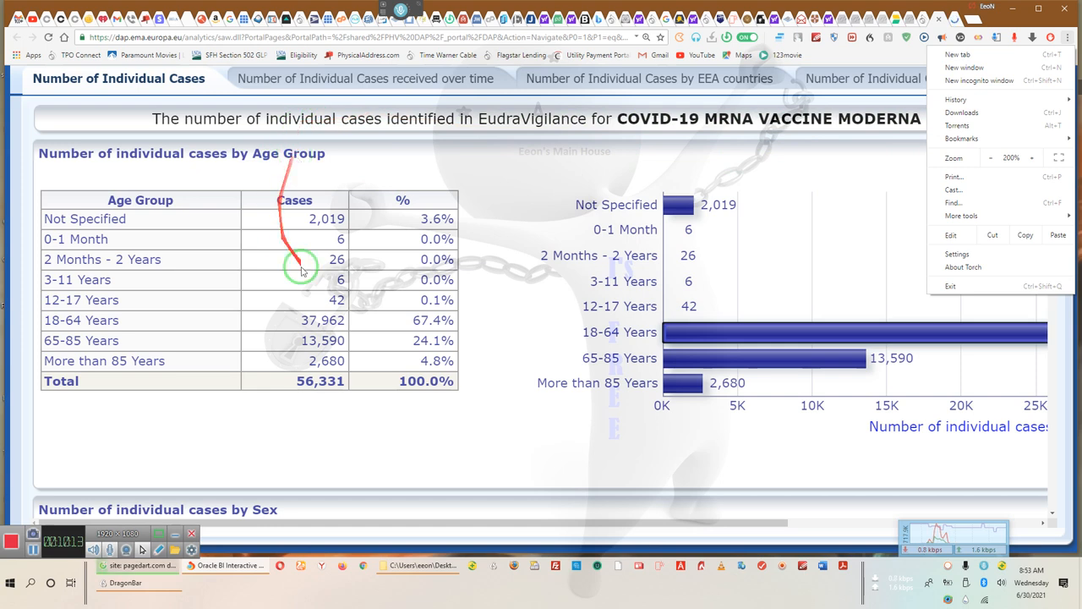
pyautogui.moveTo(327, 402)
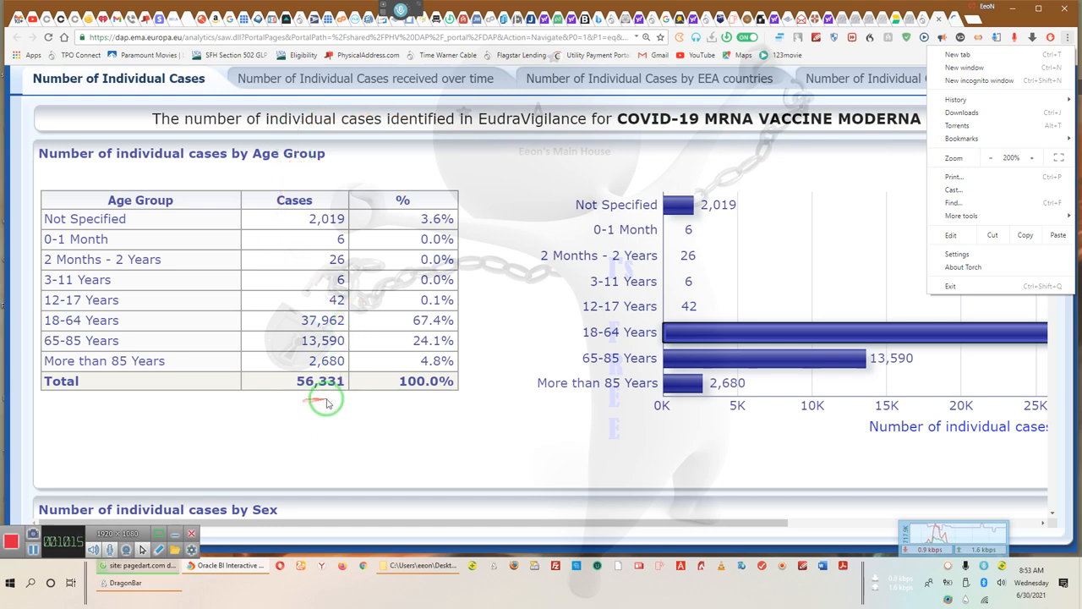
pyautogui.moveTo(342, 409)
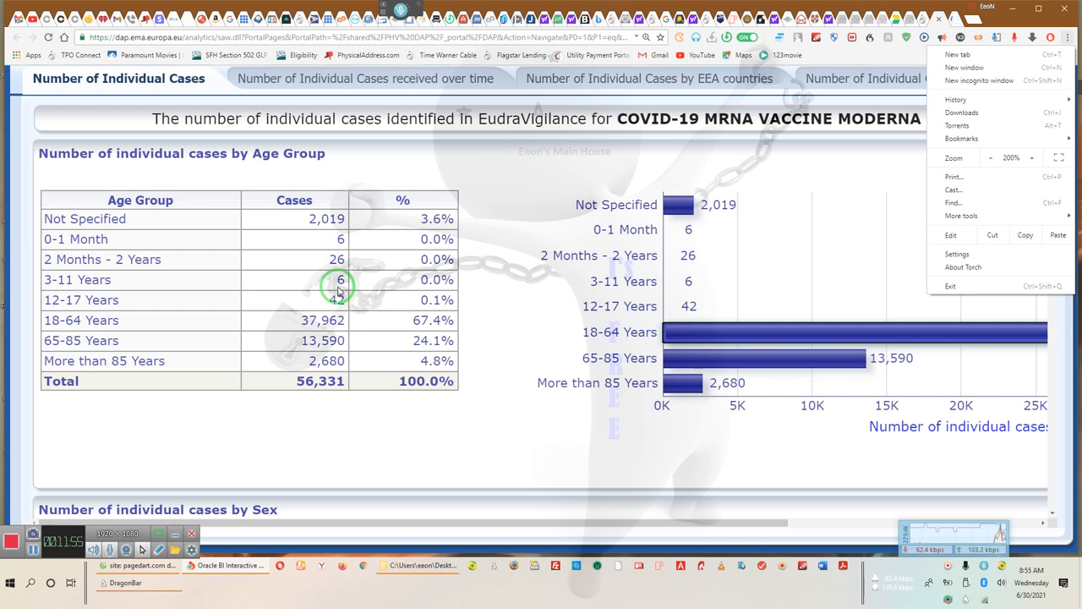
pyautogui.moveTo(241, 258)
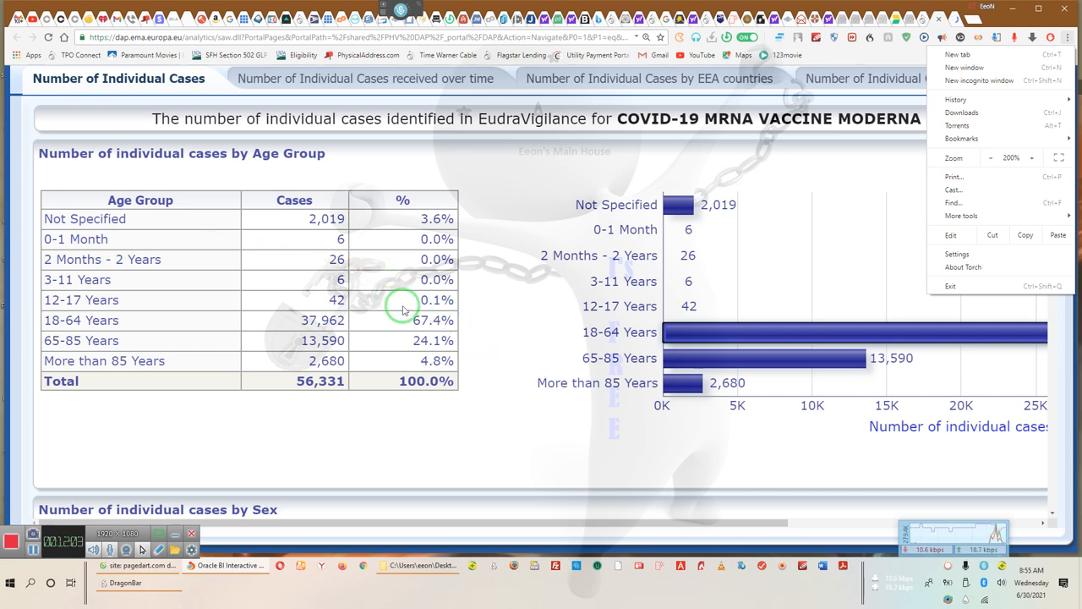
pyautogui.moveTo(439, 328)
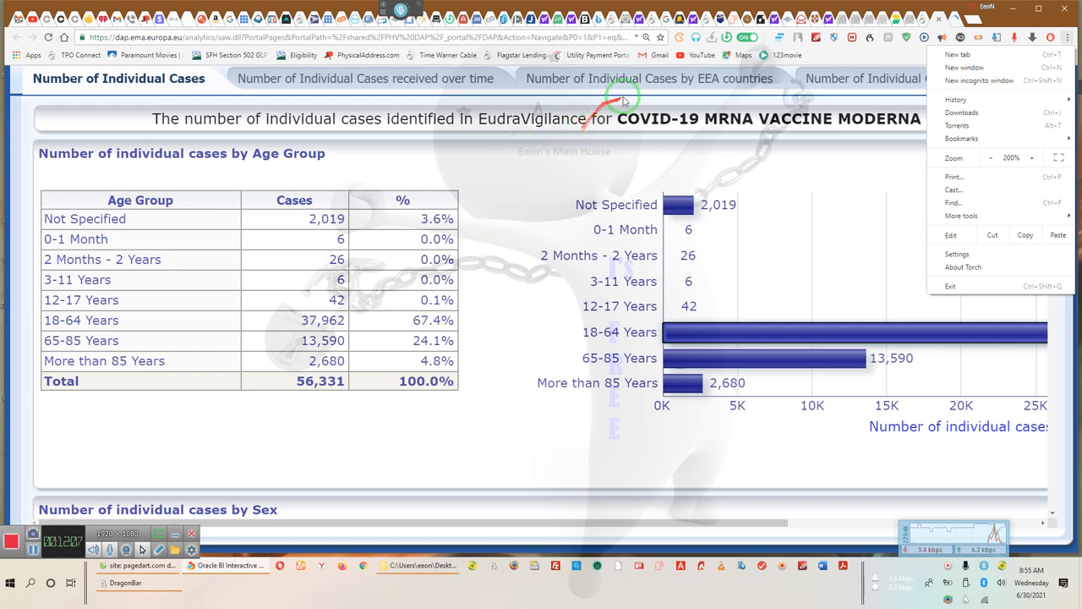
pyautogui.moveTo(658, 84)
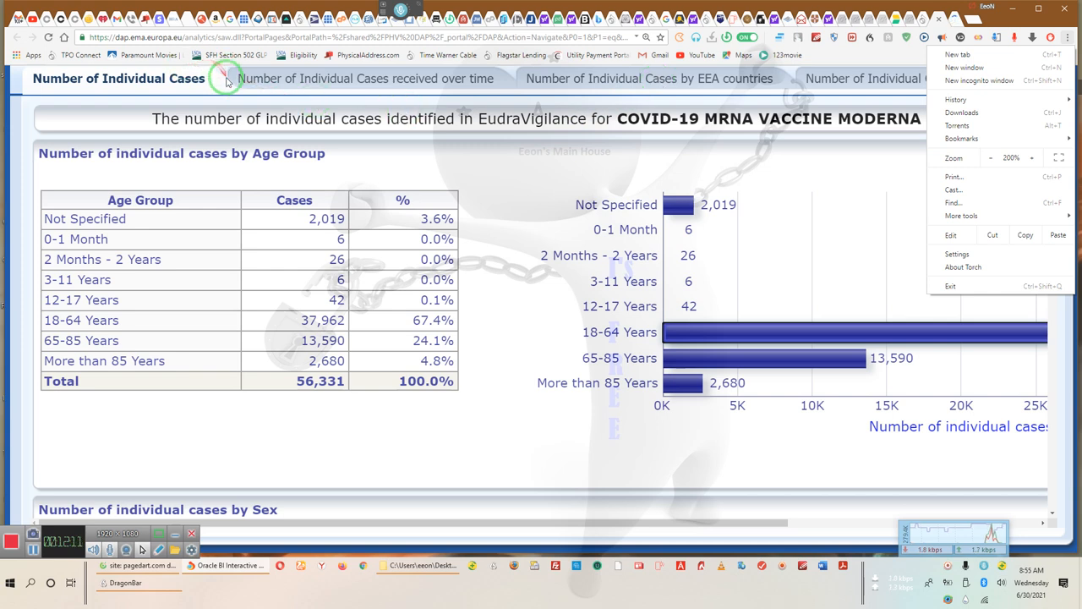
pyautogui.moveTo(405, 91)
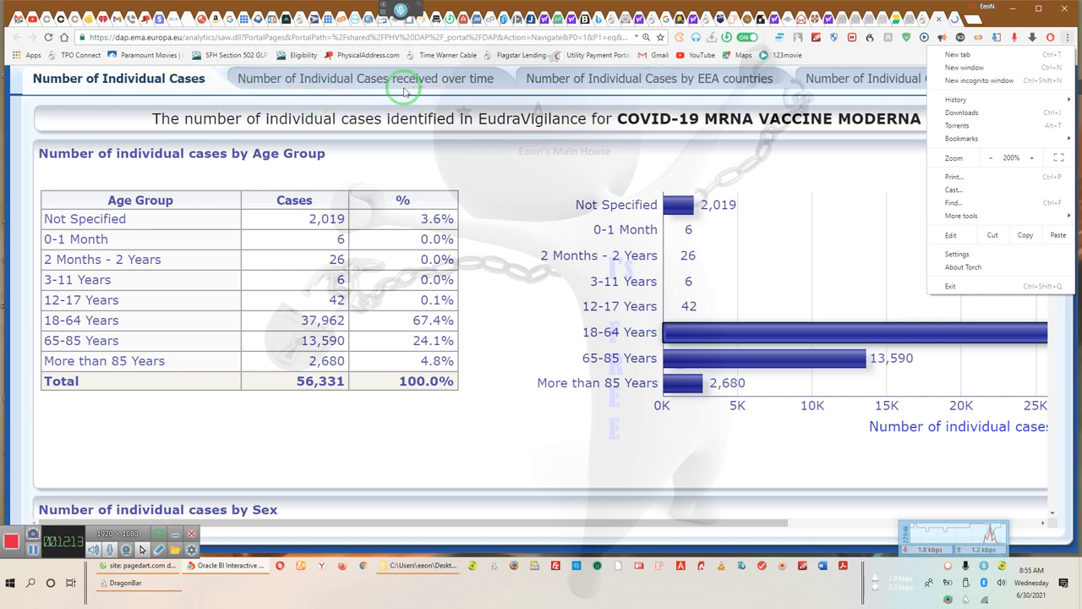
pyautogui.moveTo(533, 87)
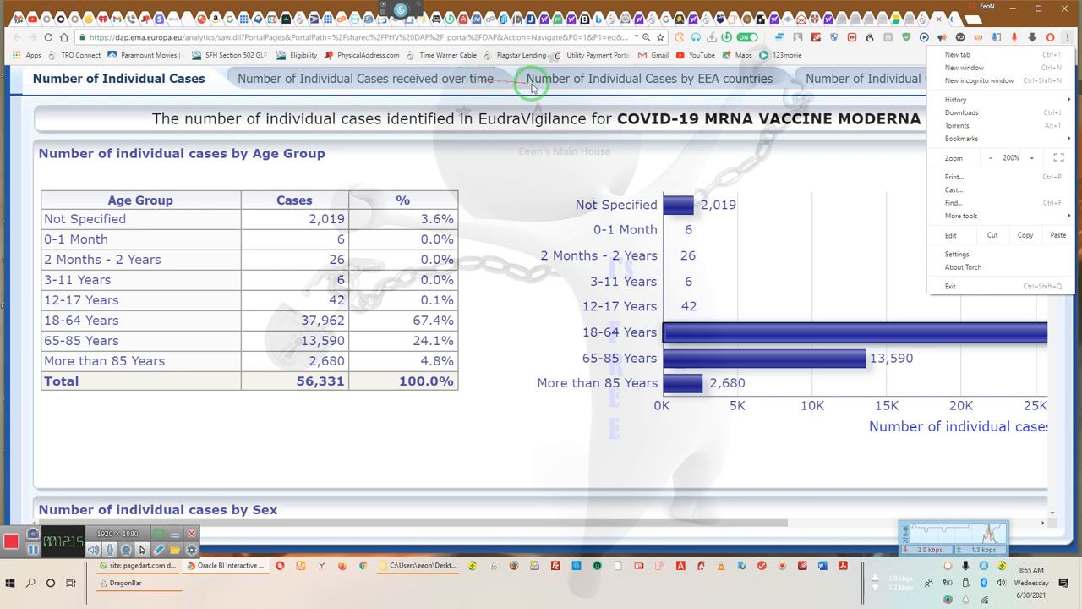
pyautogui.moveTo(765, 88)
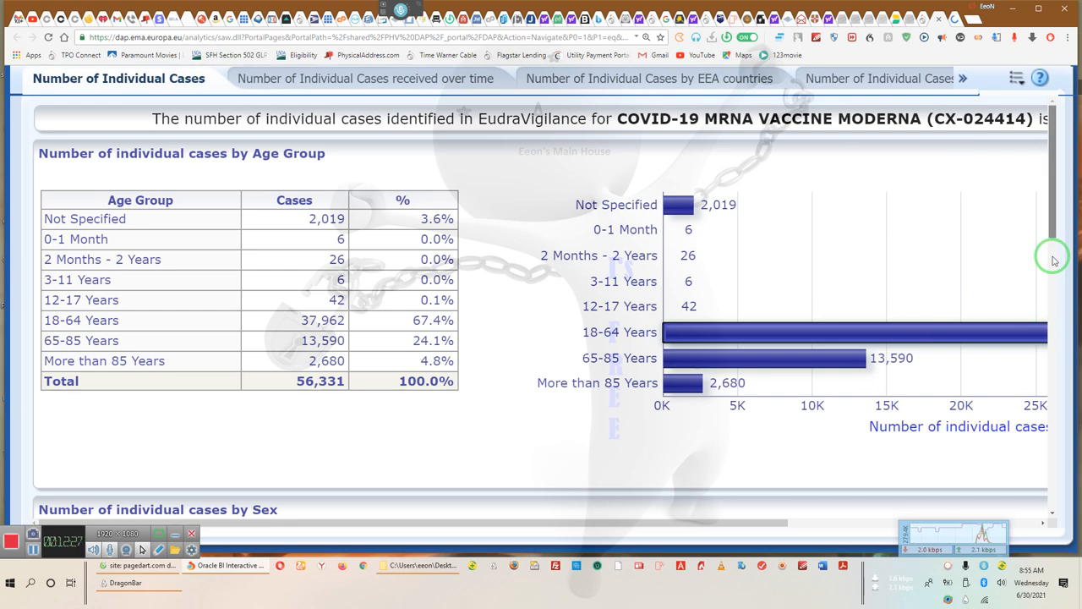
# Step: Scroll past the Sex table to geographic origin (32,292 EEA cases) and reporter groups
pyautogui.scroll(-3)
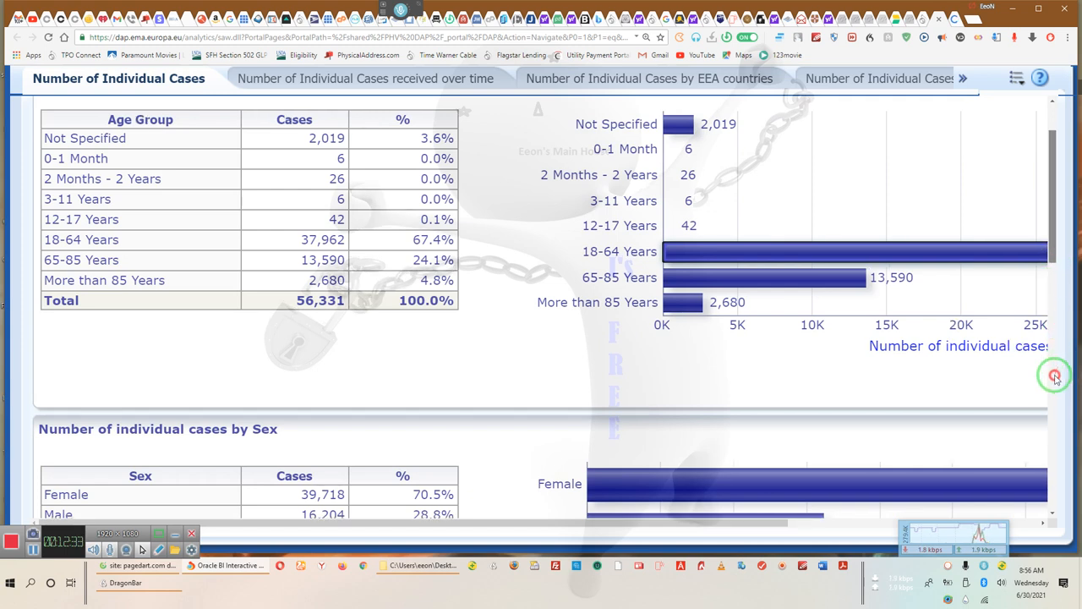
pyautogui.scroll(-3)
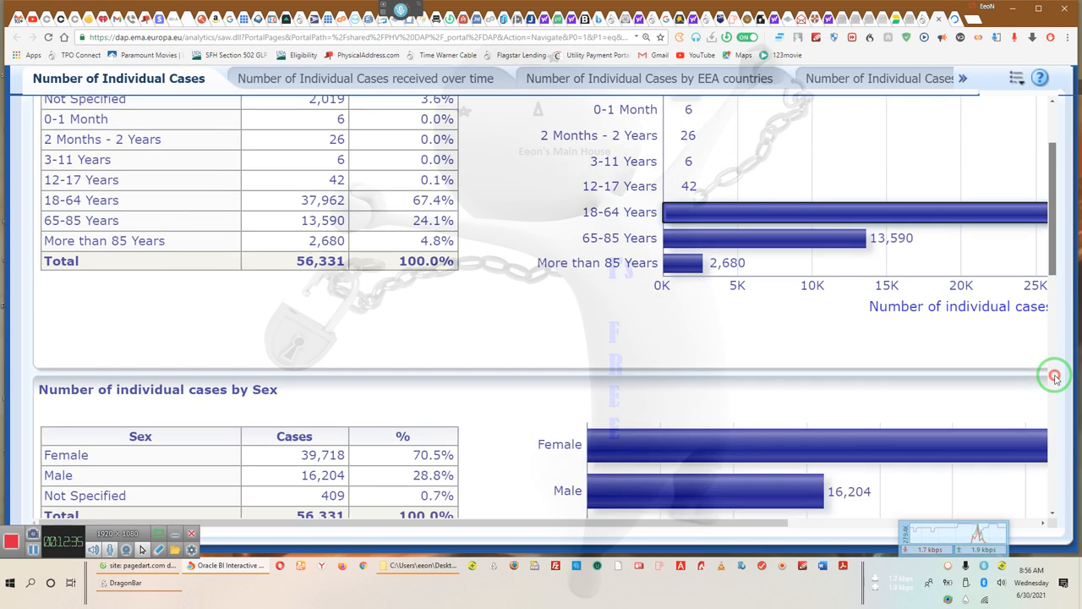
pyautogui.scroll(-3)
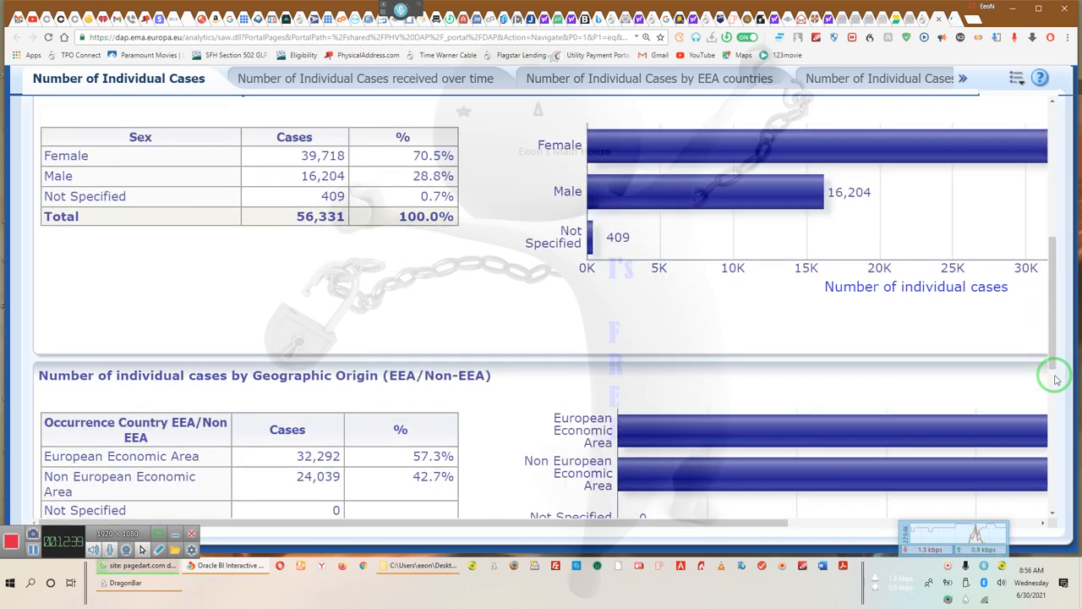
pyautogui.scroll(-3)
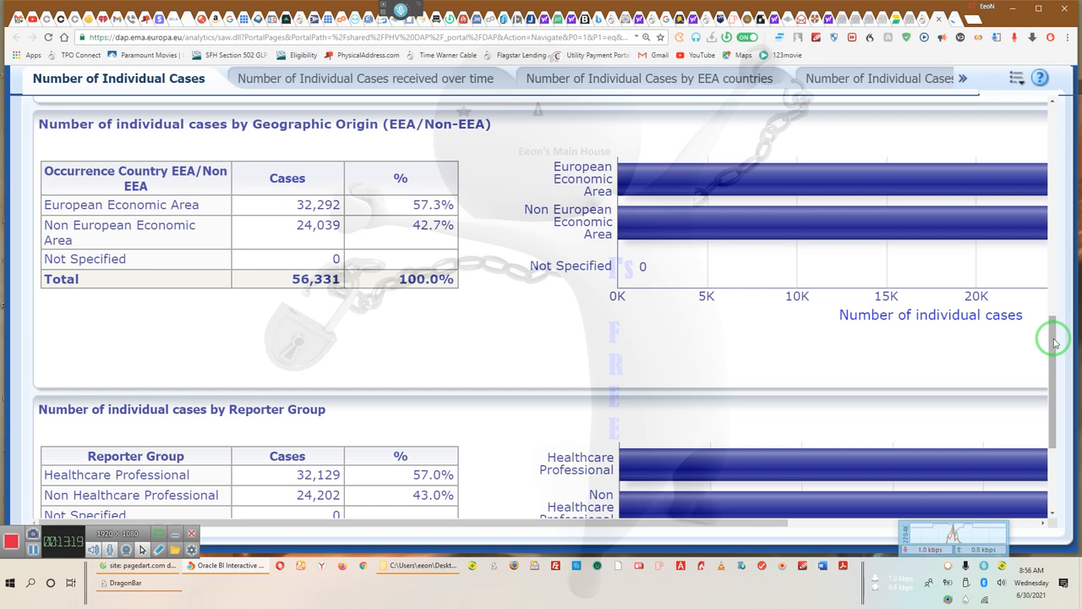
pyautogui.moveTo(1015, 320)
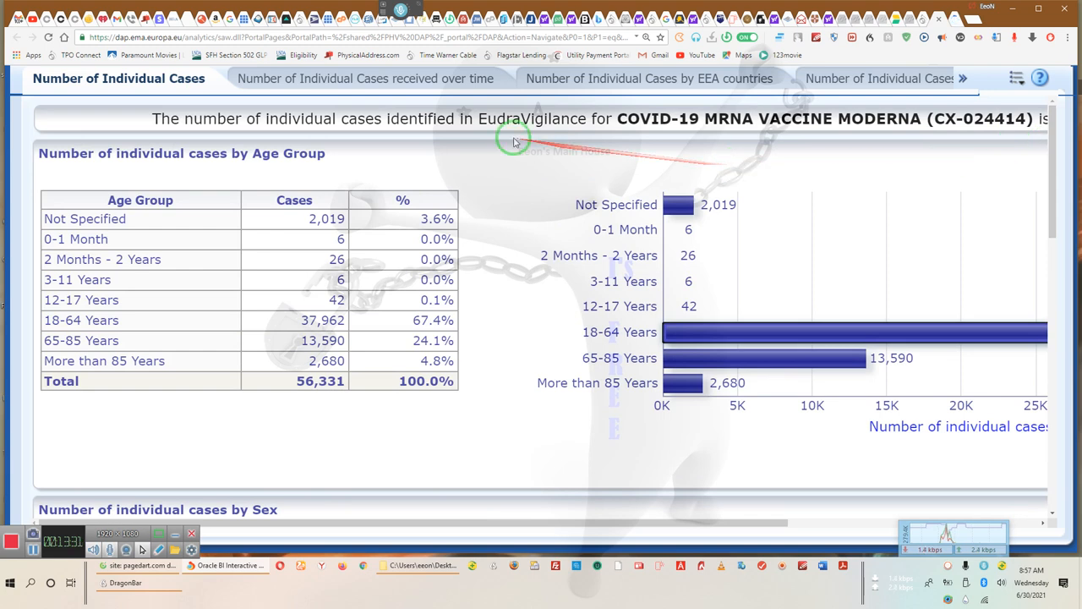
pyautogui.moveTo(803, 110)
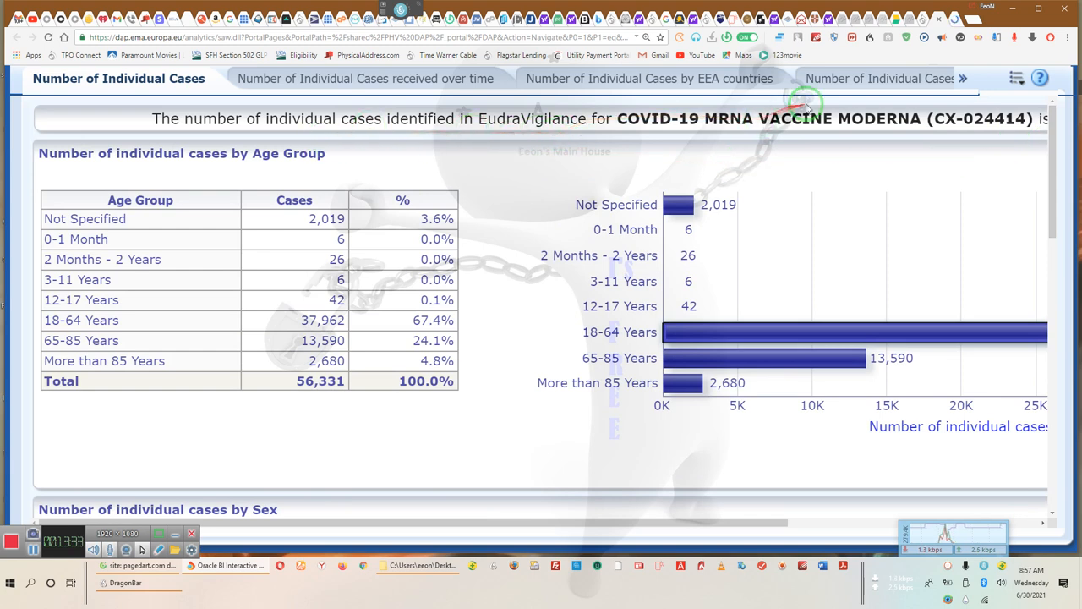
# Step: Highlight the word VACCINE in the COVID-19 MRNA VACCINE MODERNA heading
pyautogui.doubleClick(768, 119)
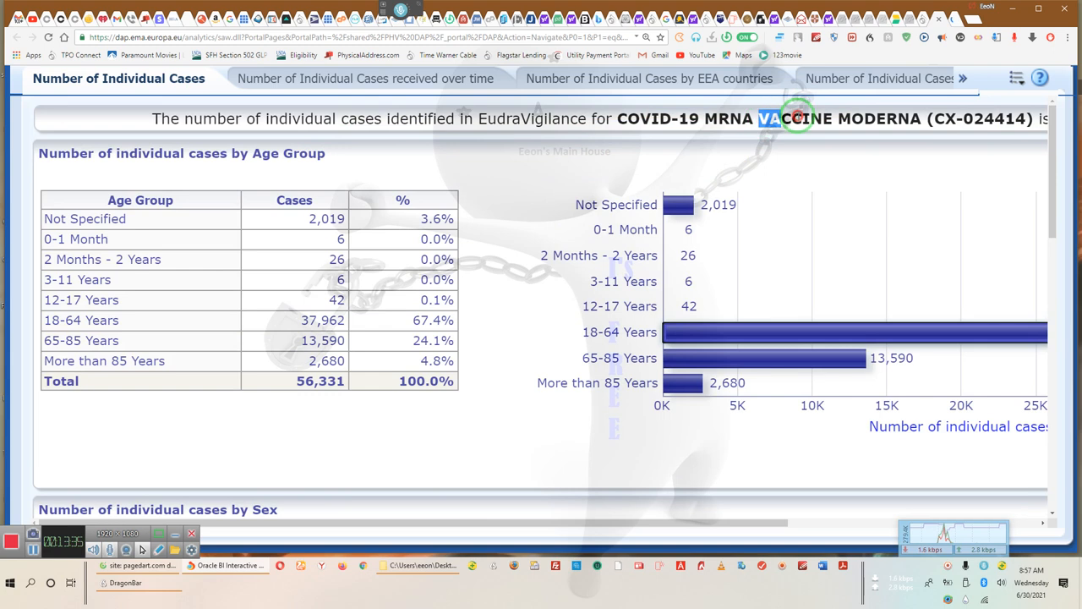
pyautogui.doubleClick(794, 119)
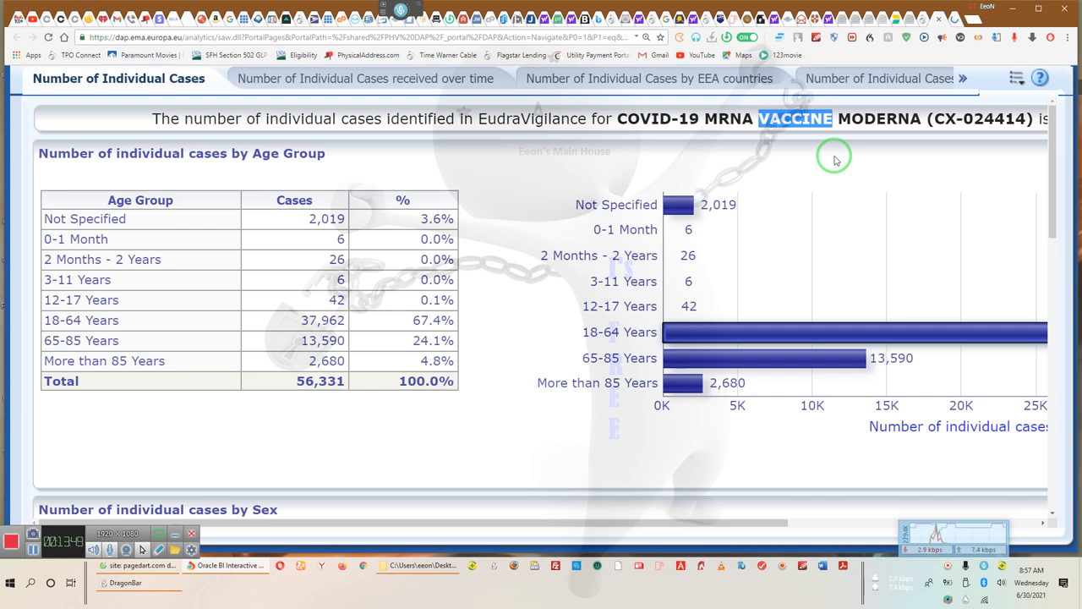
pyautogui.moveTo(817, 151)
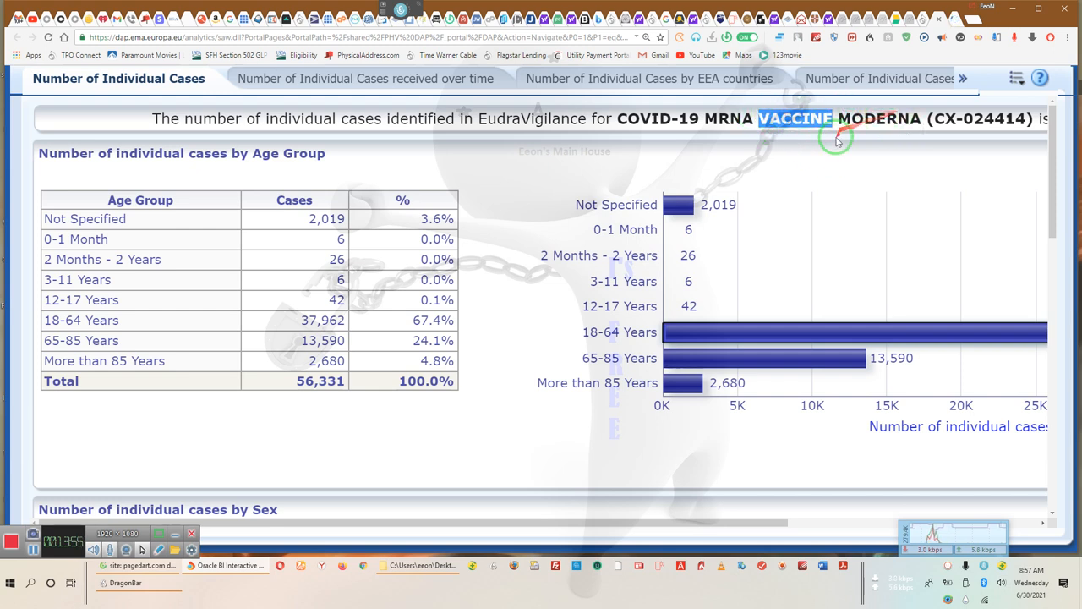
pyautogui.moveTo(836, 142)
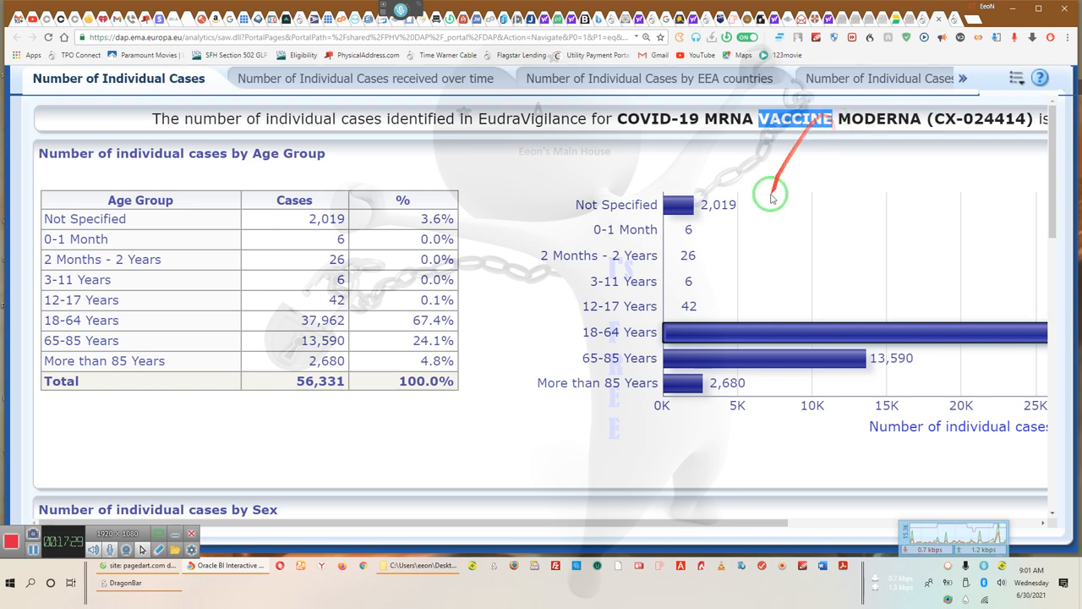
pyautogui.moveTo(685, 332)
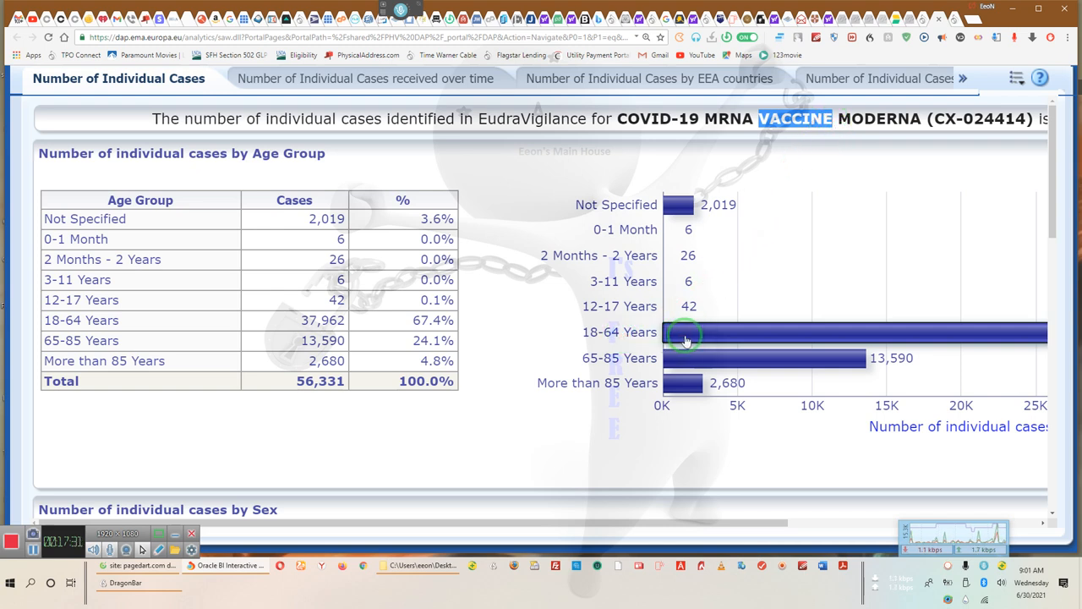
pyautogui.moveTo(695, 336)
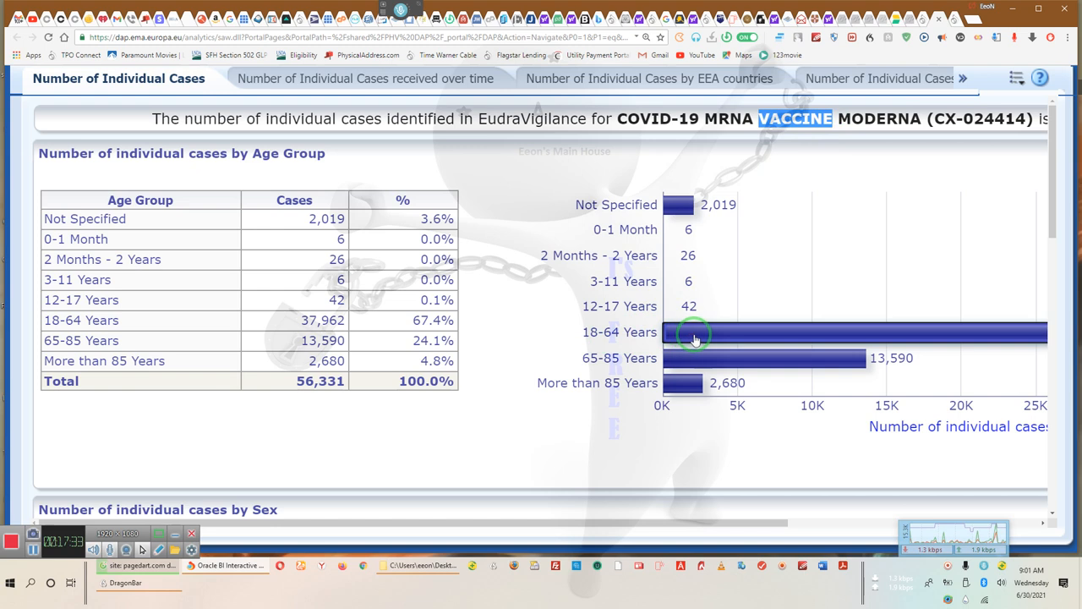
pyautogui.moveTo(658, 331)
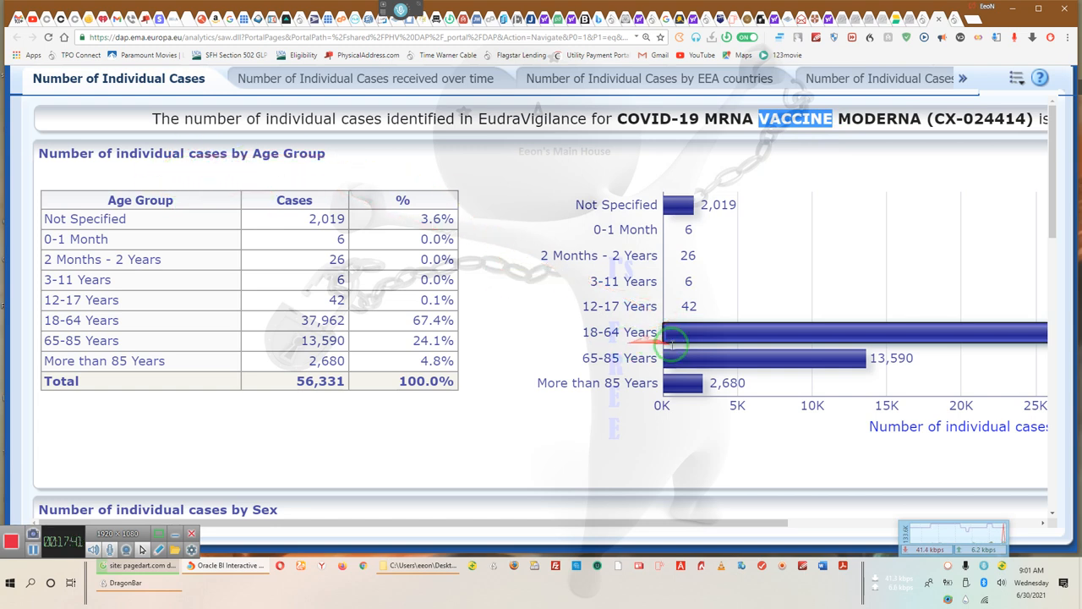
pyautogui.moveTo(558, 258)
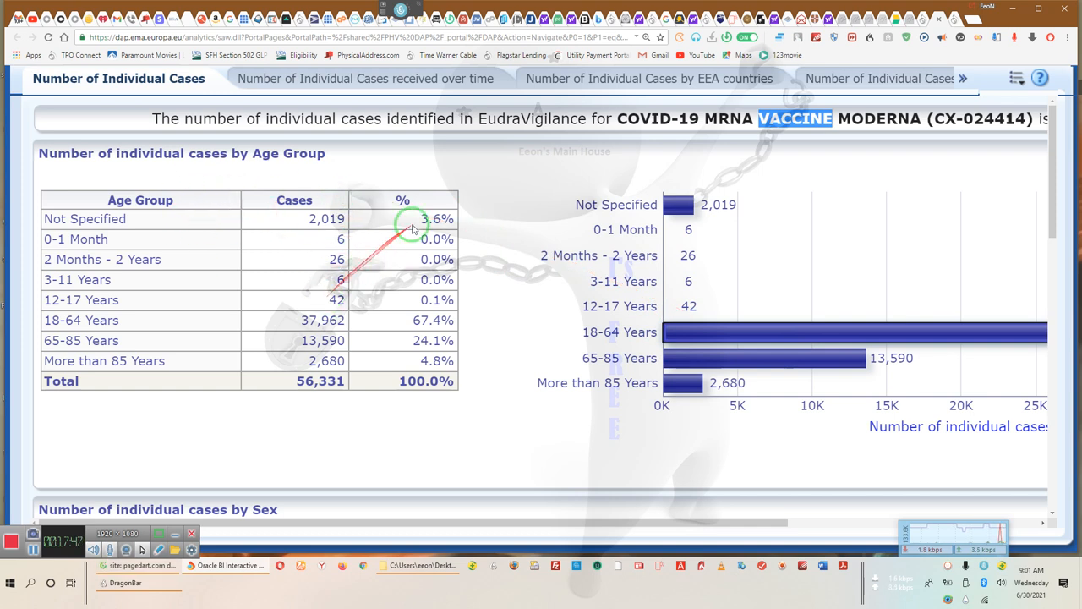
pyautogui.moveTo(997, 234)
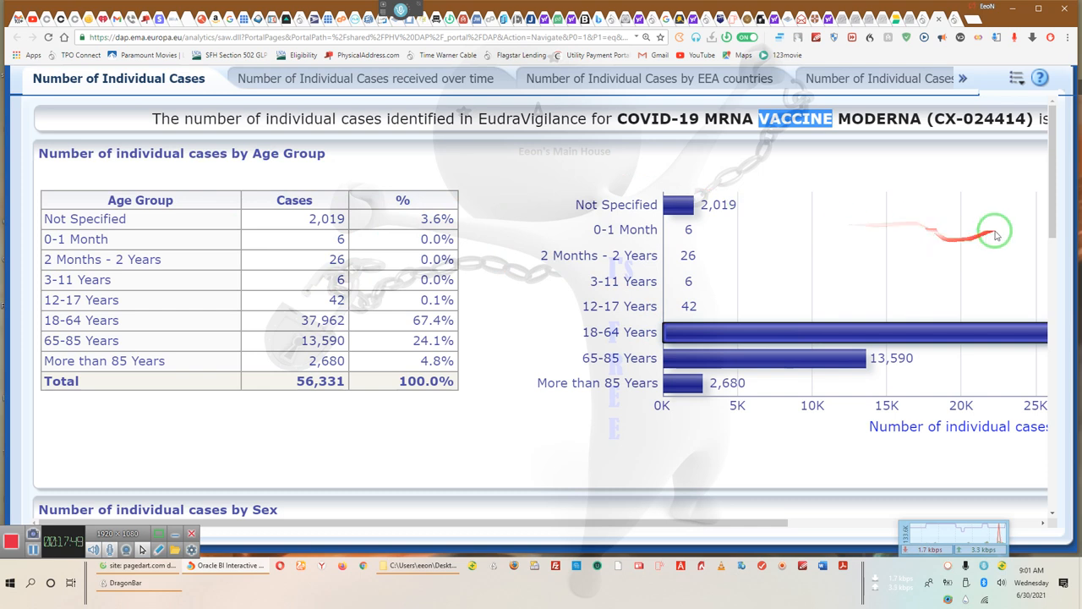
pyautogui.moveTo(1050, 214)
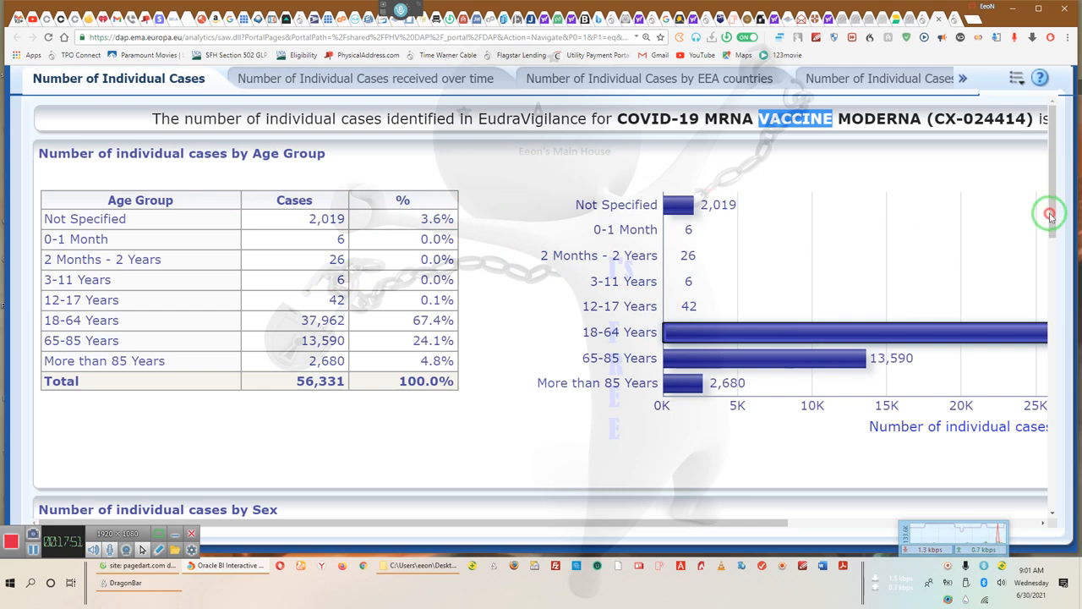
pyautogui.moveTo(1059, 280)
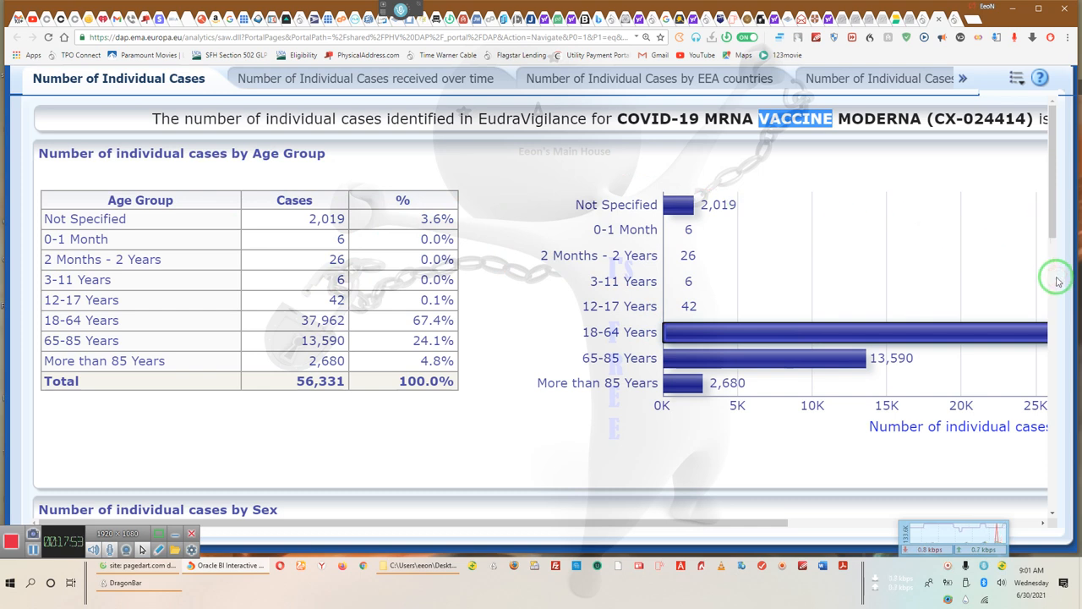
pyautogui.moveTo(1004, 237)
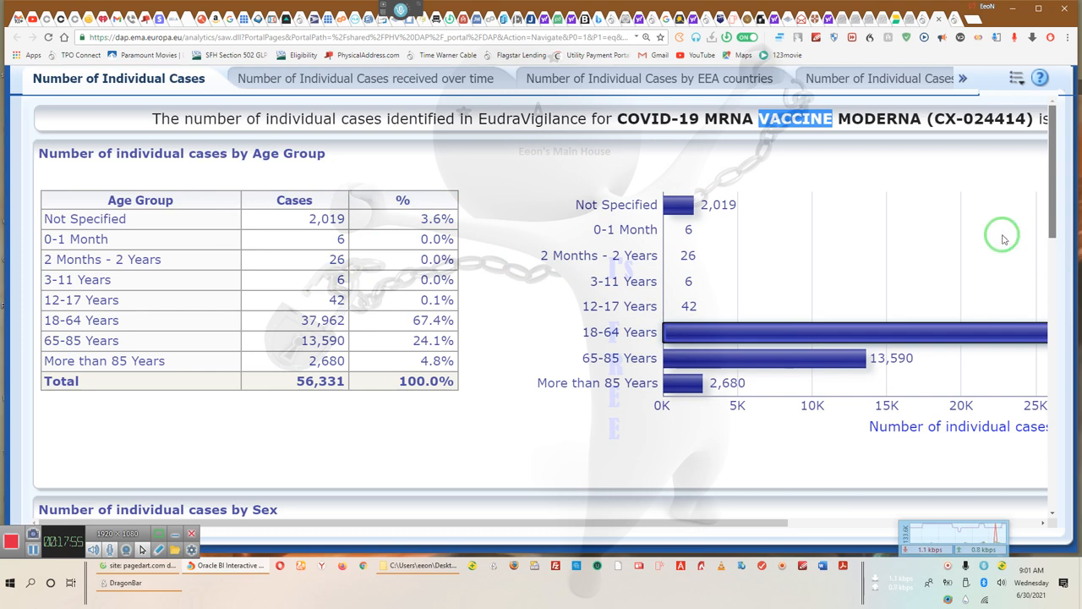
# Step: Scroll to the sex breakdown: 70.5% female, 28.8% male, 0.7% unspecified
pyautogui.scroll(-3)
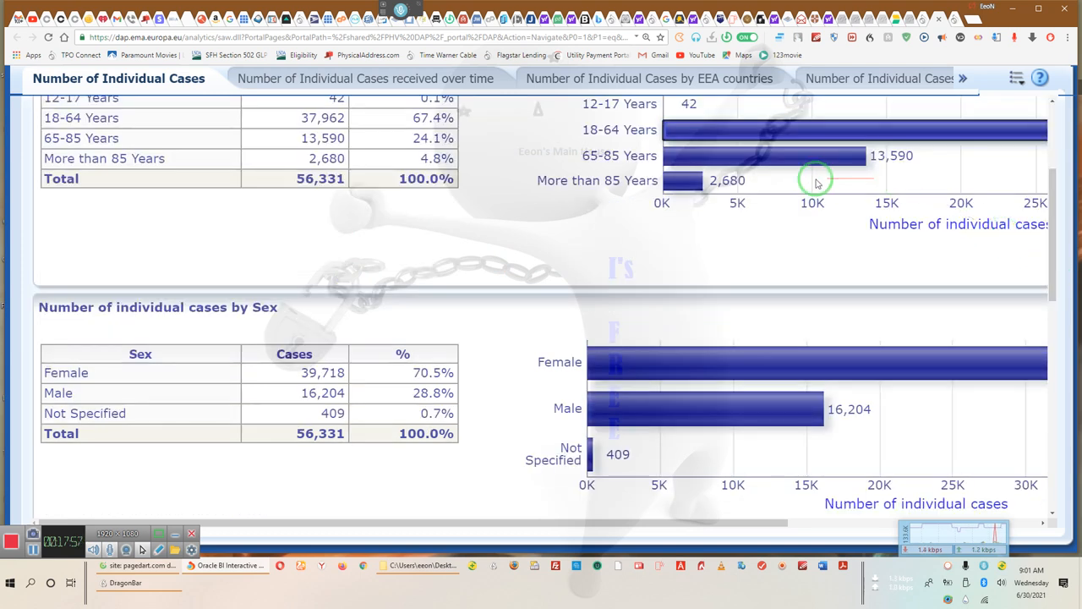
pyautogui.moveTo(580, 303)
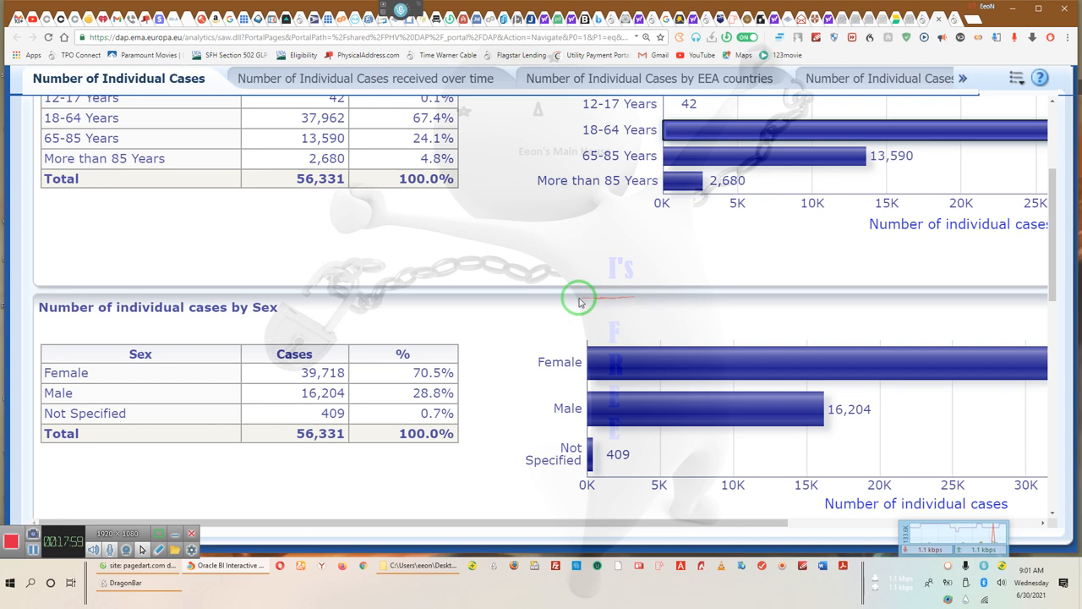
pyautogui.moveTo(513, 278)
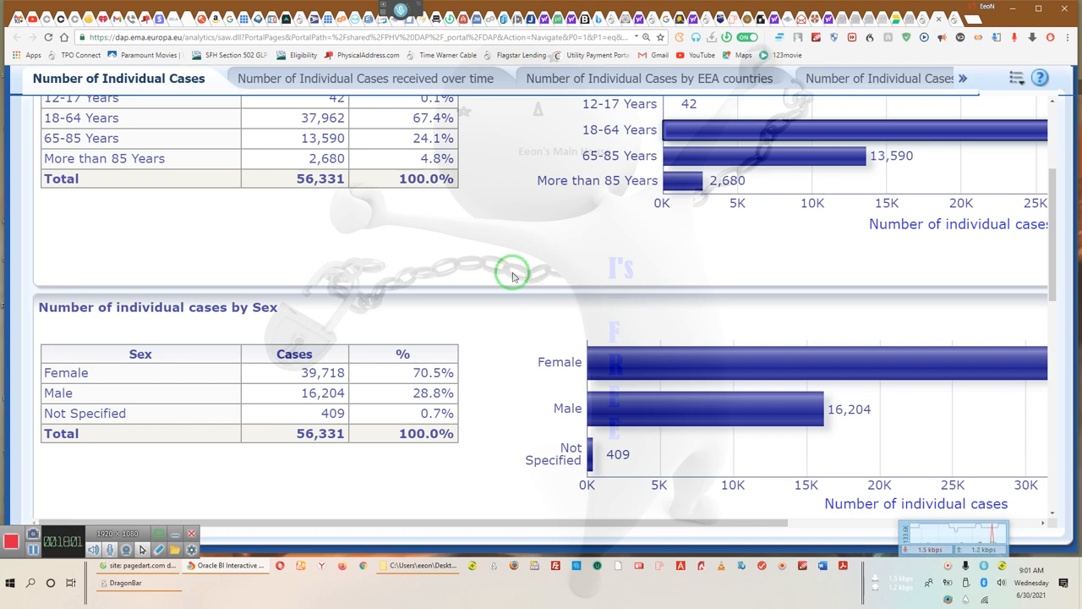
pyautogui.moveTo(288, 182)
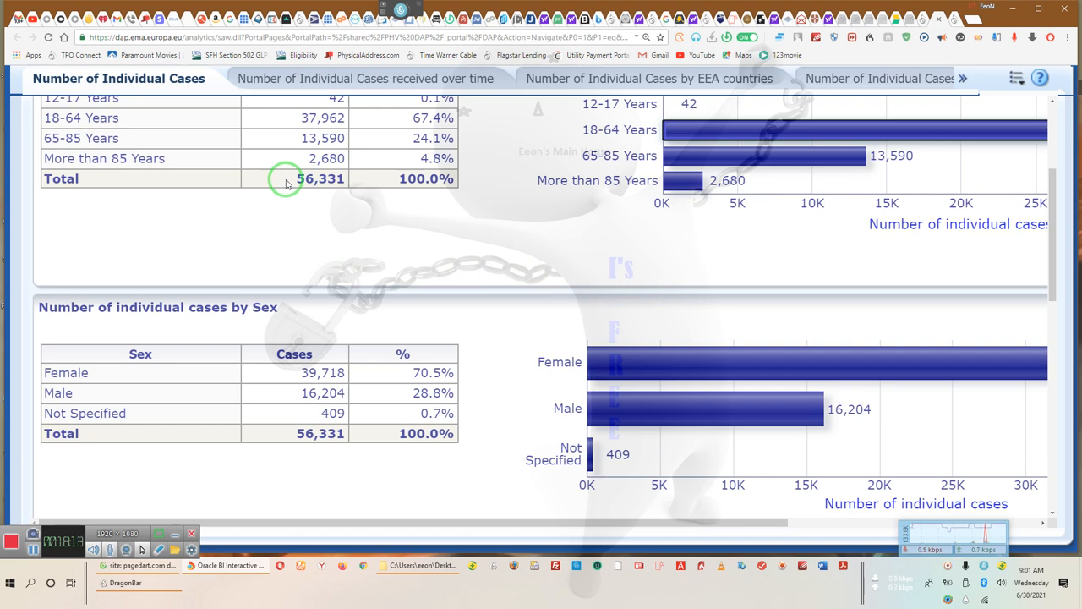
pyautogui.moveTo(668, 567)
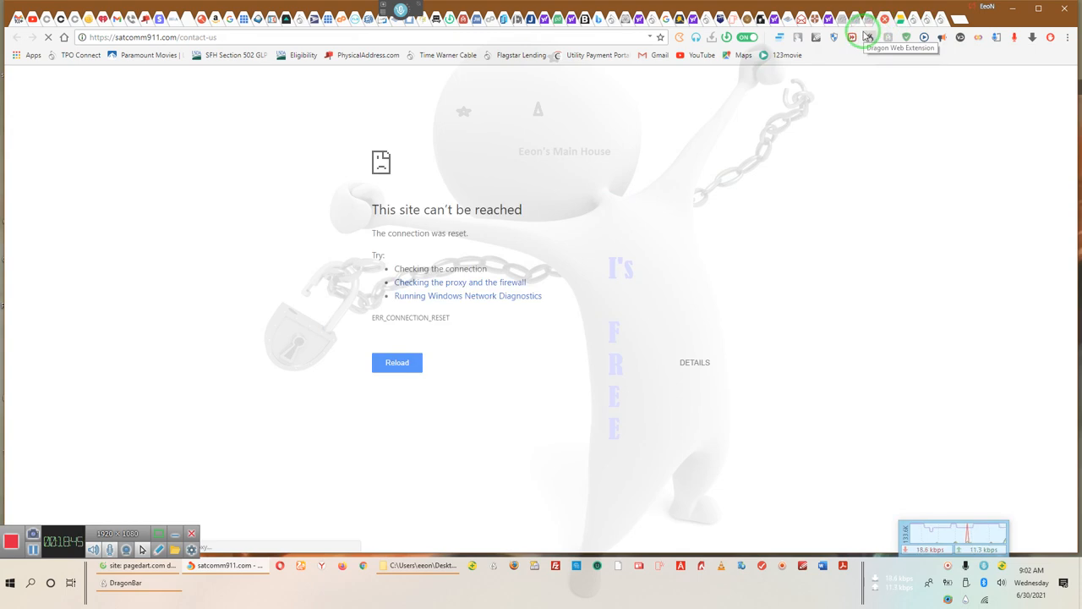
pyautogui.moveTo(790, 61)
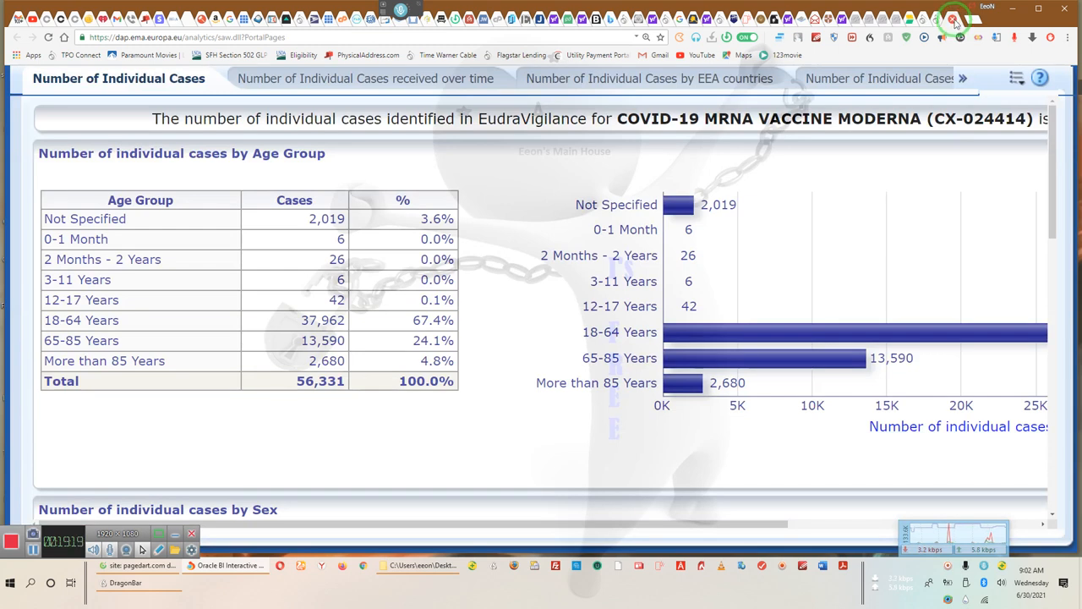
# Step: Scroll the substance list down to the C entries with the four COVID-19 vaccines
pyautogui.scroll(-3)
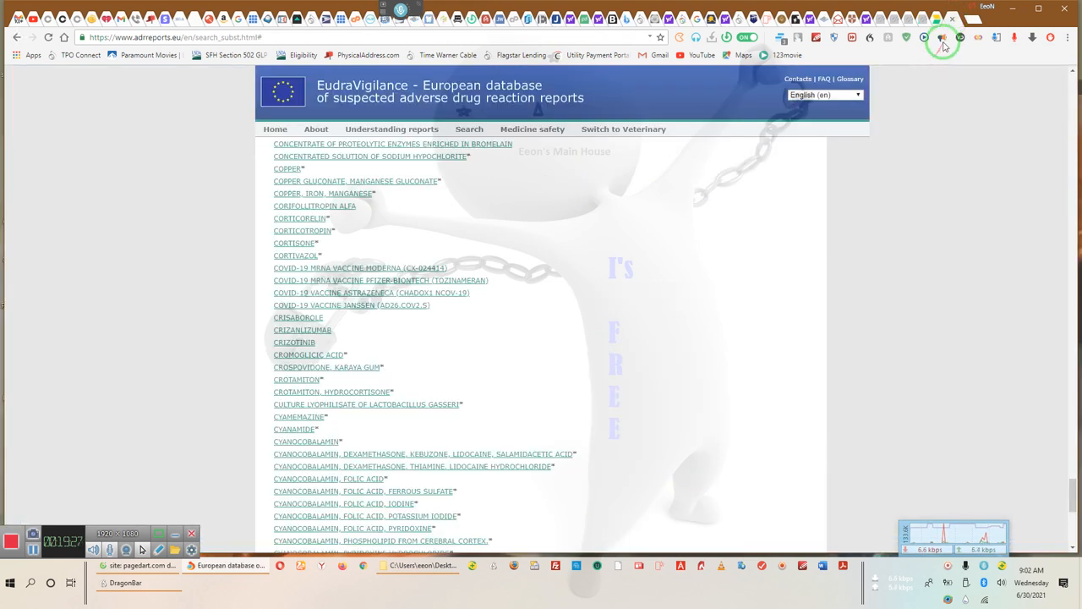
pyautogui.moveTo(951, 96)
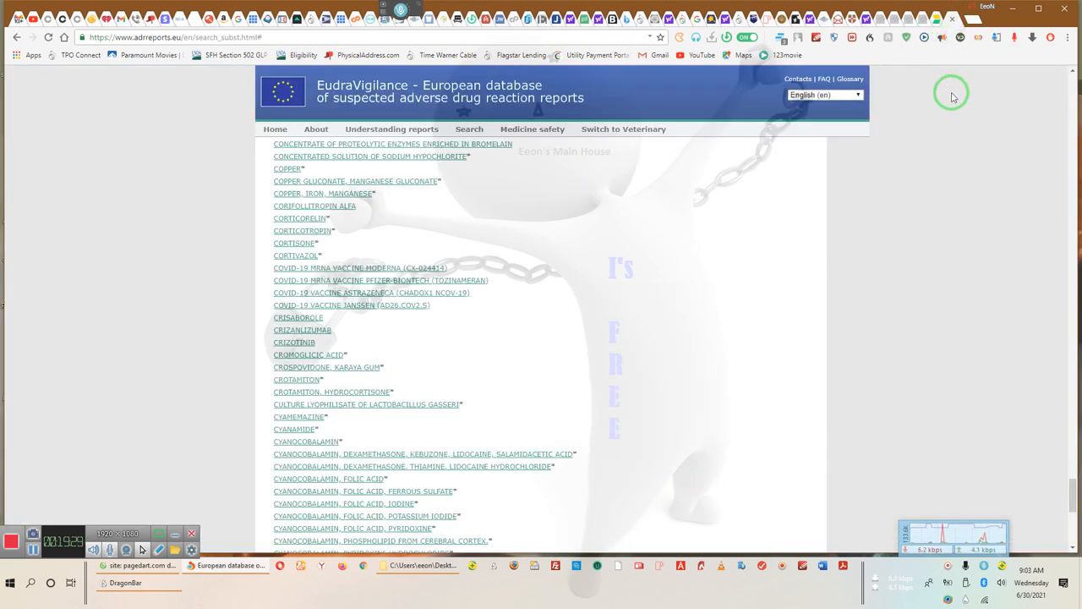